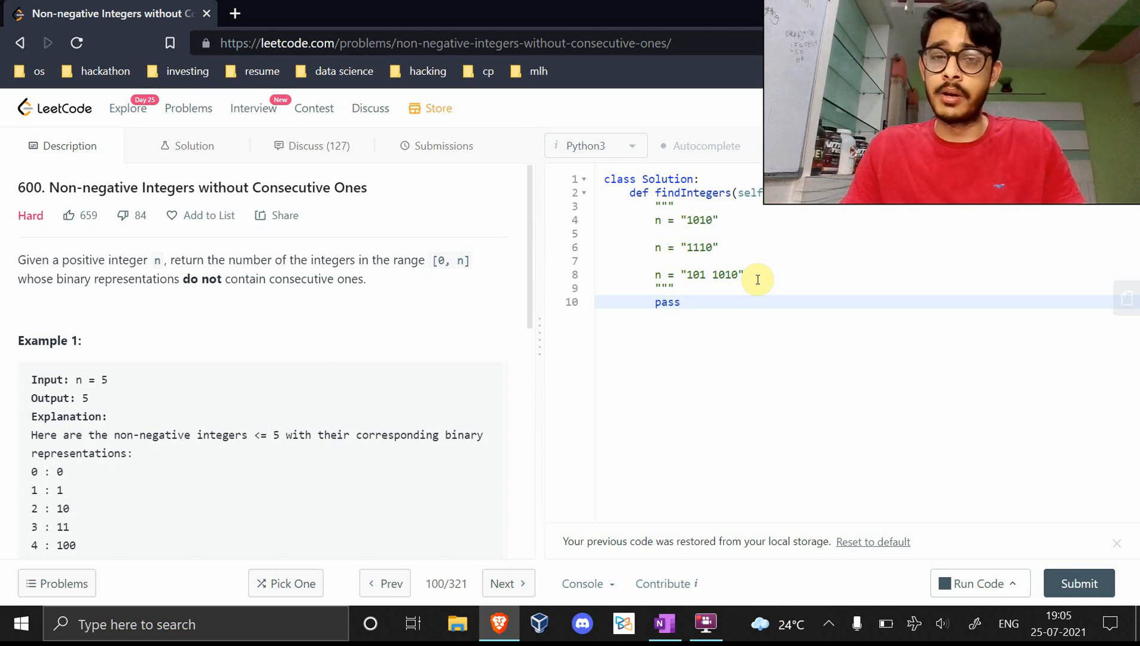
Replace the pass on line 10 with a '# 5: 1010' comment, then delete it
{"action": "left_click", "coordinate": [680, 302]}
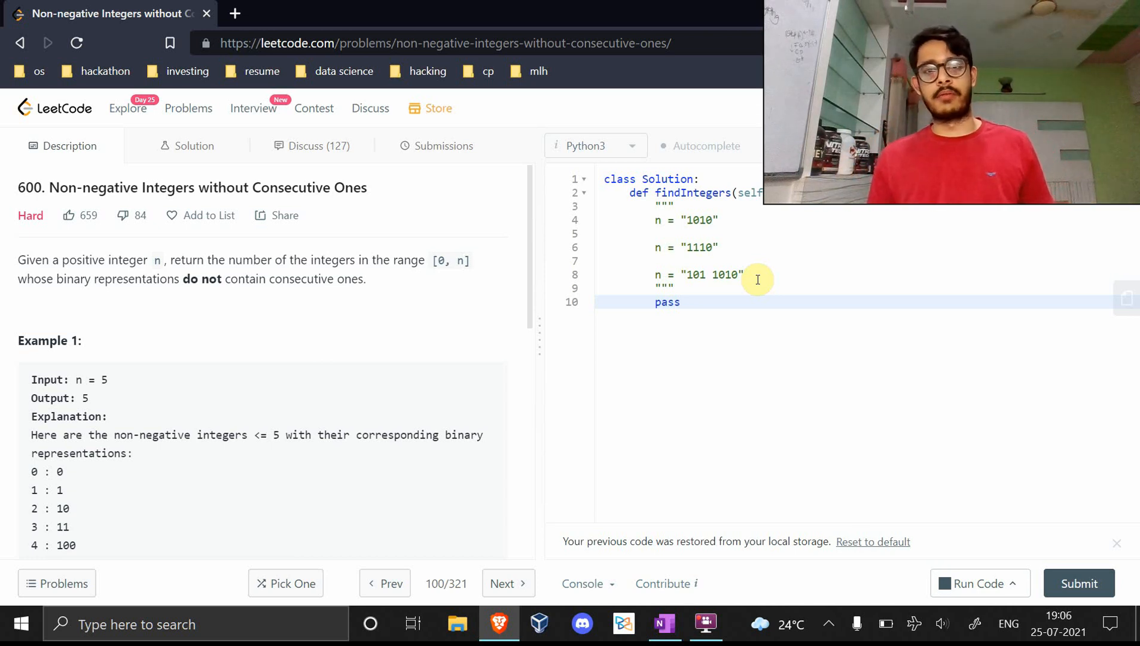
{"action": "left_click", "coordinate": [681, 302]}
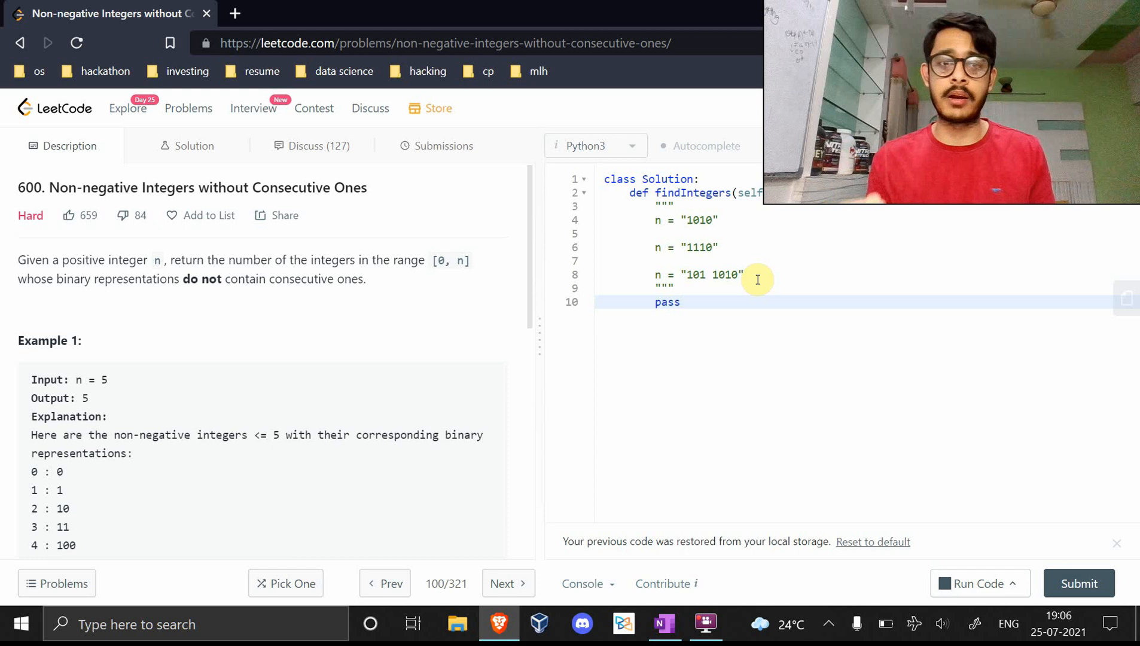
{"action": "left_click", "coordinate": [680, 302]}
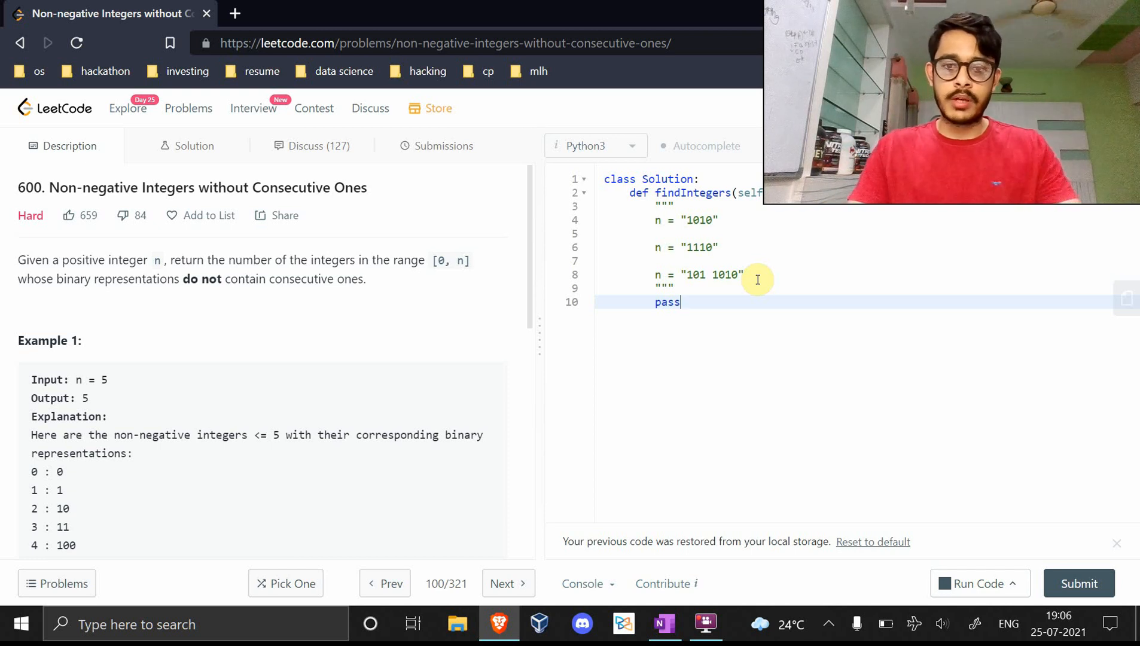
{"action": "type", "text": "#"}
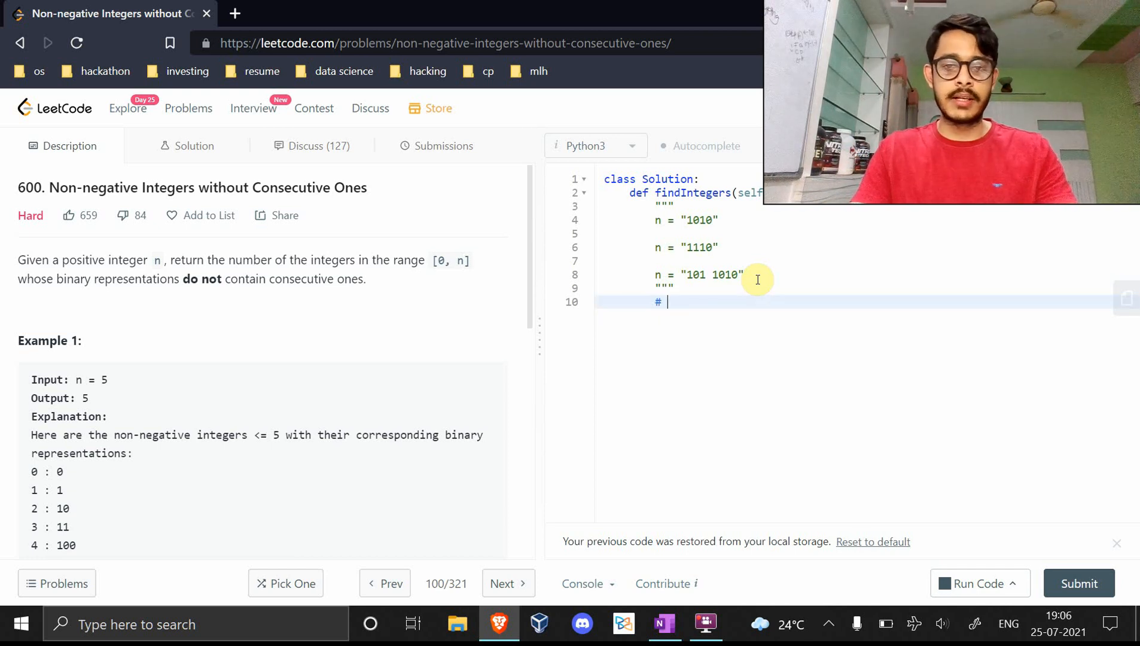
{"action": "type", "text": "5: 101"}
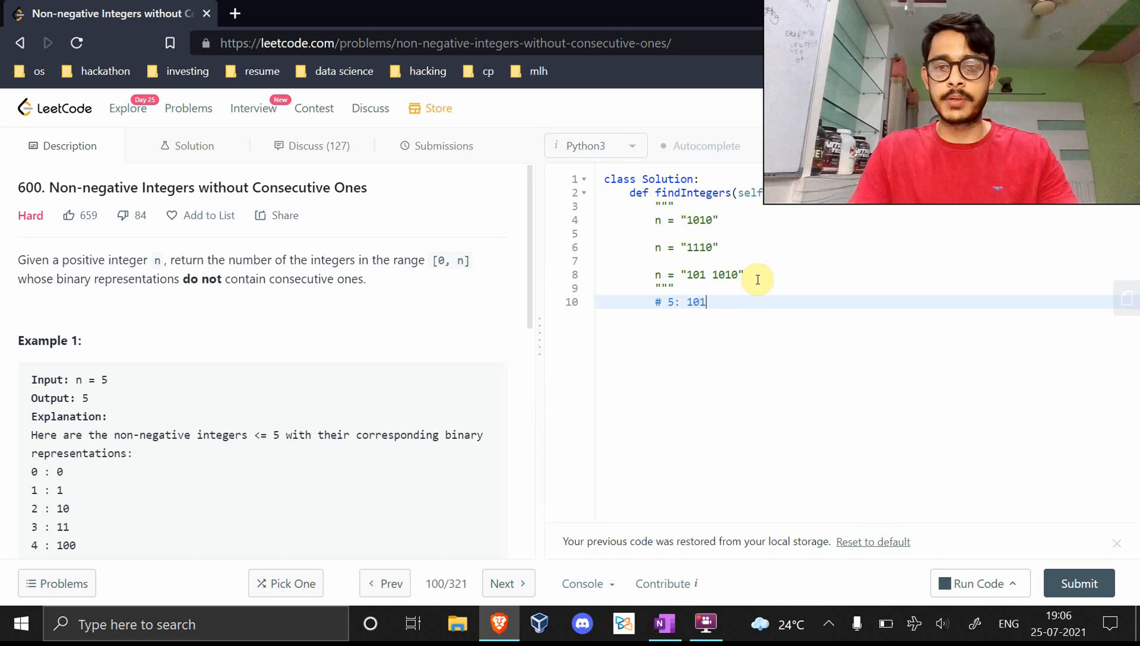
{"action": "type", "text": "0"}
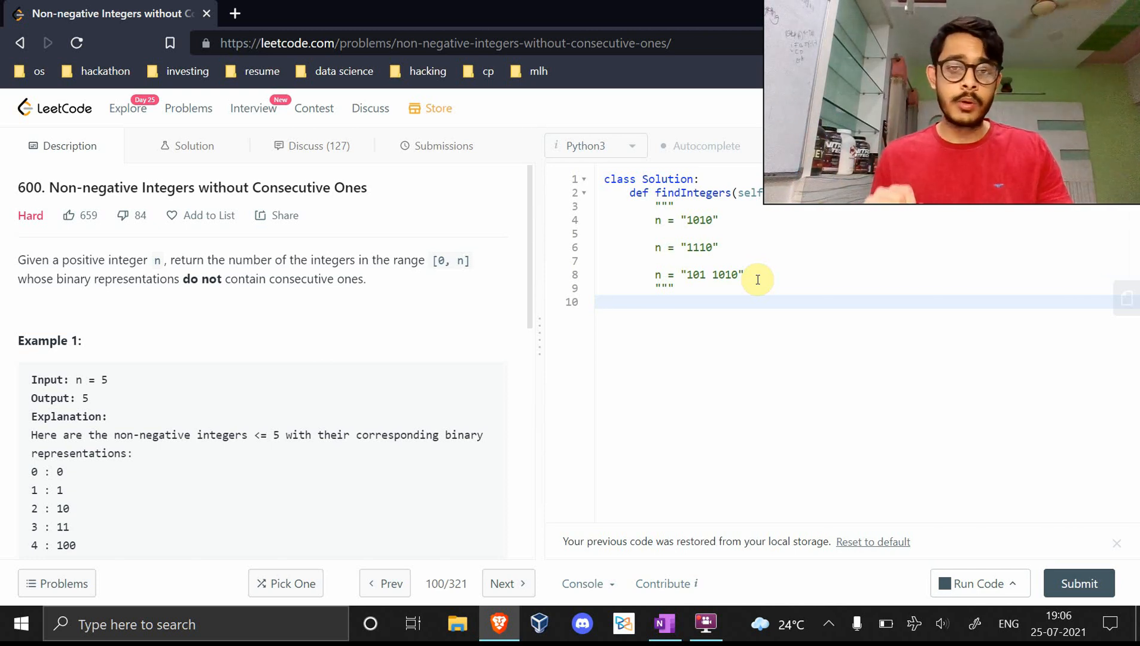
{"action": "left_click", "coordinate": [608, 302]}
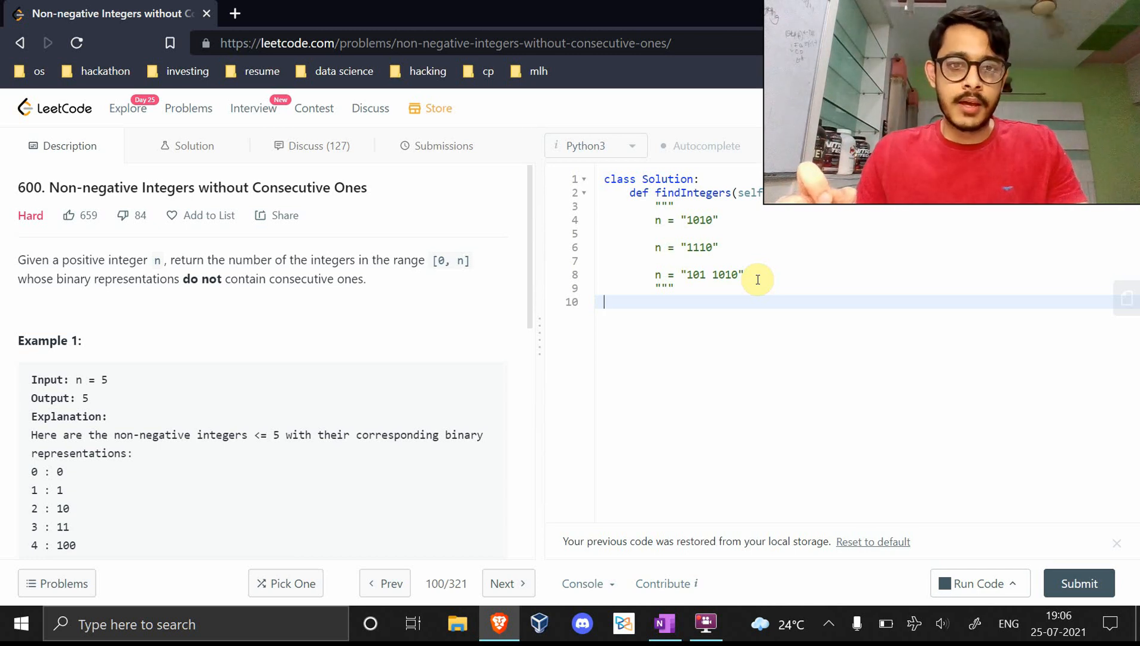
{"action": "mouse_move", "coordinate": [407, 356]}
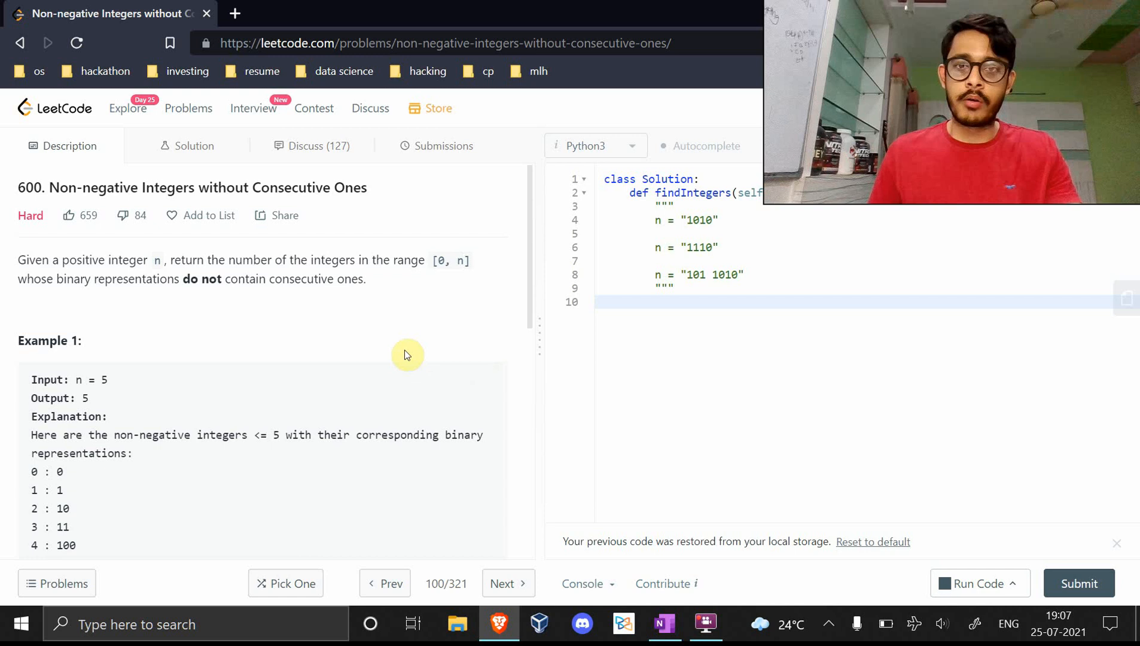
{"action": "scroll", "scroll_direction": "down", "scroll_amount": 3}
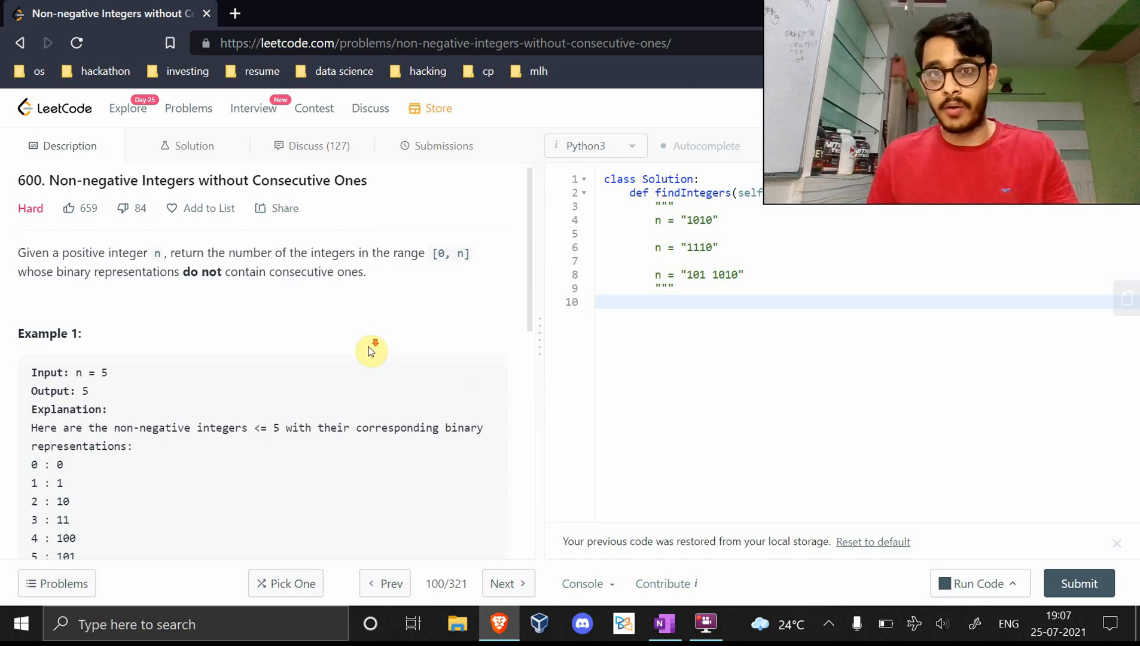
{"action": "scroll", "scroll_direction": "down", "scroll_amount": 3}
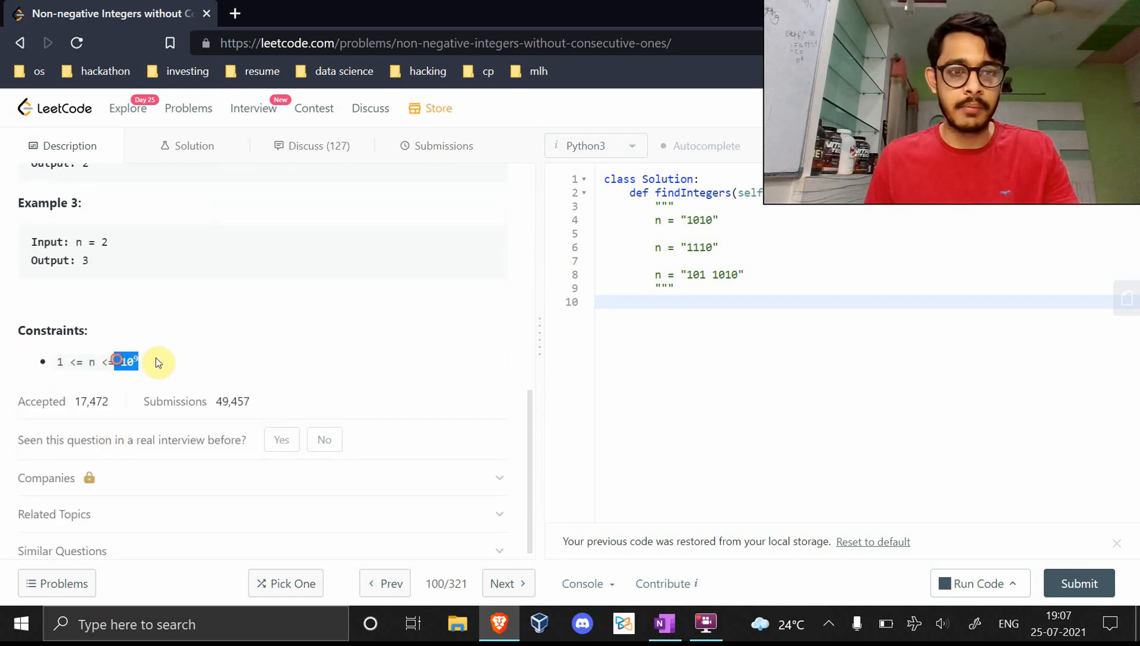
{"action": "mouse_move", "coordinate": [244, 356]}
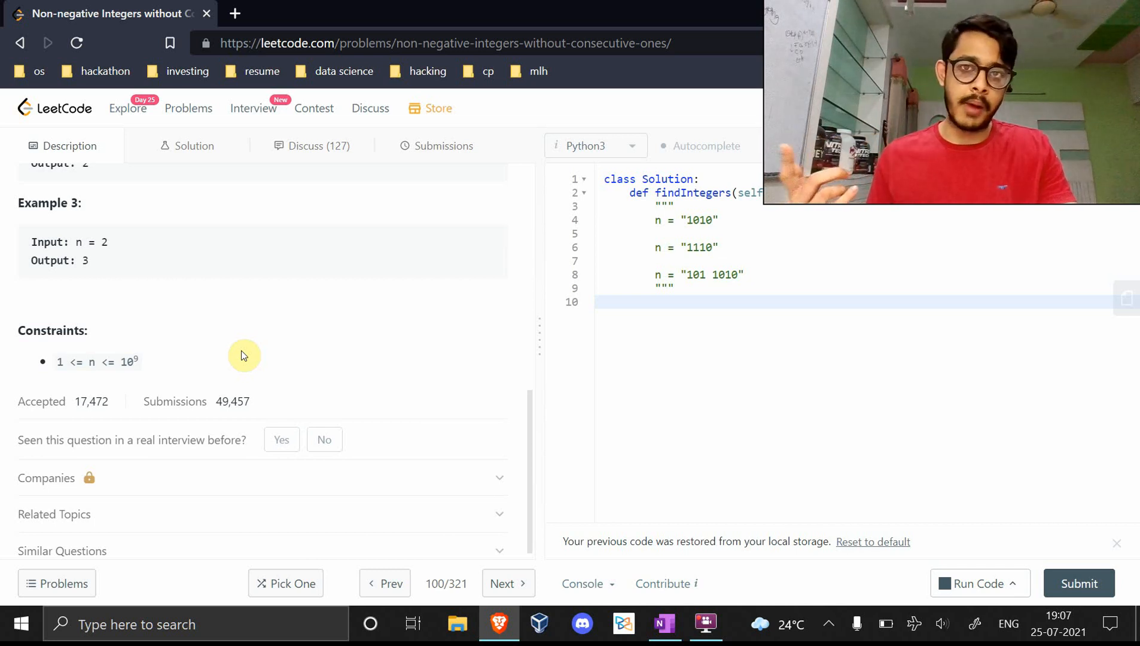
{"action": "scroll", "scroll_direction": "up", "scroll_amount": 3}
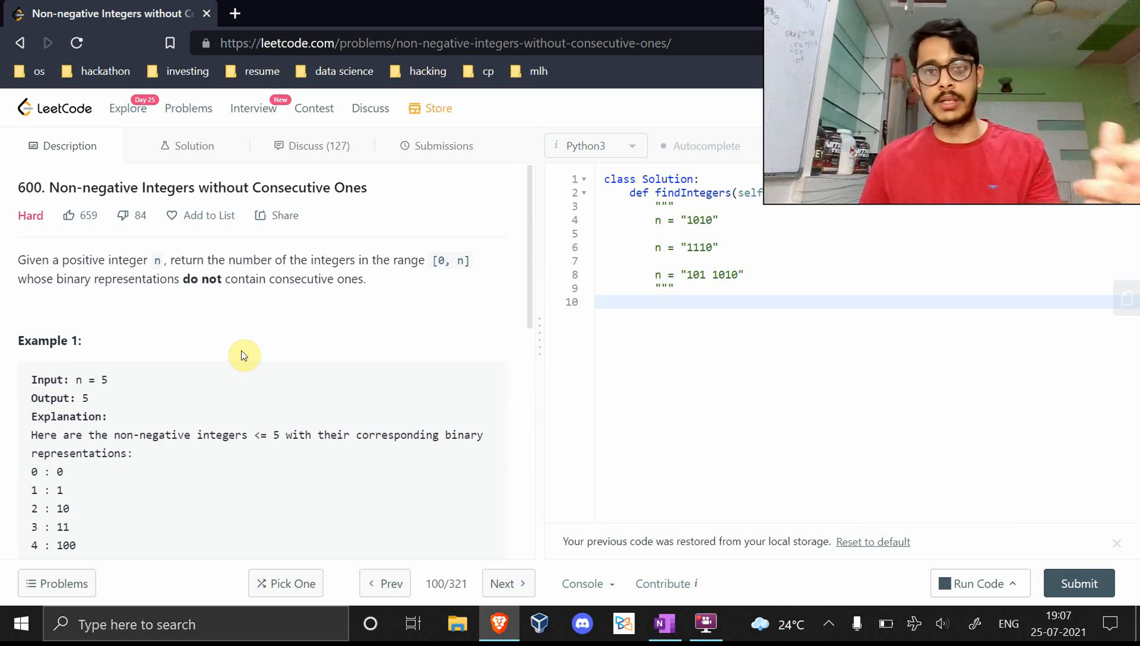
{"action": "mouse_move", "coordinate": [341, 319]}
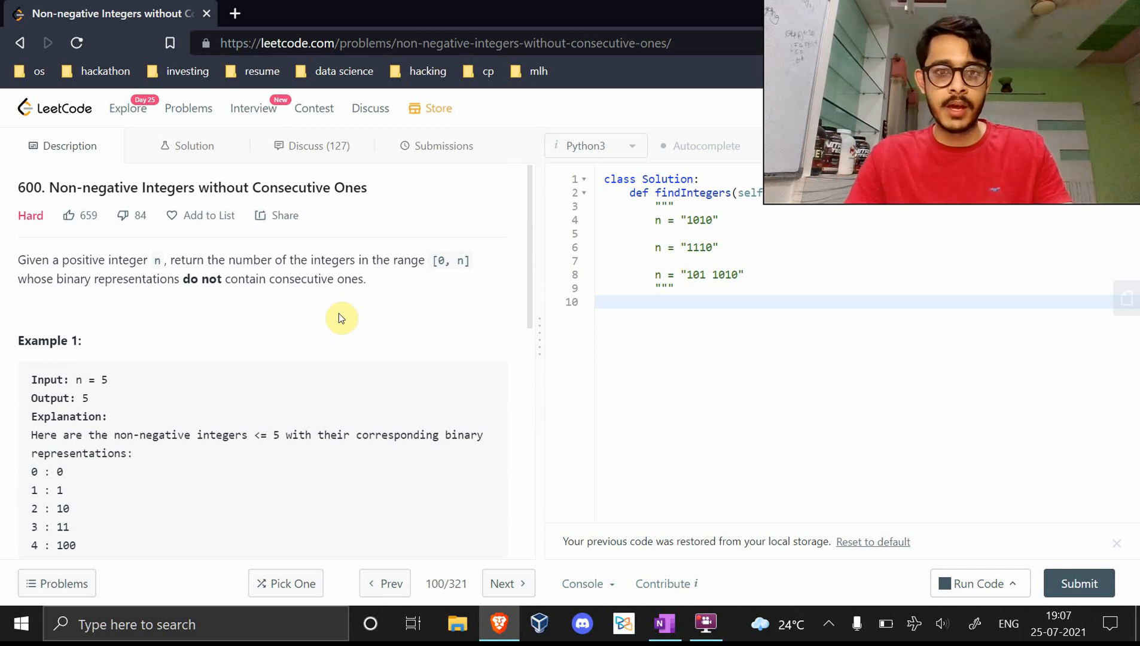
{"action": "left_click", "coordinate": [665, 624]}
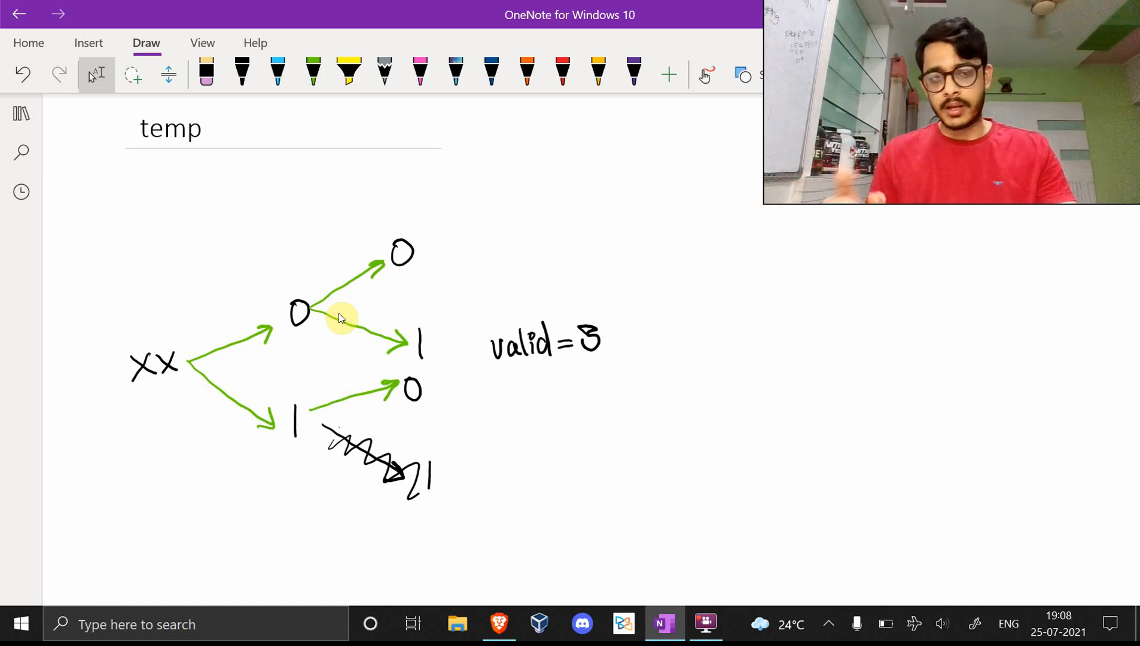
{"action": "mouse_move", "coordinate": [230, 363]}
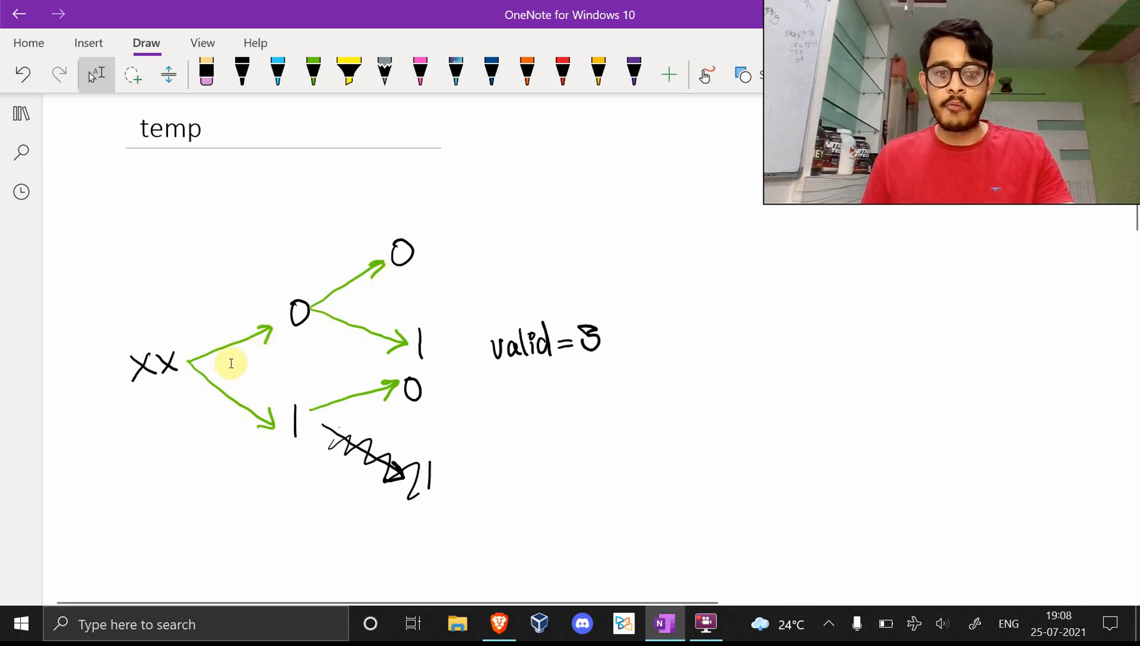
{"action": "mouse_move", "coordinate": [357, 268]}
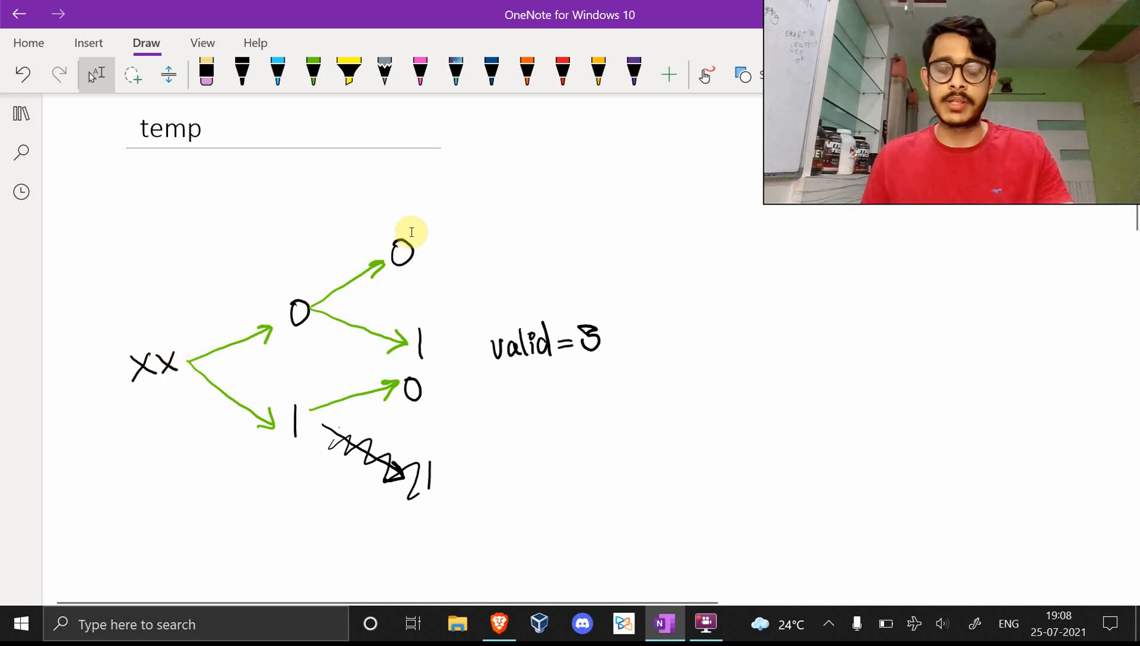
{"action": "mouse_move", "coordinate": [429, 393]}
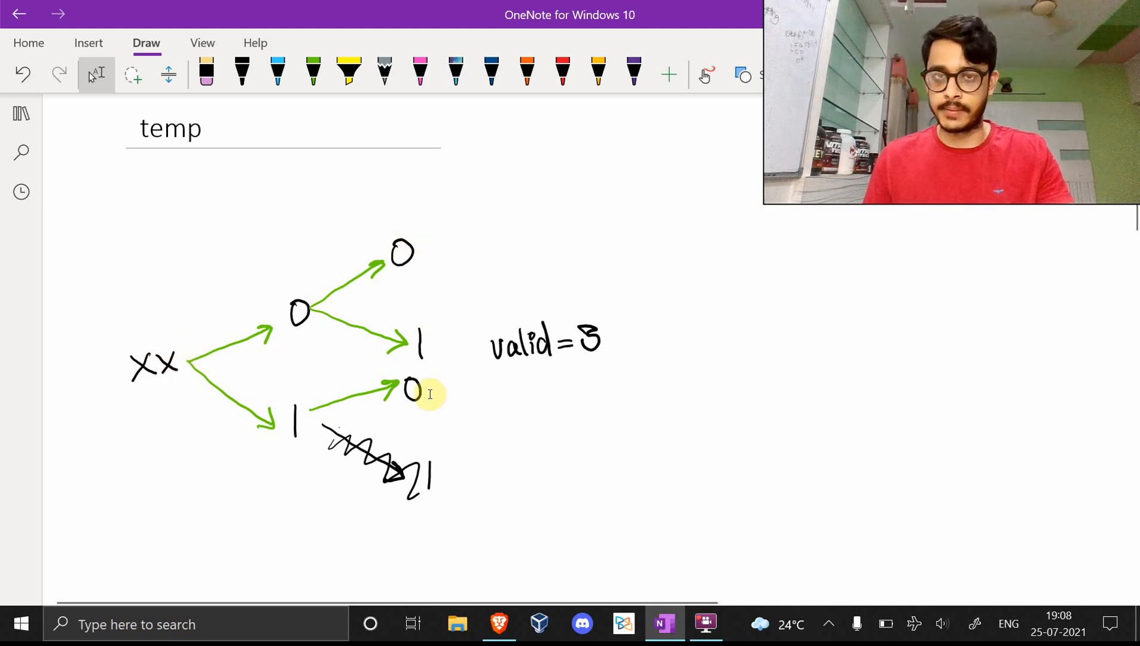
Scroll up the OneNote temp page to the two-bit branching diagram with valid = 3
{"action": "scroll", "scroll_direction": "up", "scroll_amount": 3}
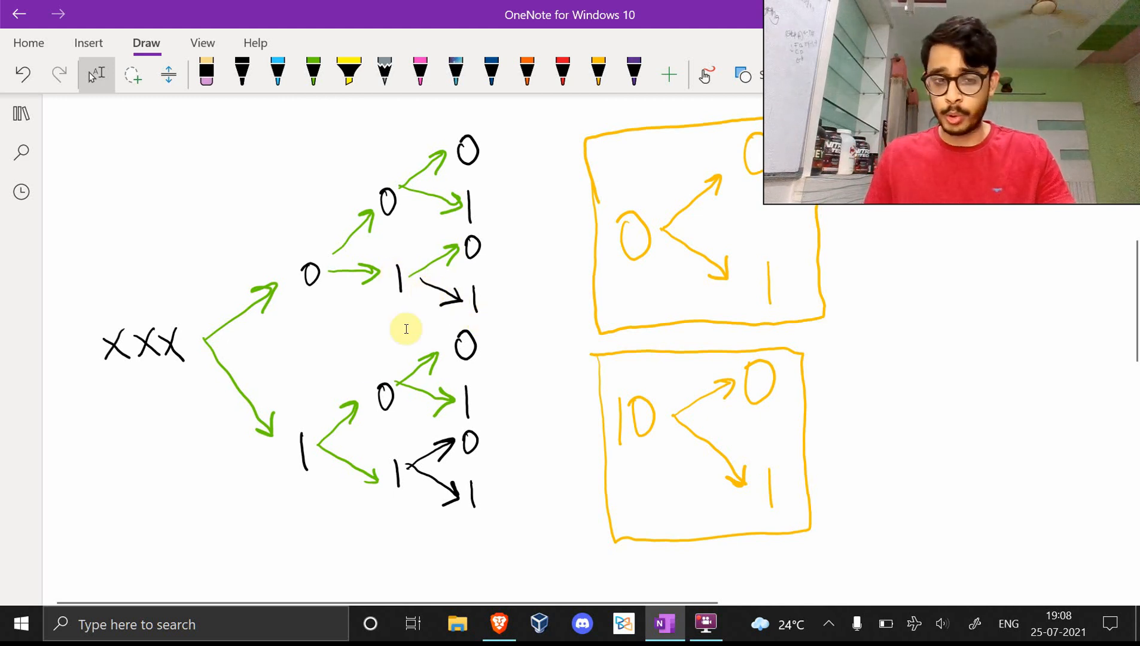
{"action": "mouse_move", "coordinate": [353, 469]}
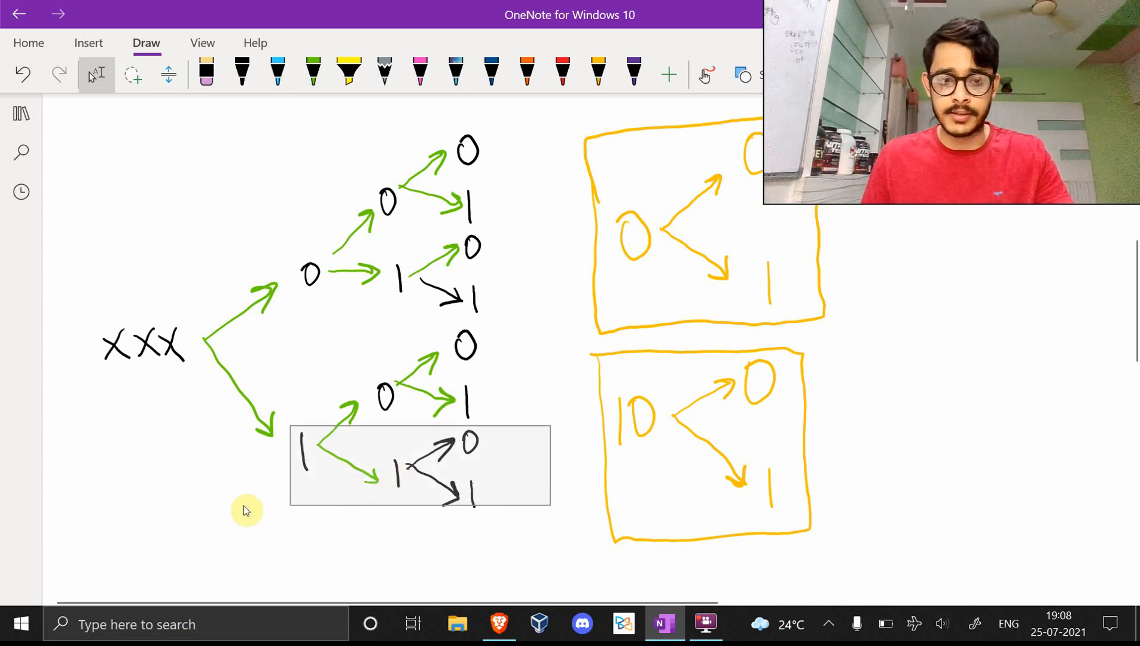
Scroll down to the three-bit XXX tree and its orange boxed 0 and 10 sub-trees
{"action": "left_click", "coordinate": [419, 465]}
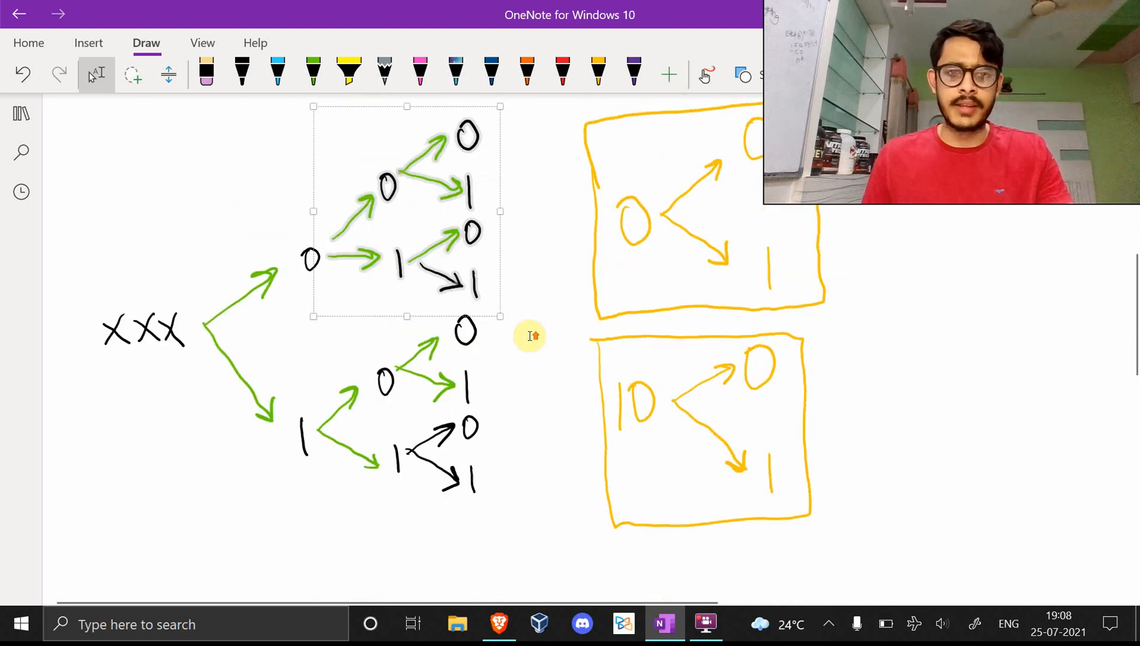
{"action": "scroll", "scroll_direction": "down", "scroll_amount": 3}
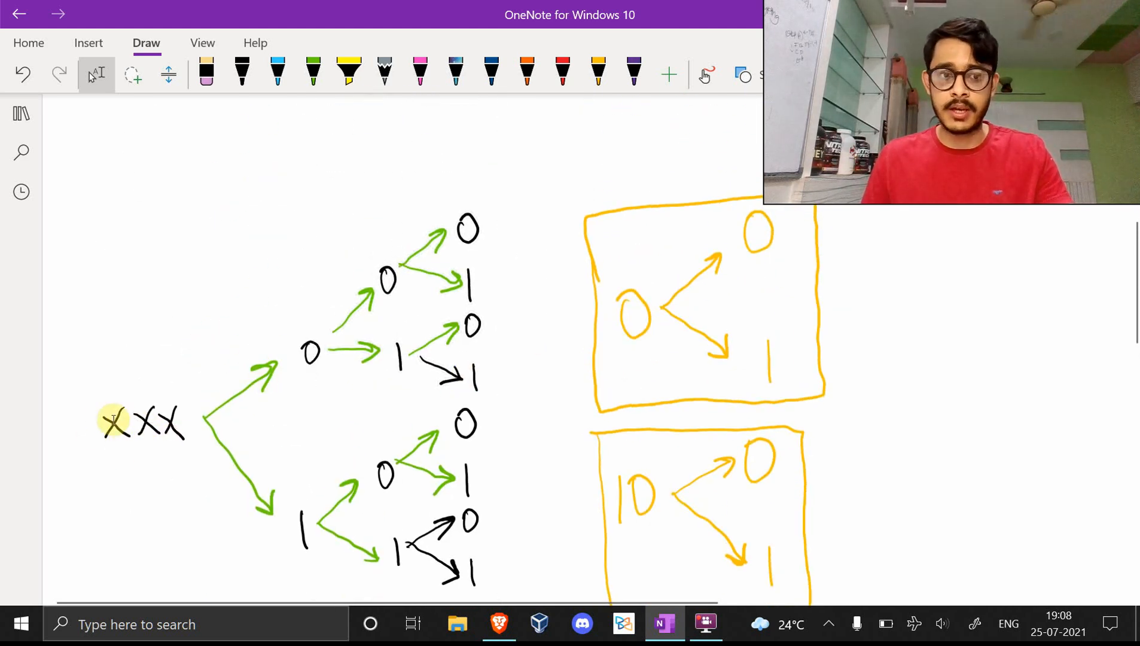
{"action": "mouse_move", "coordinate": [429, 394]}
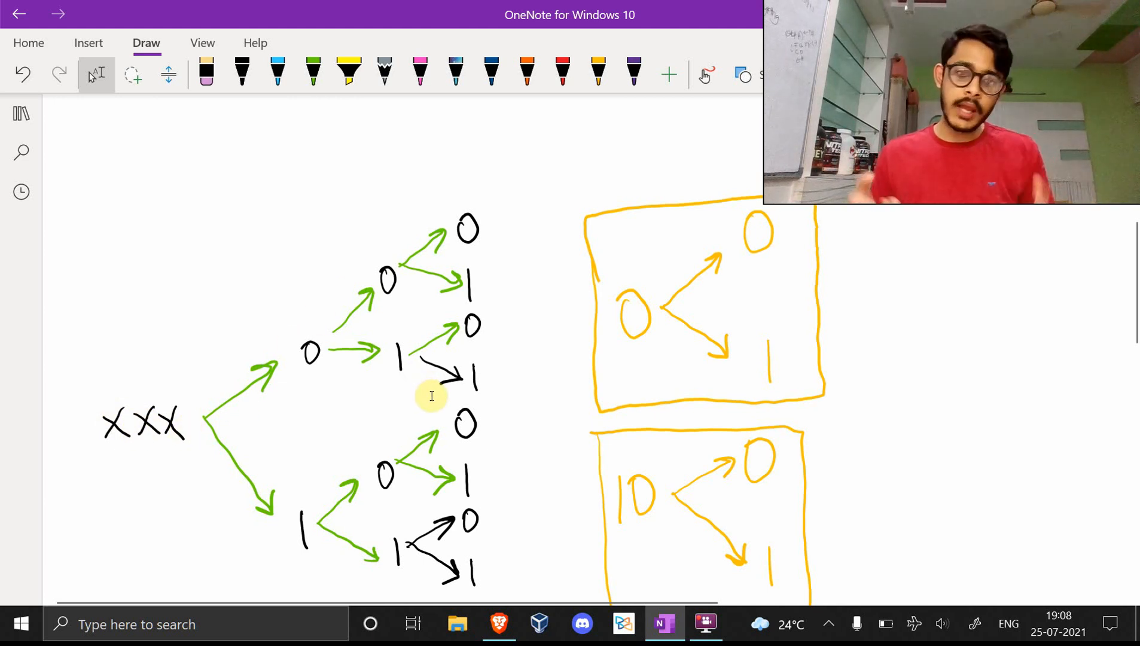
{"action": "mouse_move", "coordinate": [686, 337]}
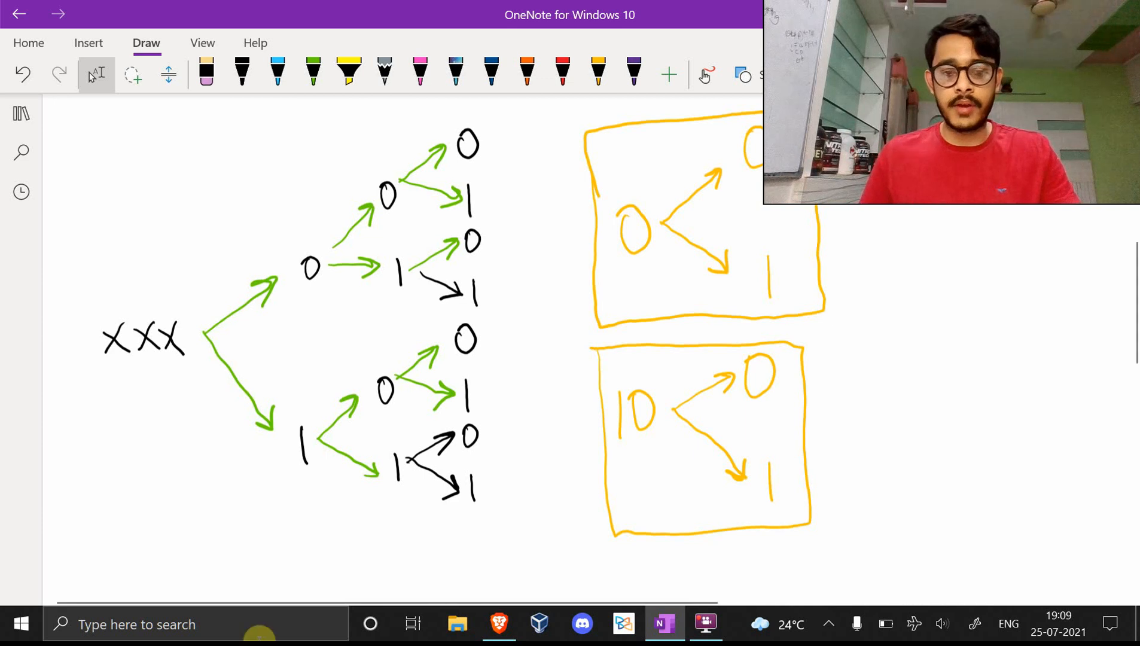
{"action": "mouse_move", "coordinate": [382, 429]}
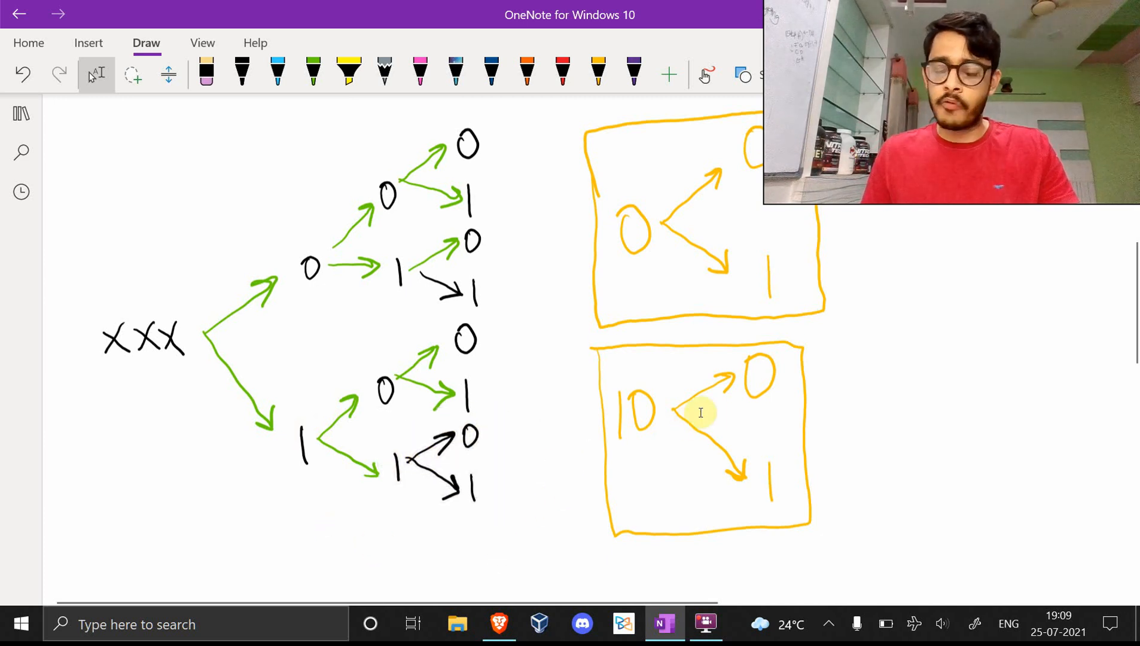
{"action": "mouse_move", "coordinate": [304, 297]}
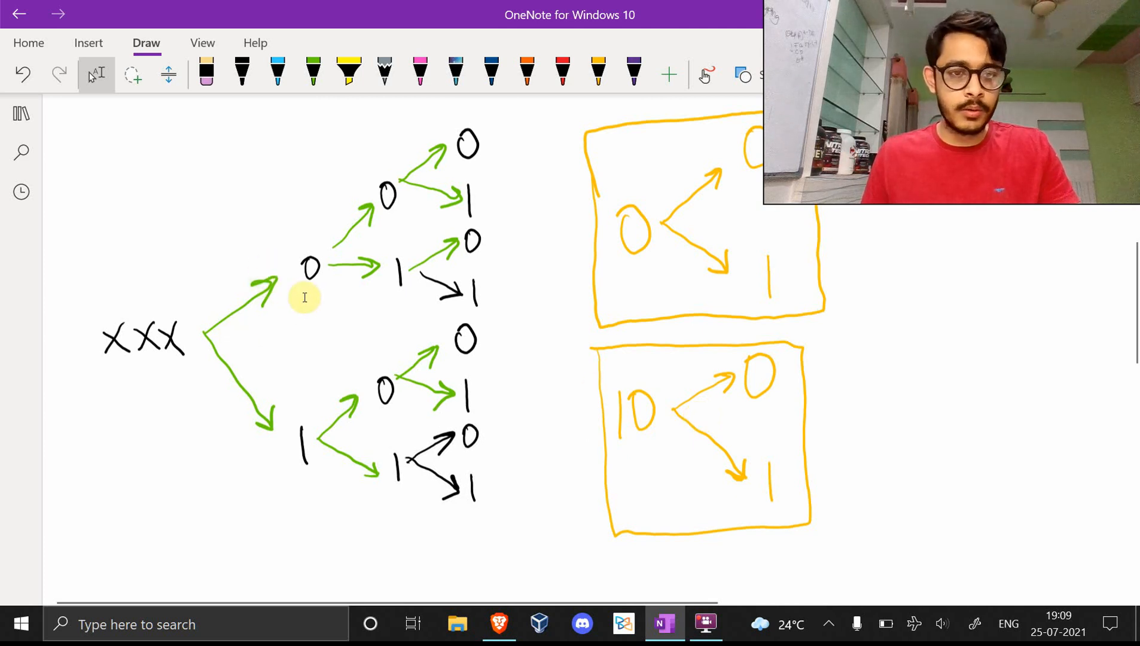
{"action": "mouse_move", "coordinate": [766, 254]}
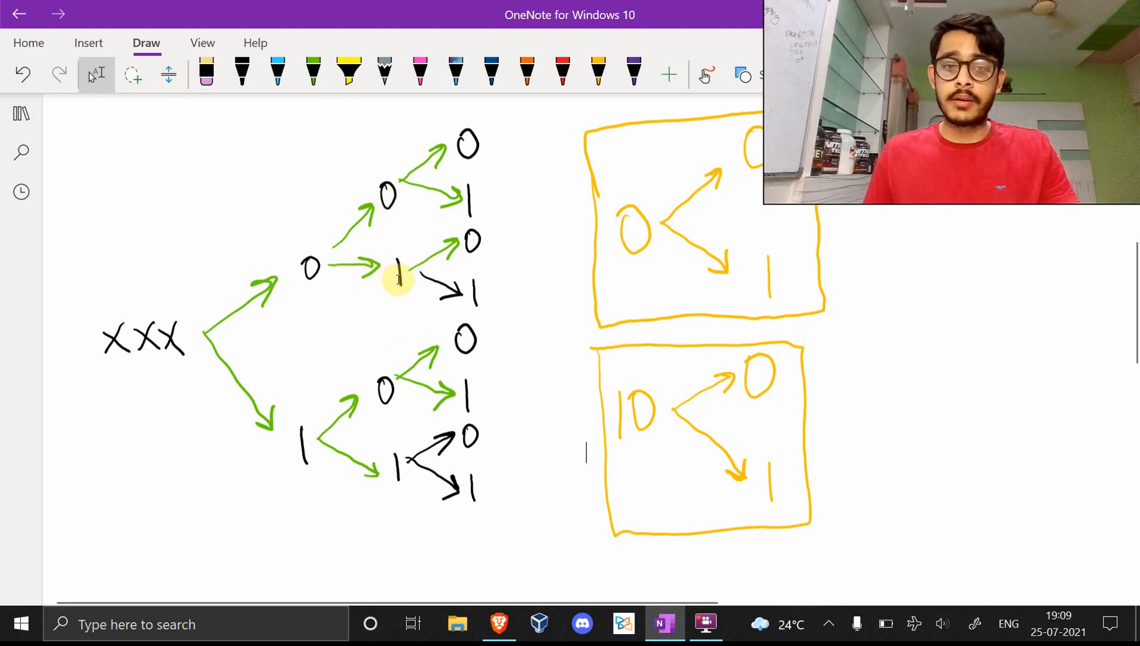
{"action": "mouse_move", "coordinate": [229, 366]}
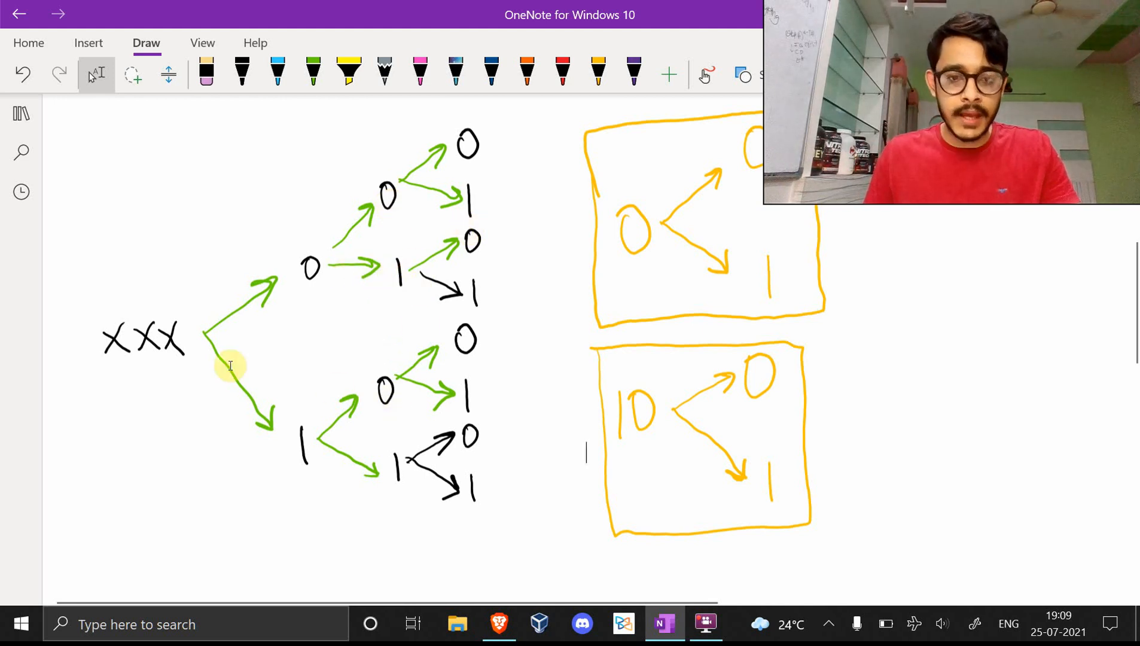
{"action": "mouse_move", "coordinate": [270, 415]}
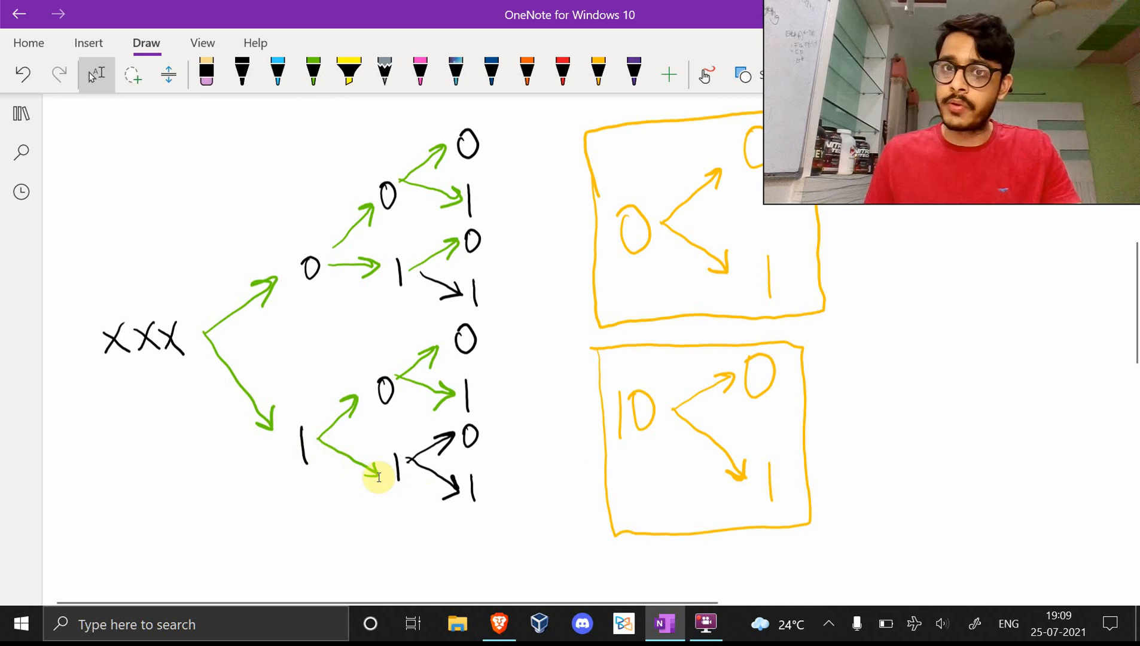
{"action": "mouse_move", "coordinate": [331, 457]}
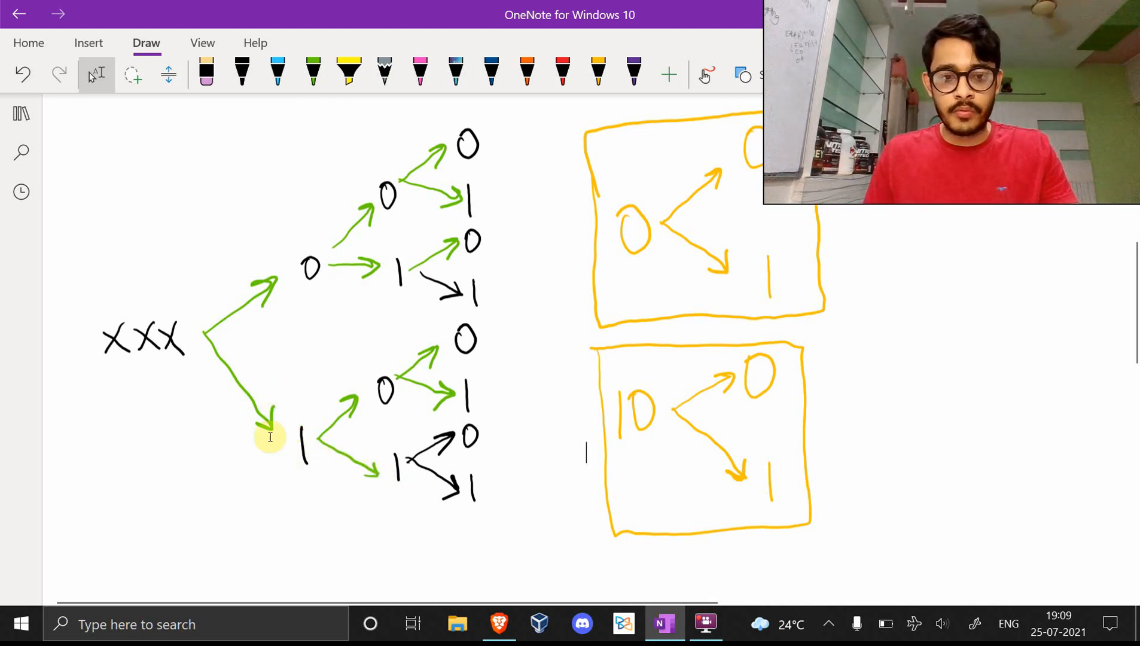
{"action": "mouse_move", "coordinate": [470, 318]}
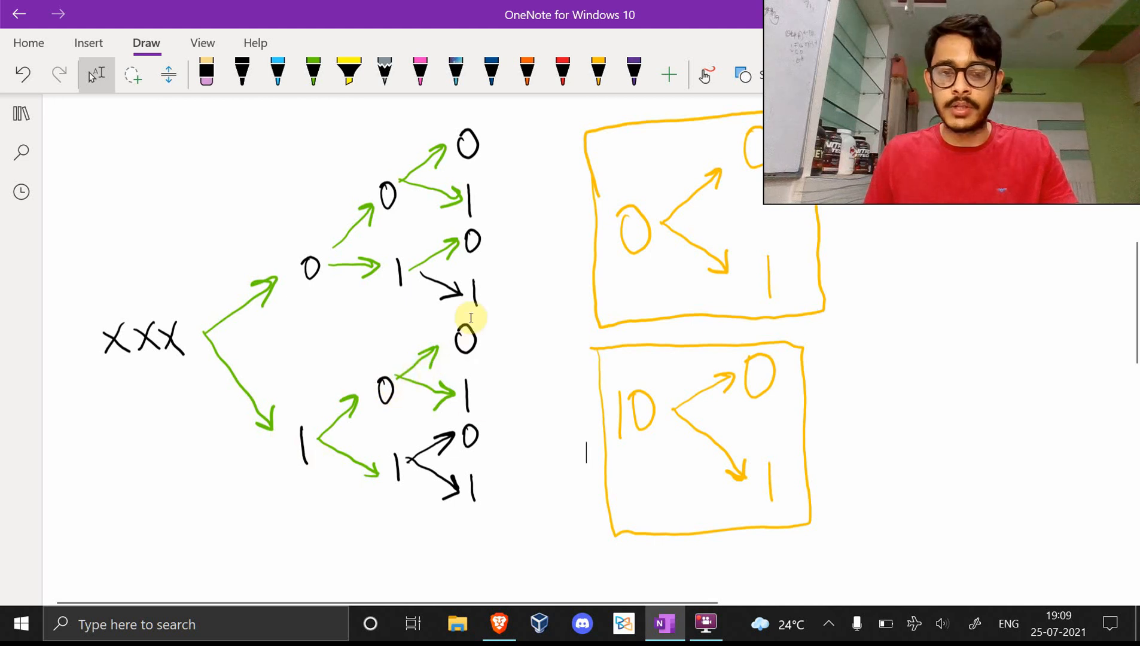
{"action": "mouse_move", "coordinate": [487, 377]}
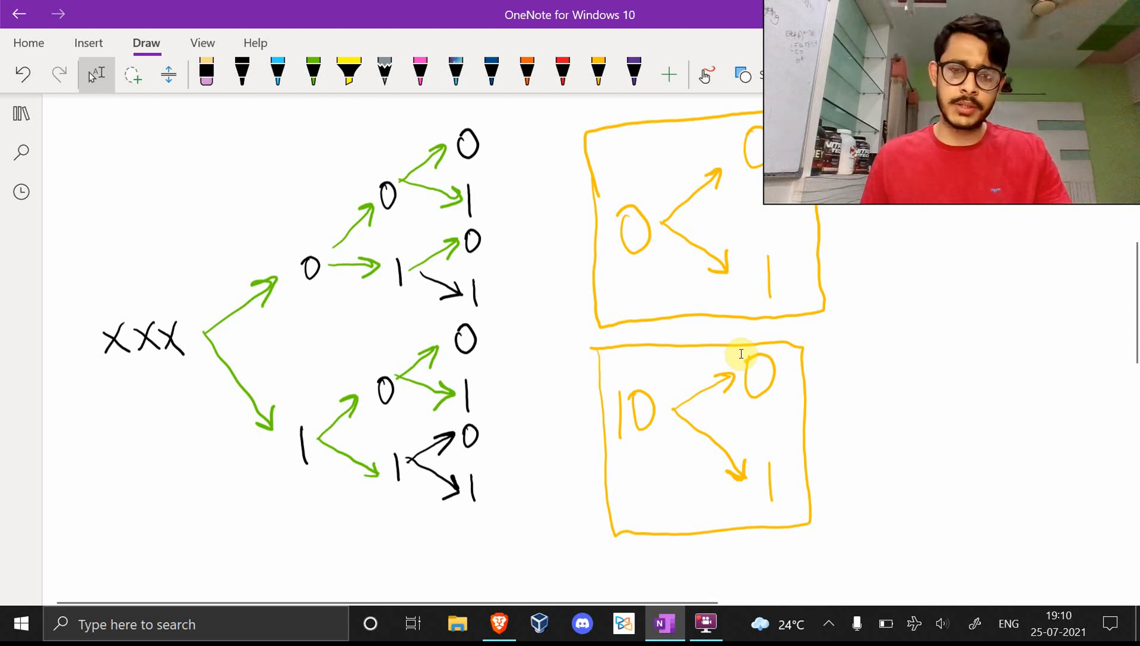
{"action": "scroll", "scroll_direction": "down", "scroll_amount": 3}
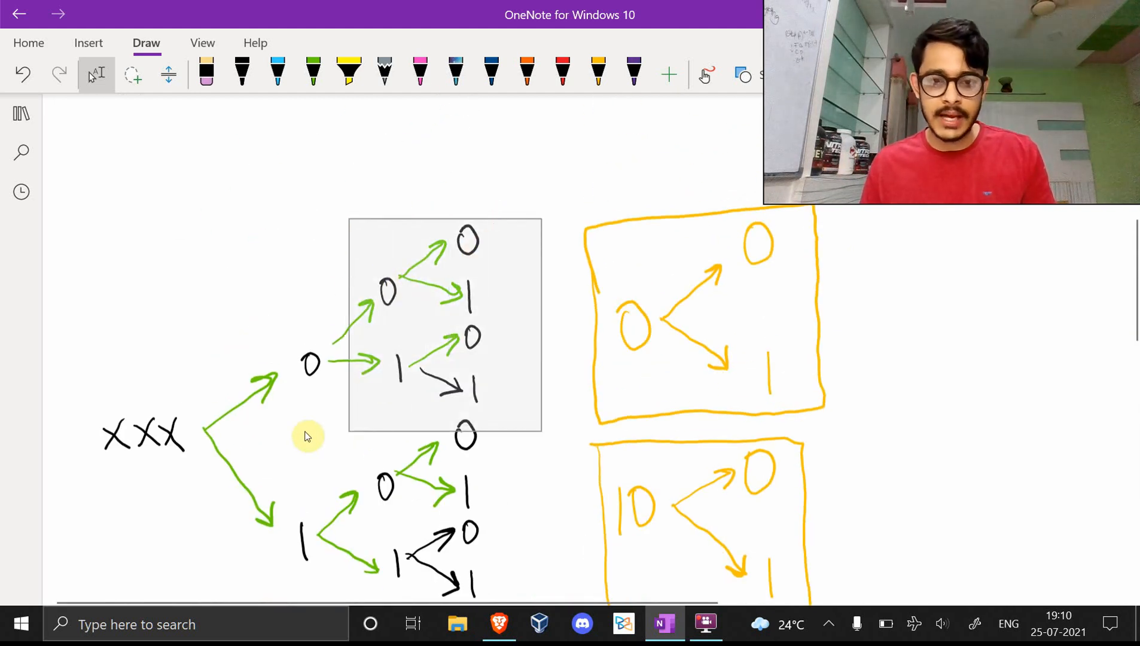
{"action": "scroll", "scroll_direction": "down", "scroll_amount": 3}
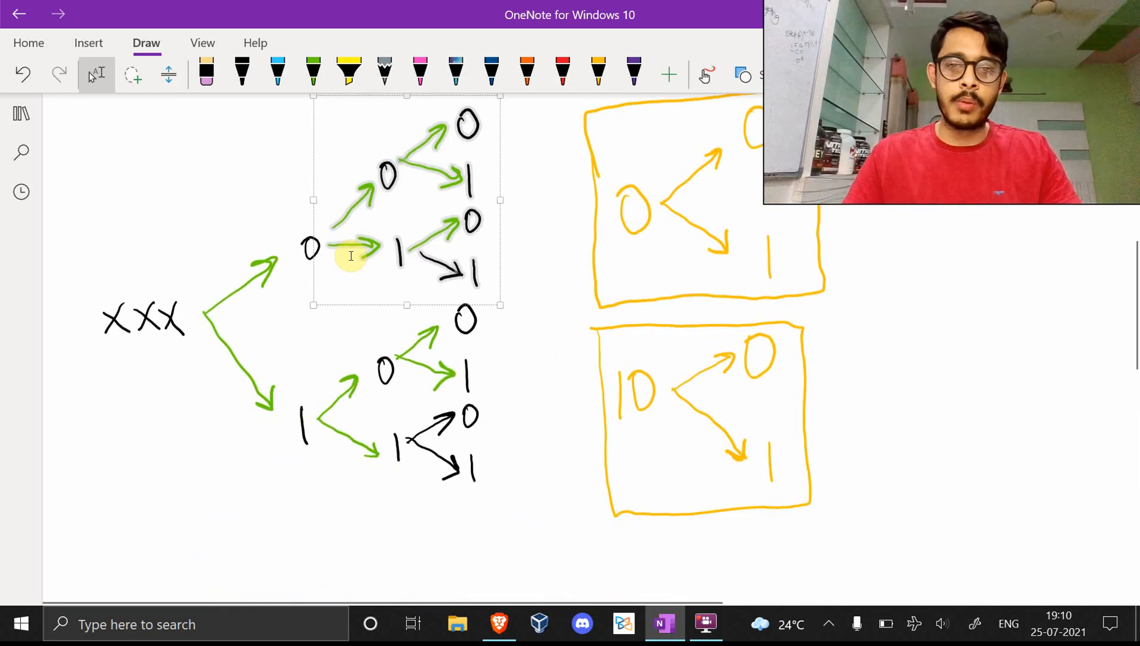
{"action": "scroll", "scroll_direction": "down", "scroll_amount": 3}
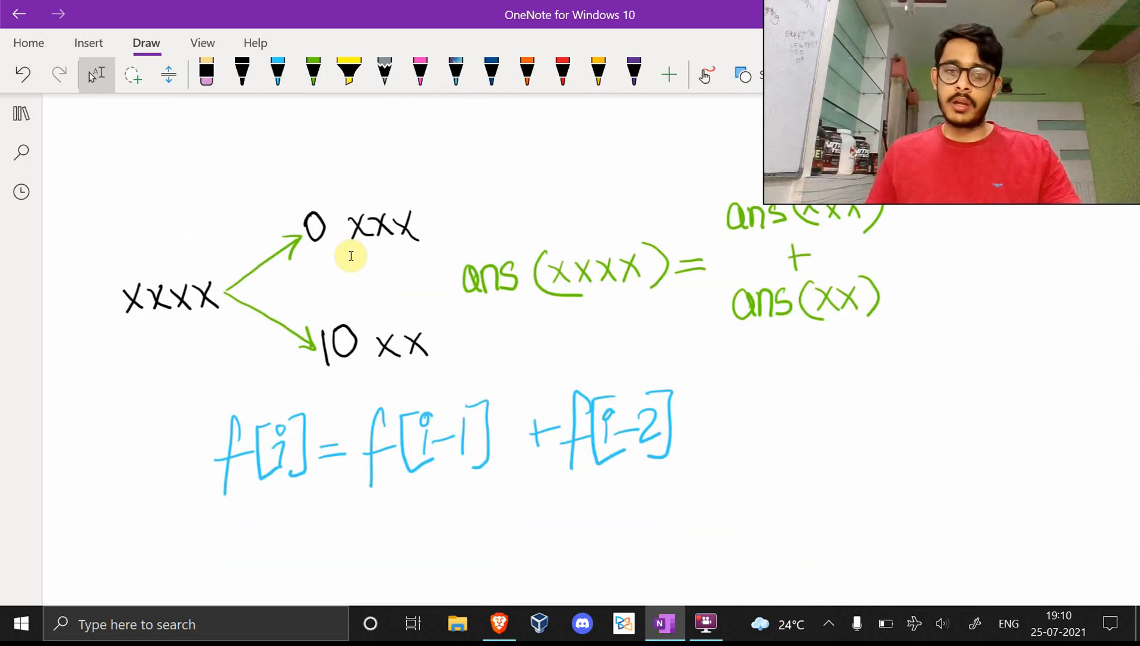
{"action": "mouse_move", "coordinate": [383, 267]}
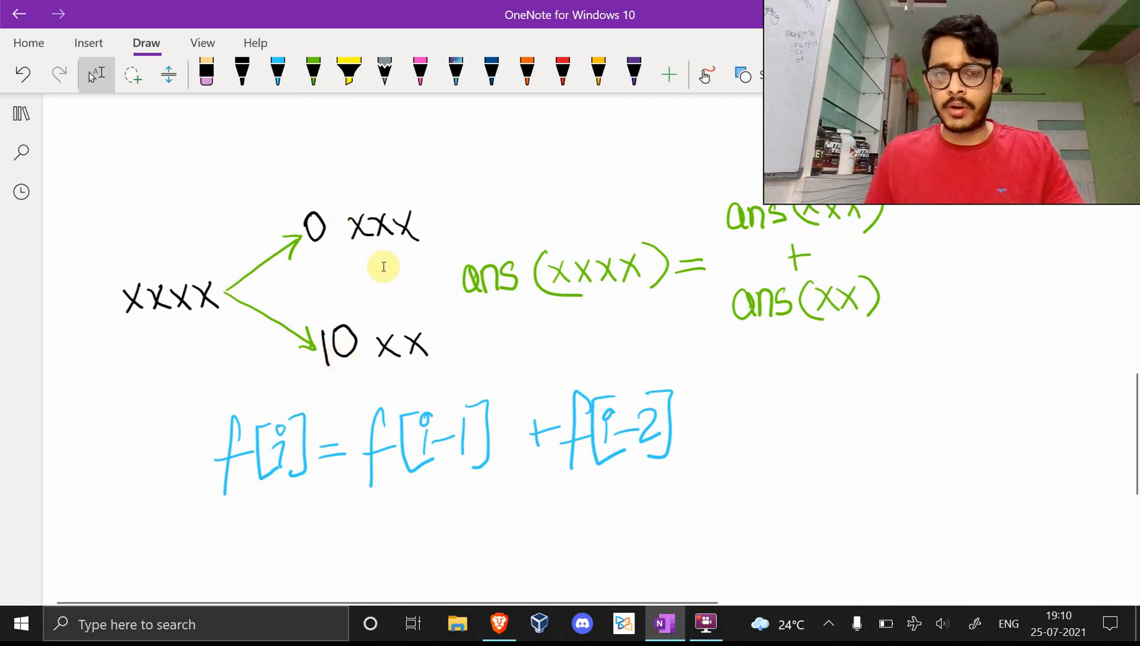
{"action": "mouse_move", "coordinate": [318, 279]}
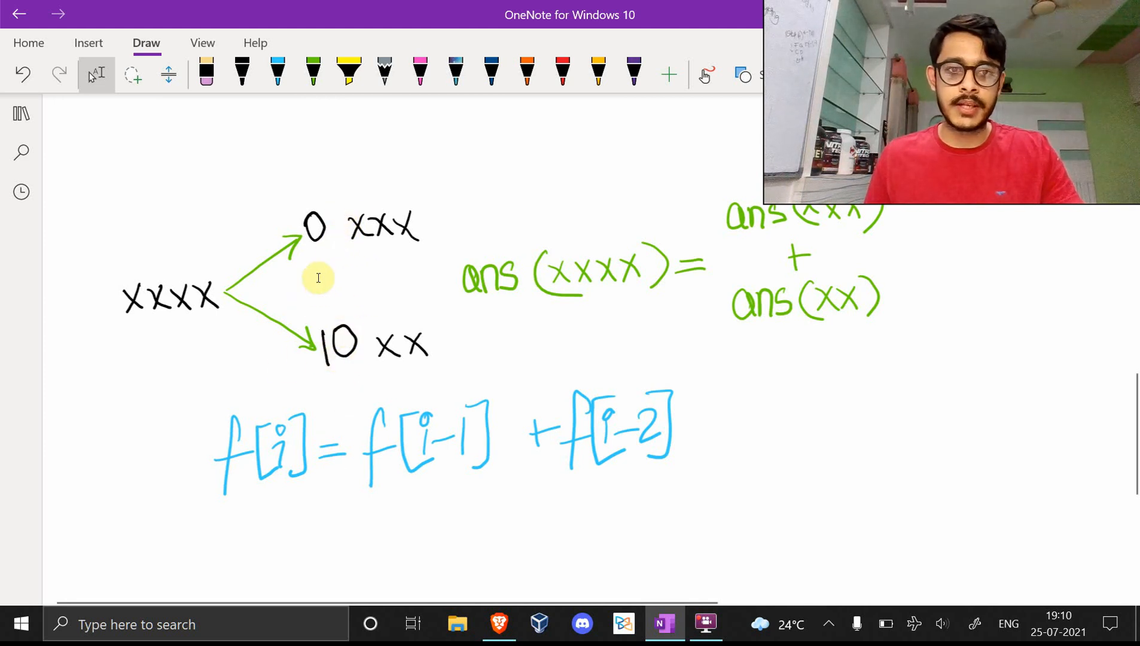
{"action": "mouse_move", "coordinate": [417, 229]}
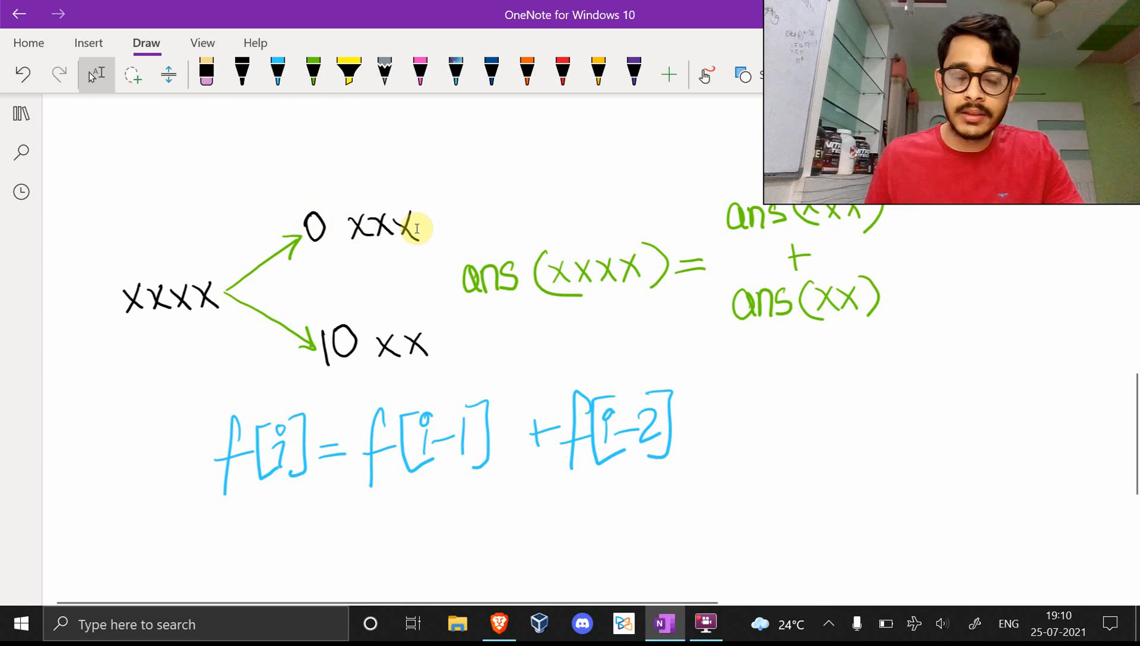
{"action": "mouse_move", "coordinate": [327, 331]}
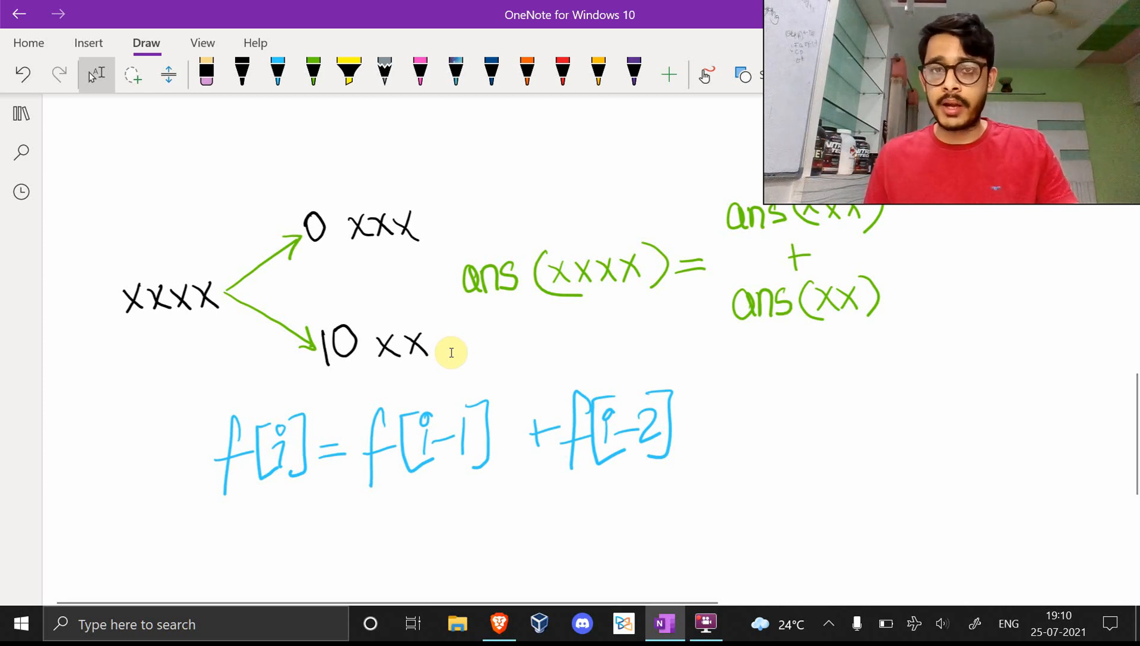
{"action": "mouse_move", "coordinate": [555, 278]}
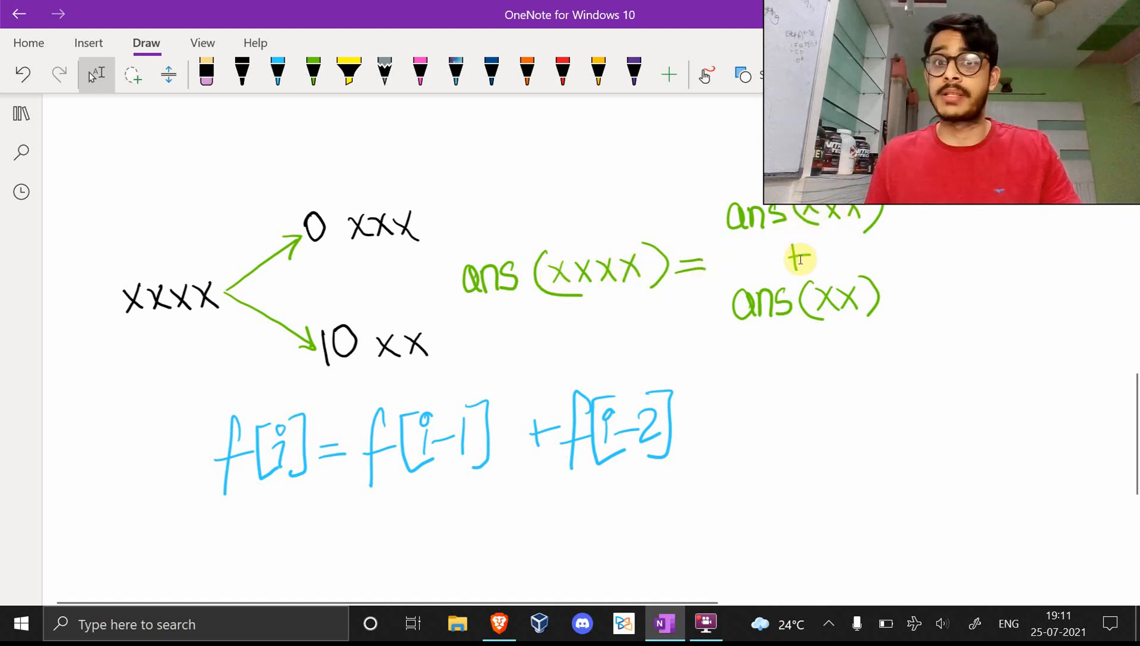
{"action": "mouse_move", "coordinate": [817, 366]}
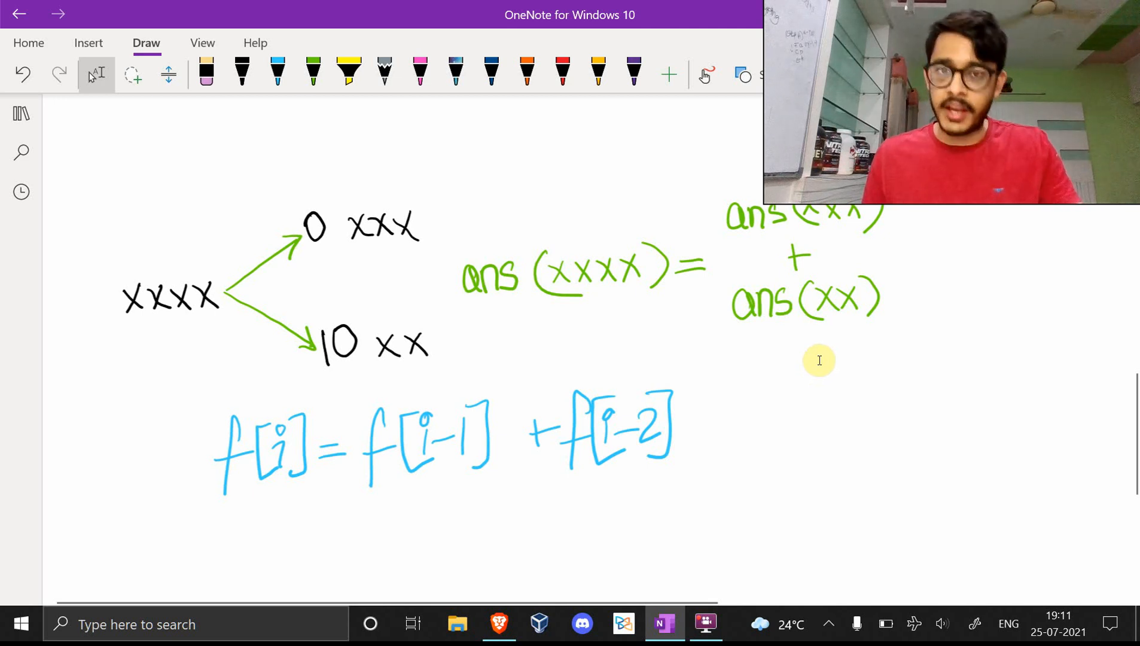
{"action": "mouse_move", "coordinate": [597, 453]}
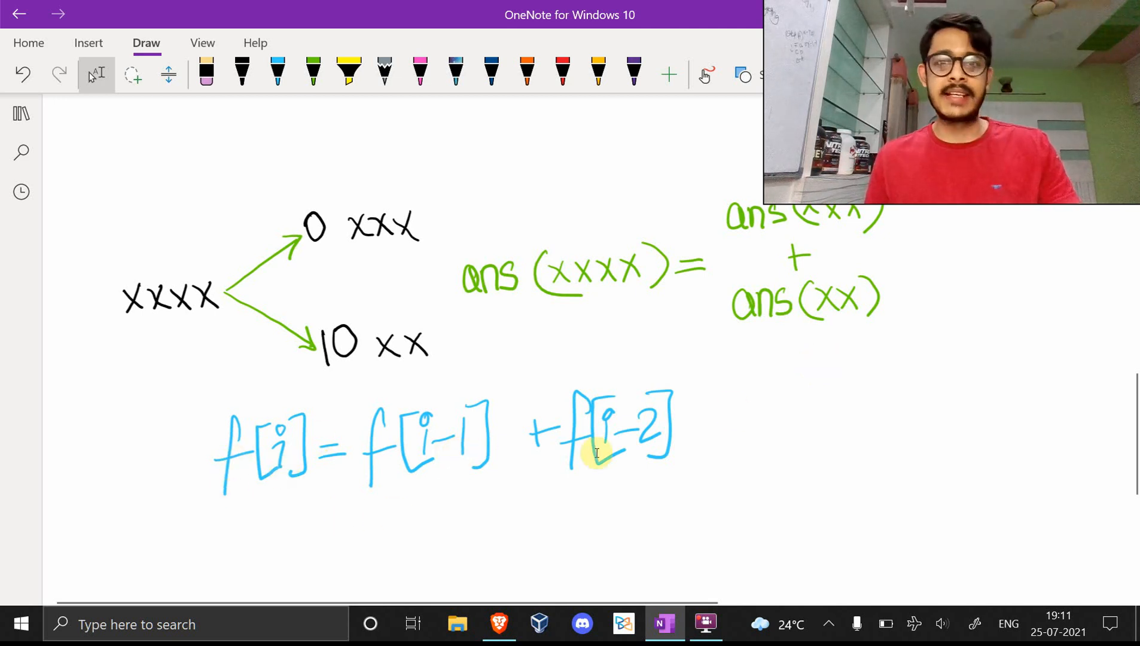
{"action": "mouse_move", "coordinate": [733, 425]}
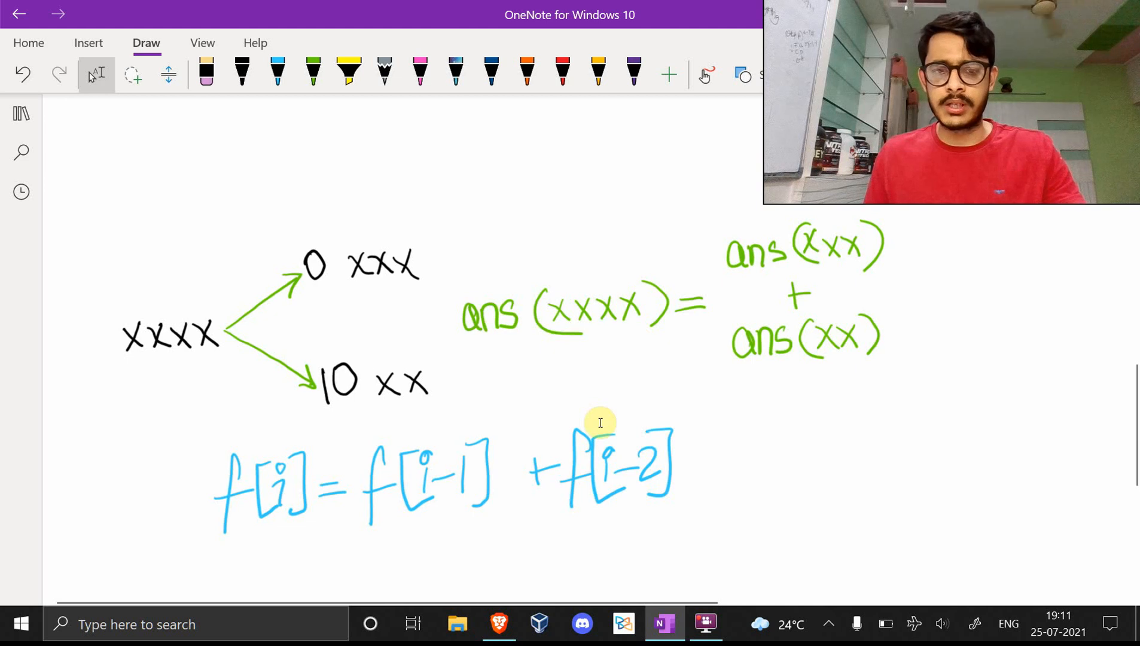
Back in the LeetCode editor, note '1000+10' and '2^4+2^2' under the 1010 example
{"action": "left_click", "coordinate": [499, 624]}
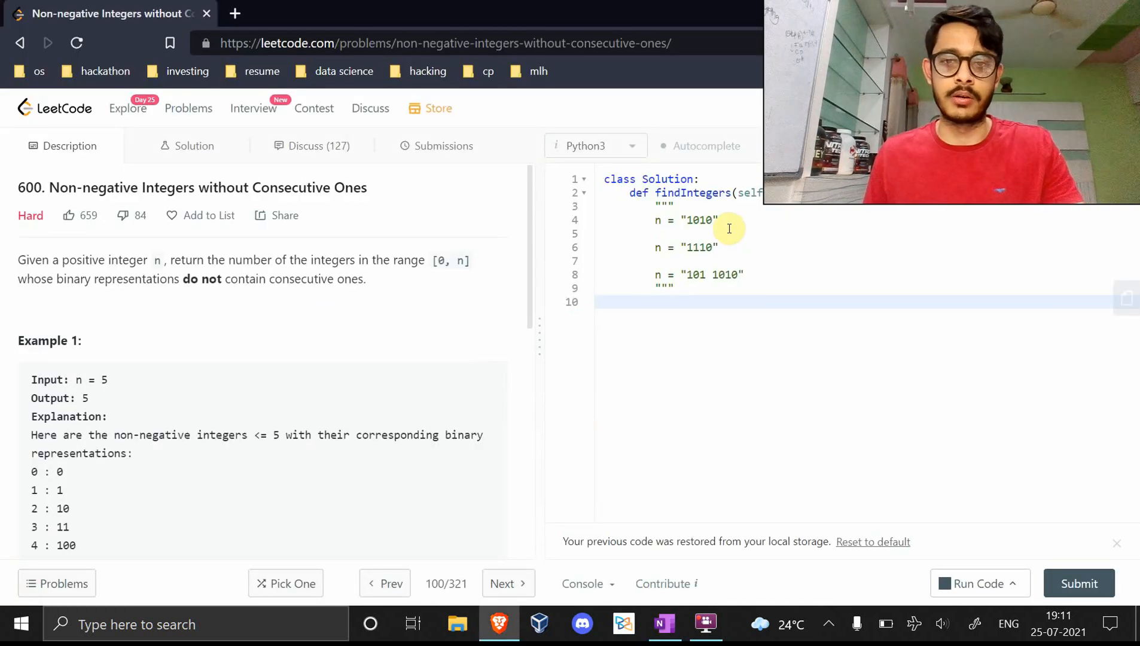
{"action": "key", "text": "Enter"}
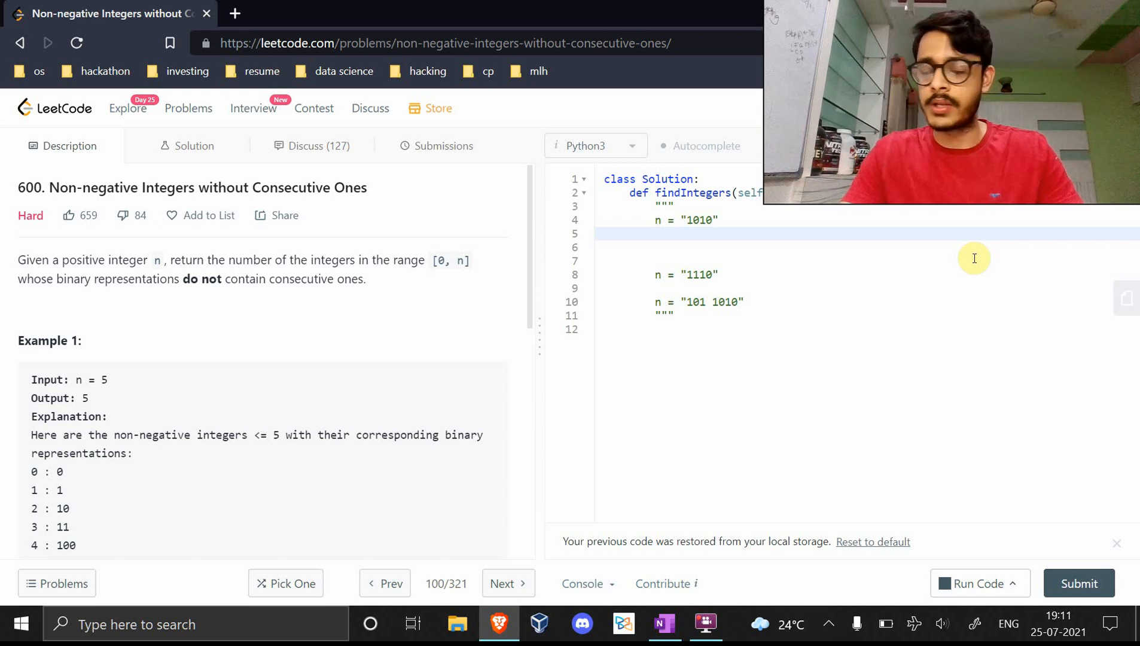
{"action": "type", "text": "1000"}
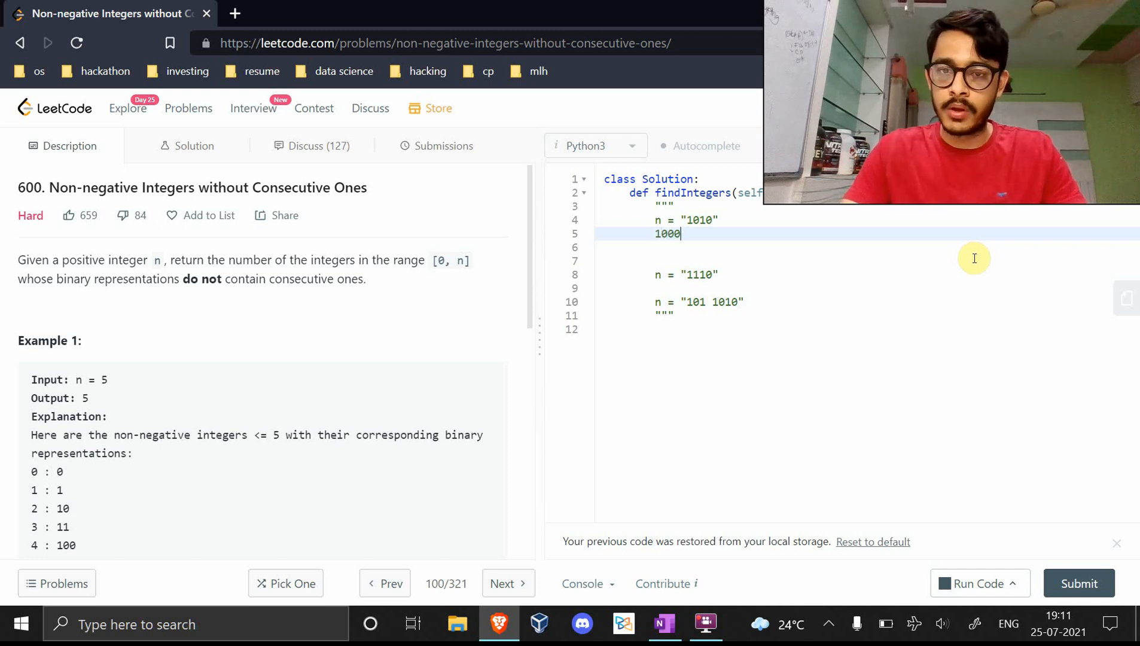
{"action": "type", "text": "+10"}
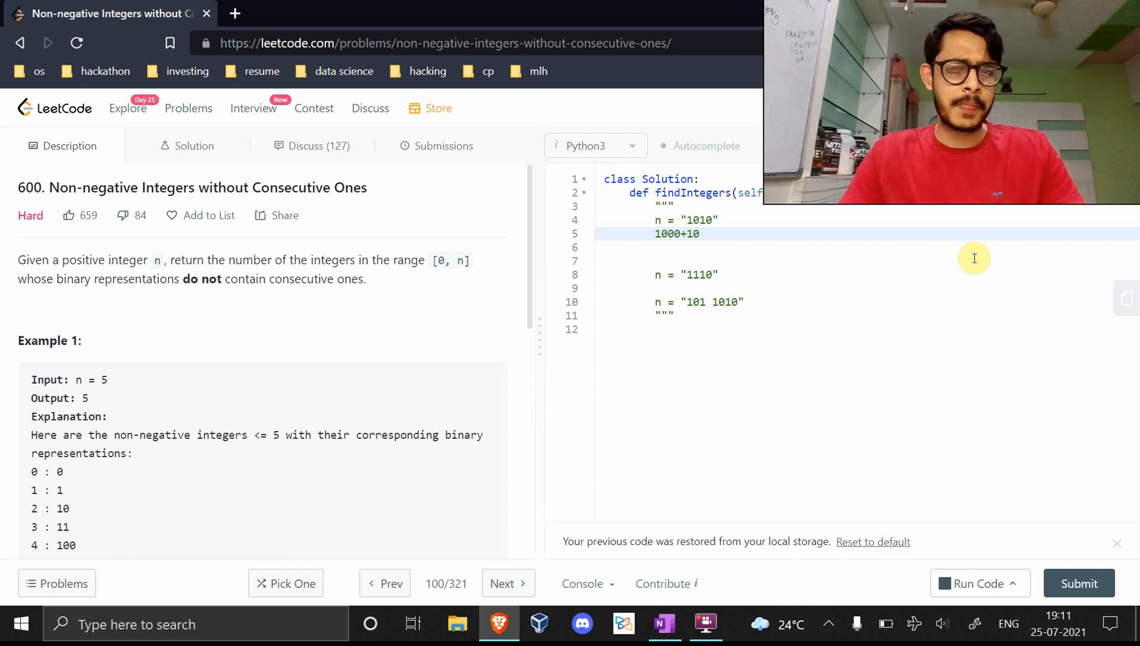
{"action": "type", "text": "2^"}
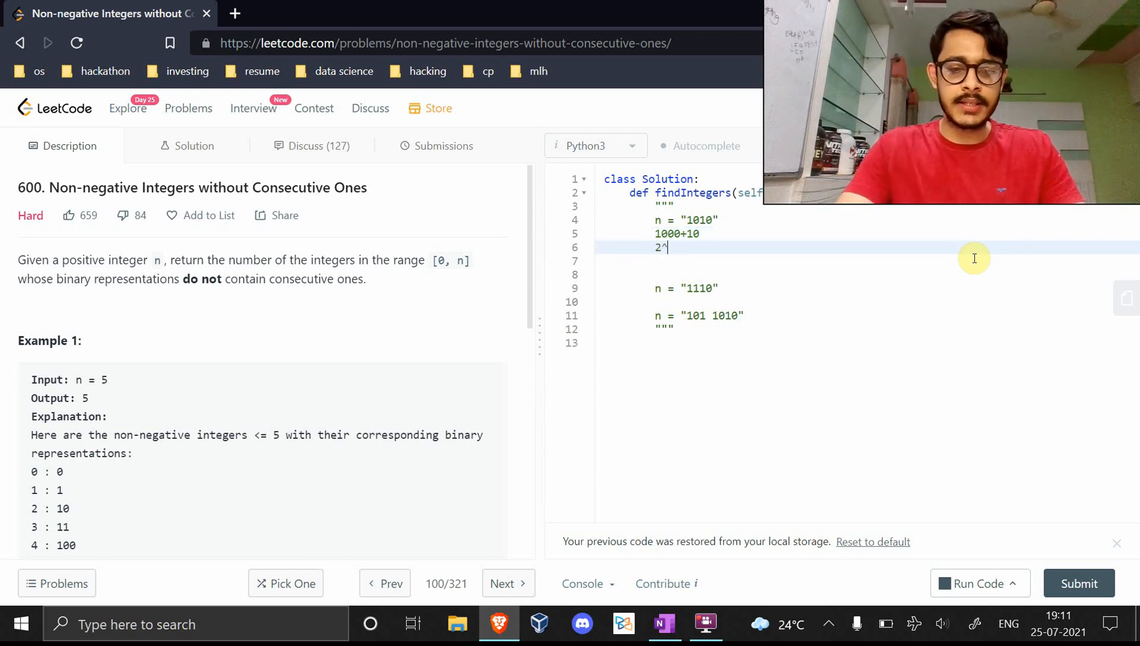
{"action": "type", "text": "4+2"}
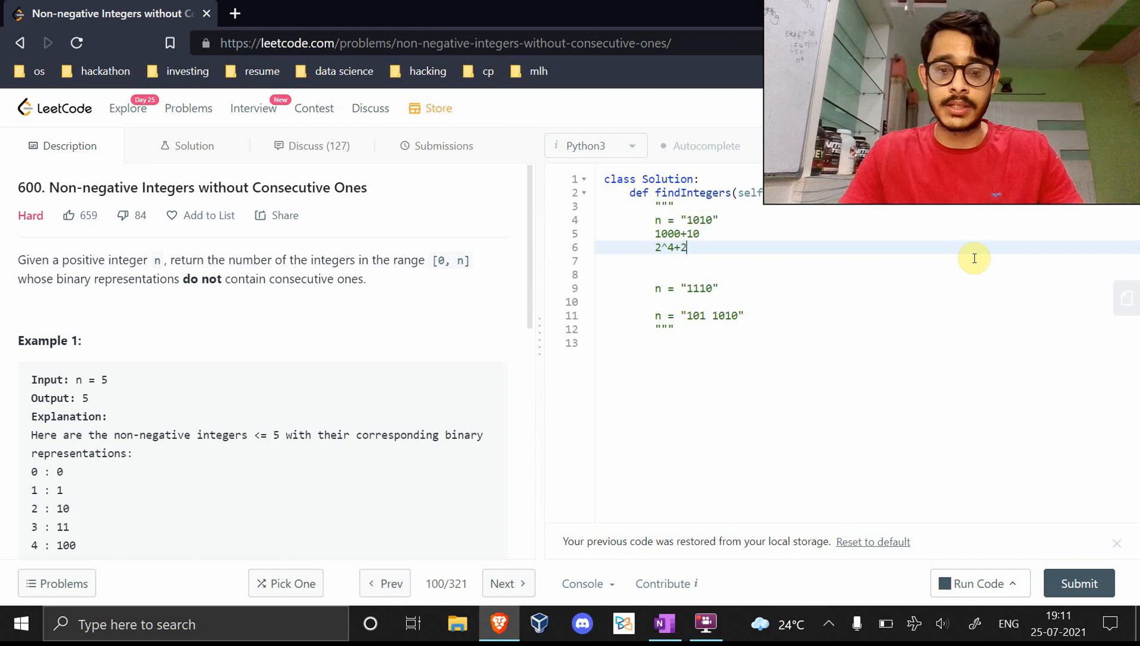
{"action": "type", "text": "^2"}
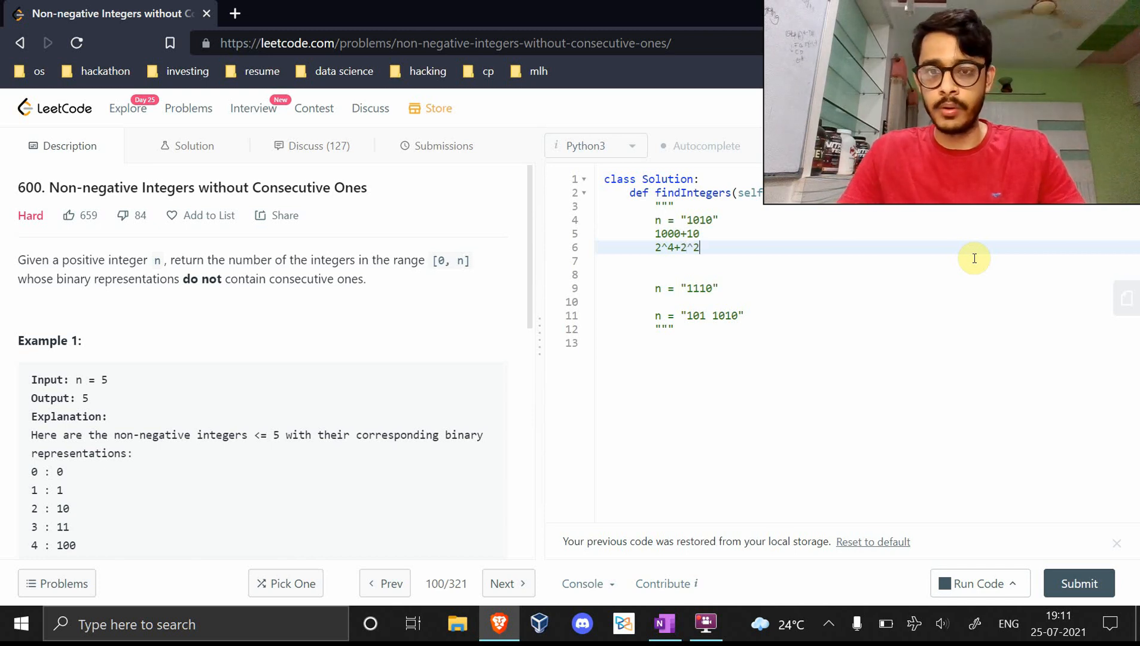
Add 'ans(4)+ans(2)' on the next line and highlight the 1010 example's parts
{"action": "key", "text": "Enter"}
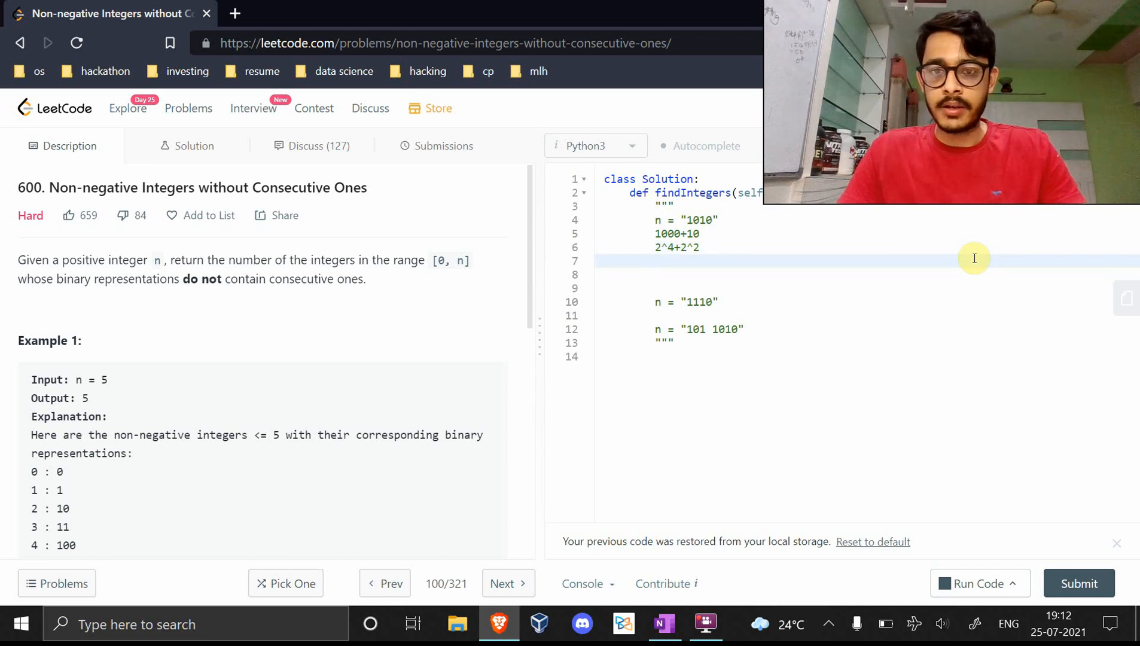
{"action": "type", "text": "ans(4)"}
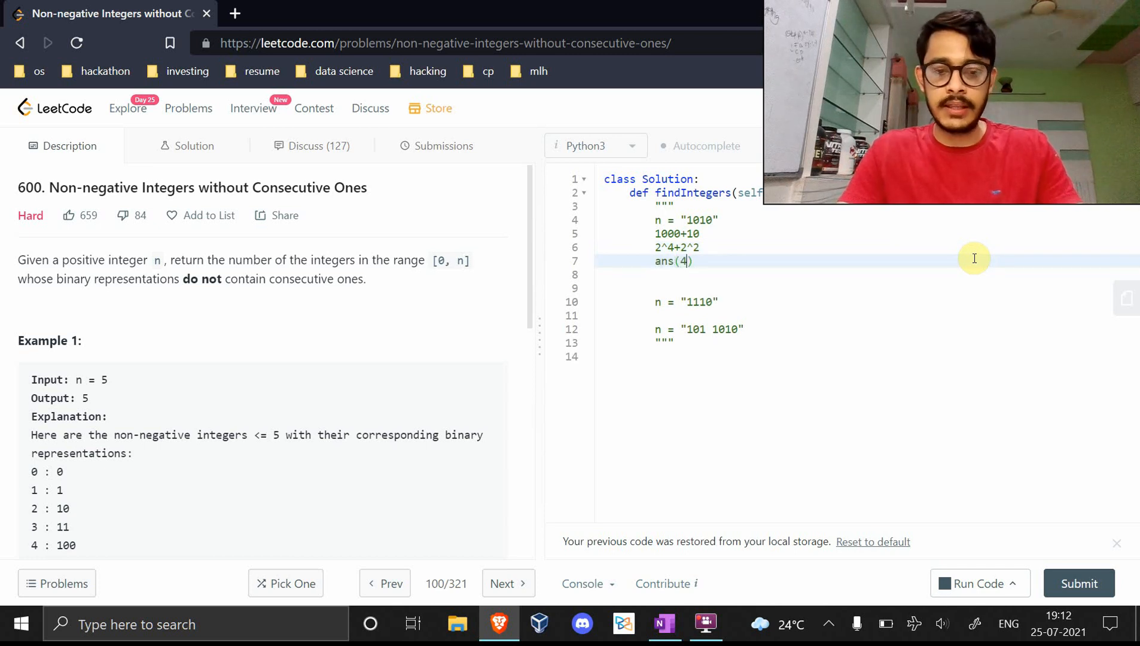
{"action": "type", "text": "+an"}
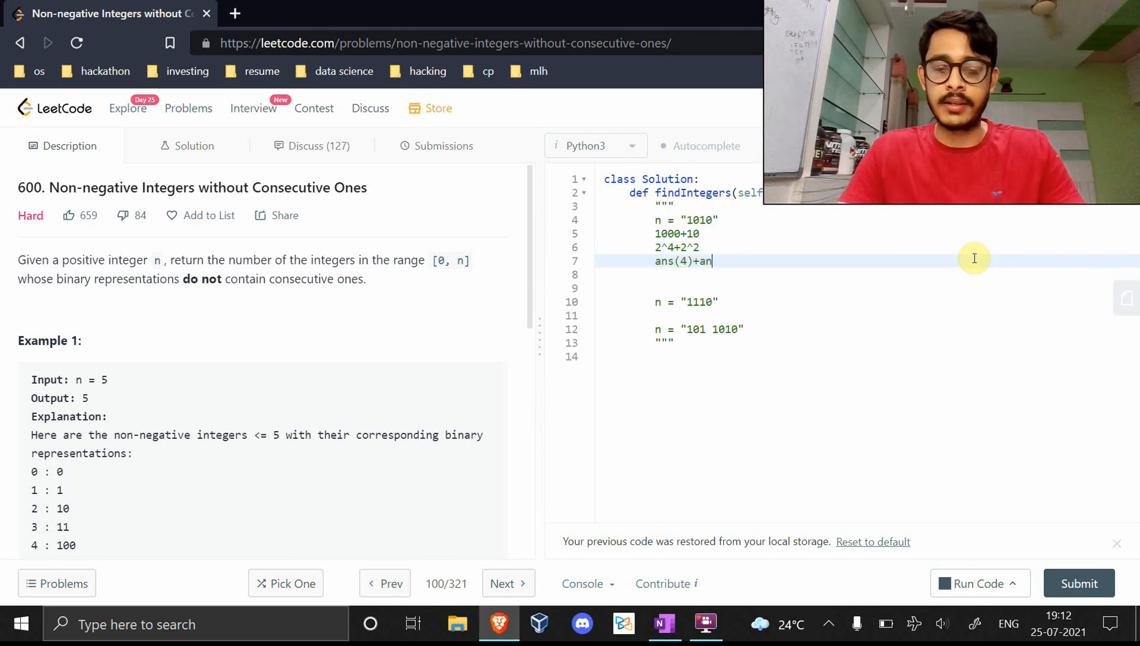
{"action": "type", "text": "s(2)"}
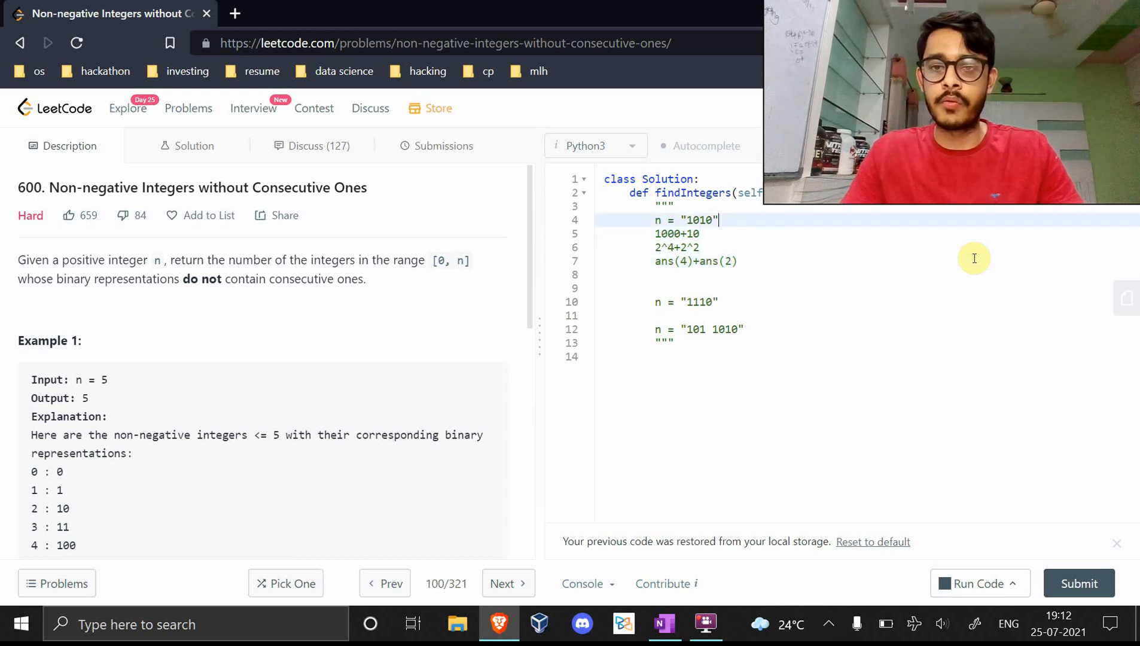
{"action": "double_click", "coordinate": [698, 220]}
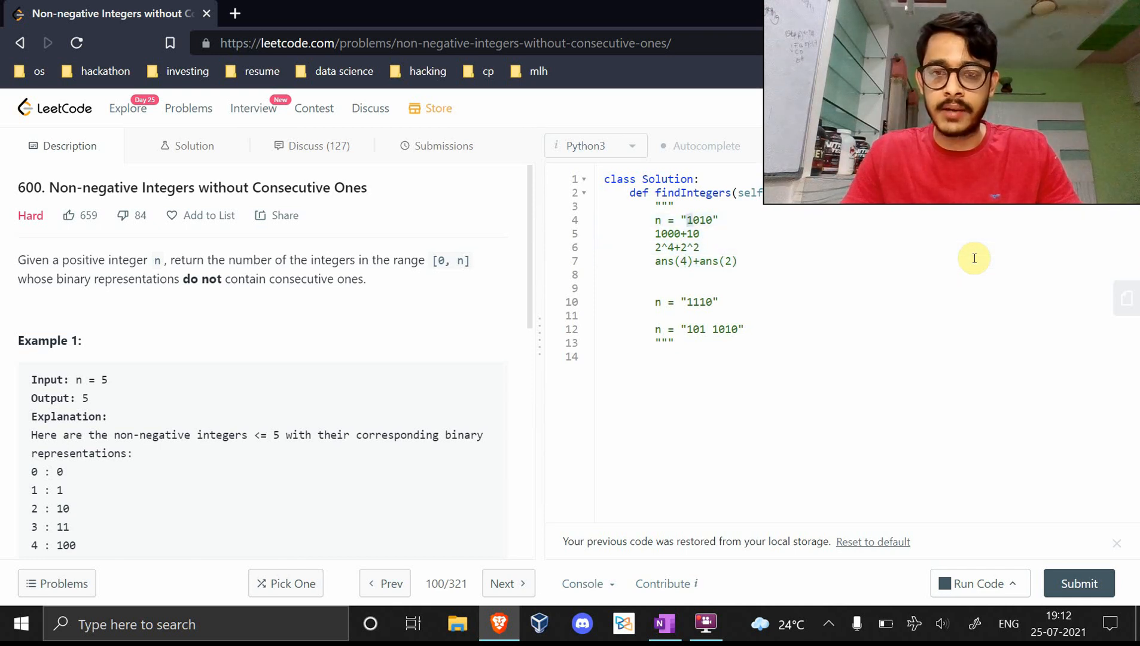
{"action": "left_click", "coordinate": [691, 233]}
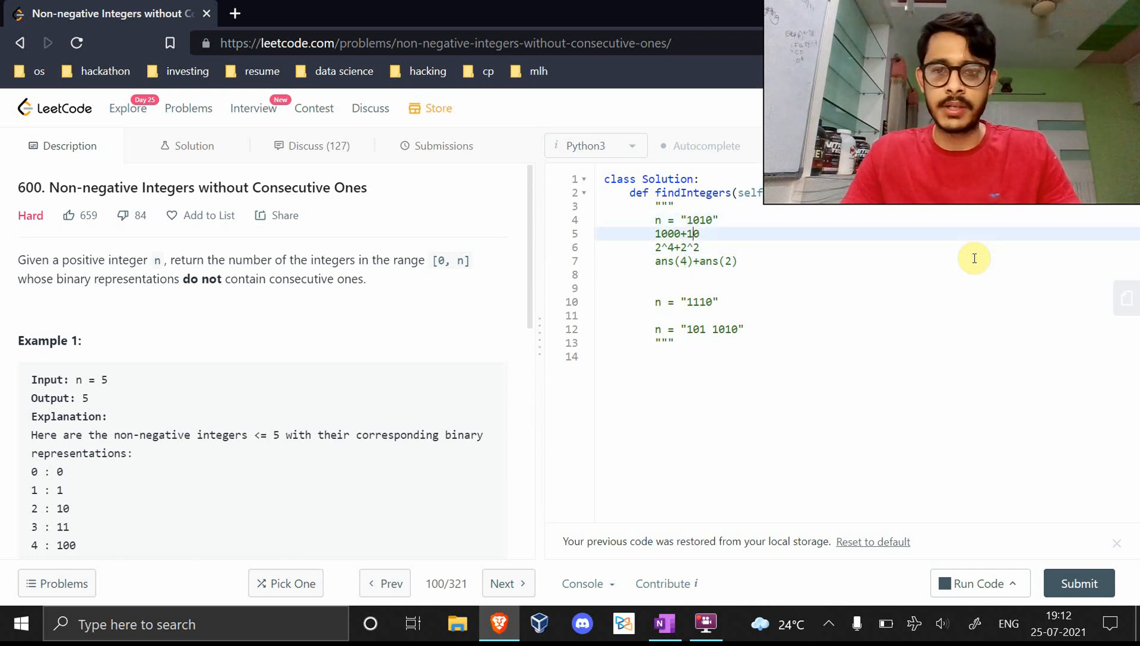
{"action": "left_click", "coordinate": [699, 260]}
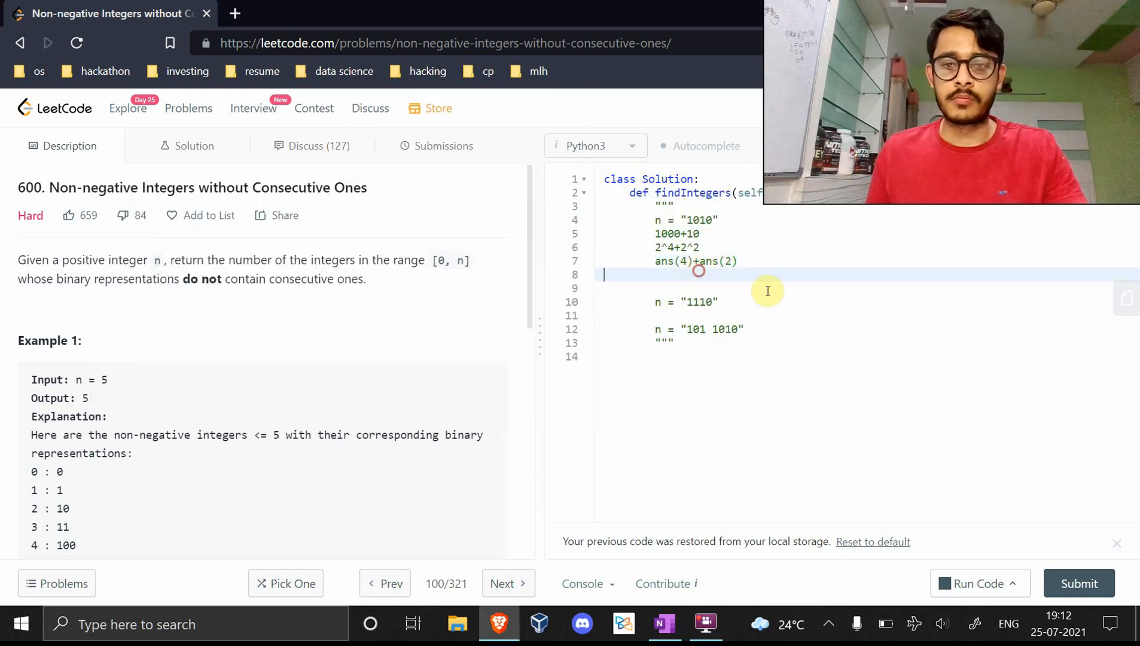
{"action": "mouse_move", "coordinate": [880, 310]}
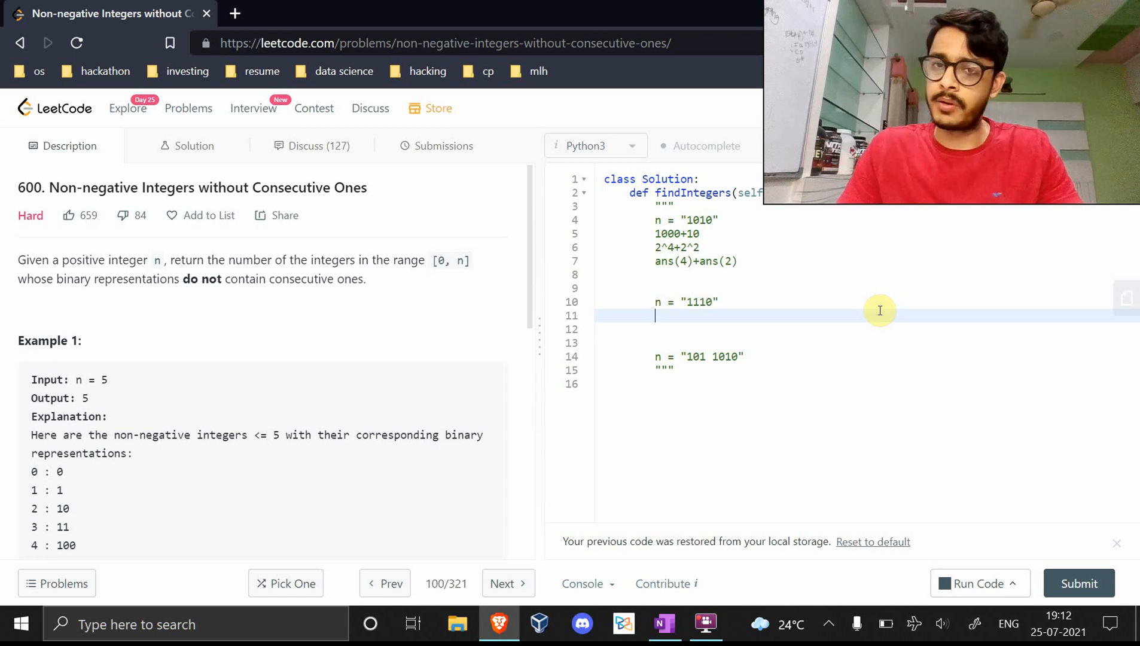
Write '1000+110 -> 1000+100' under the 1110 example
{"action": "type", "text": "1000+"}
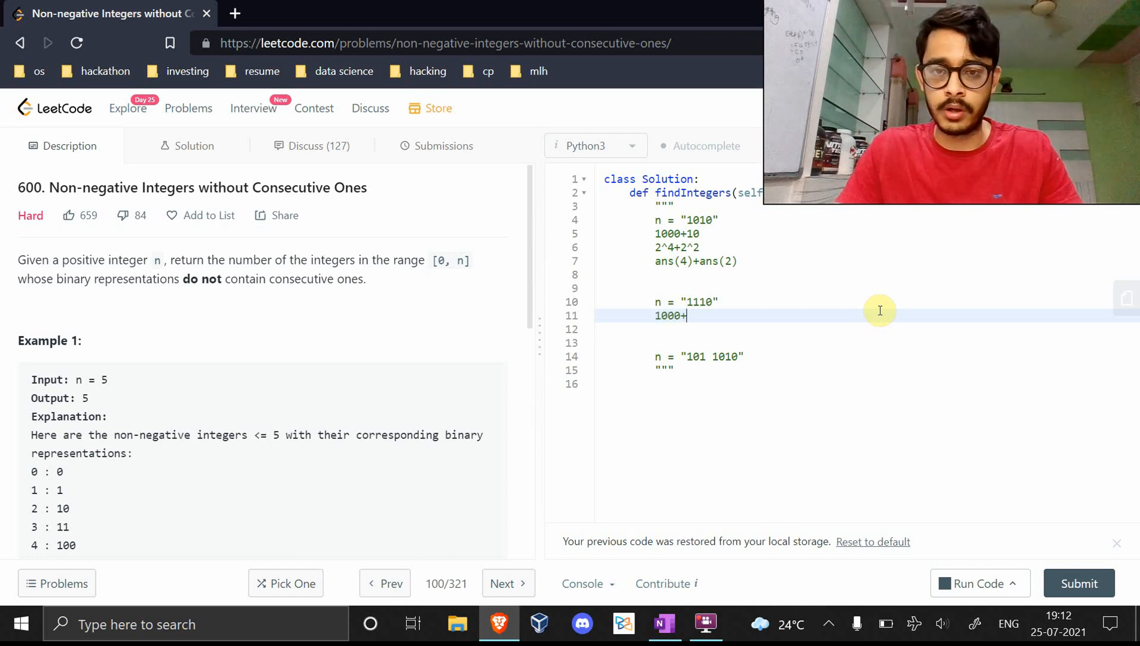
{"action": "type", "text": "11"}
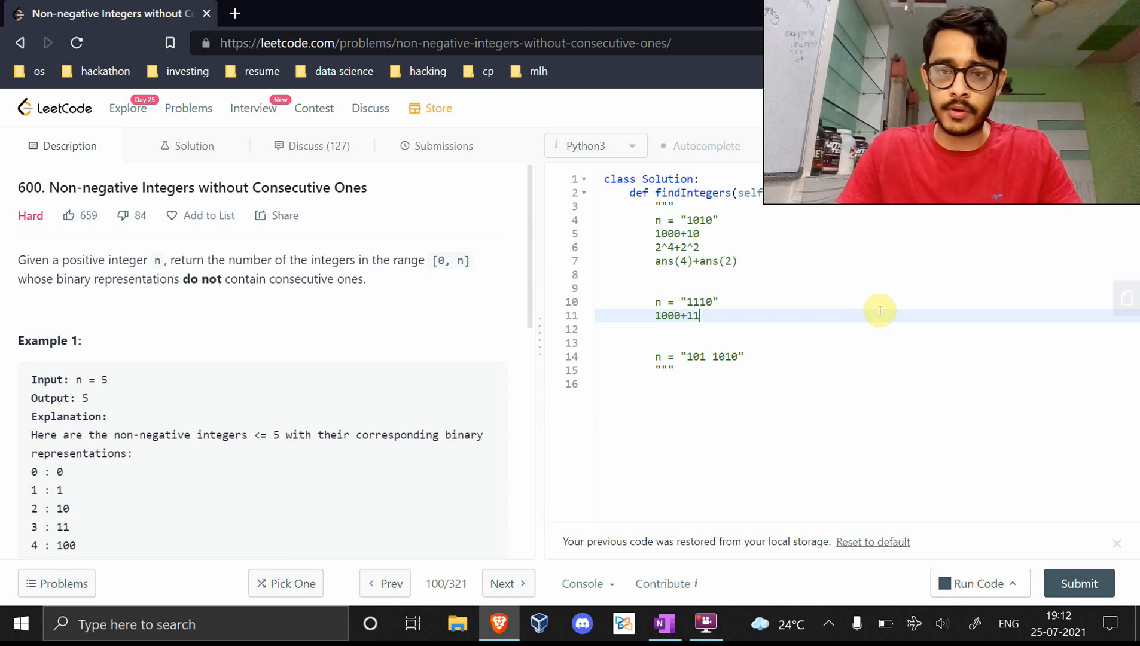
{"action": "type", "text": "0"}
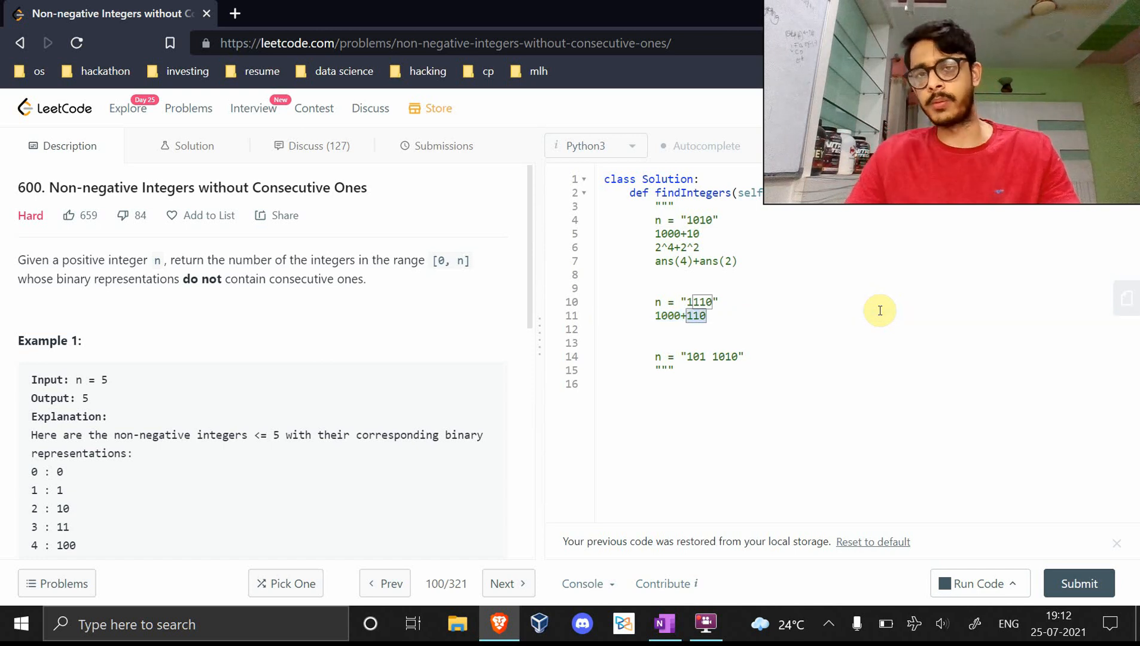
{"action": "left_click", "coordinate": [689, 316]}
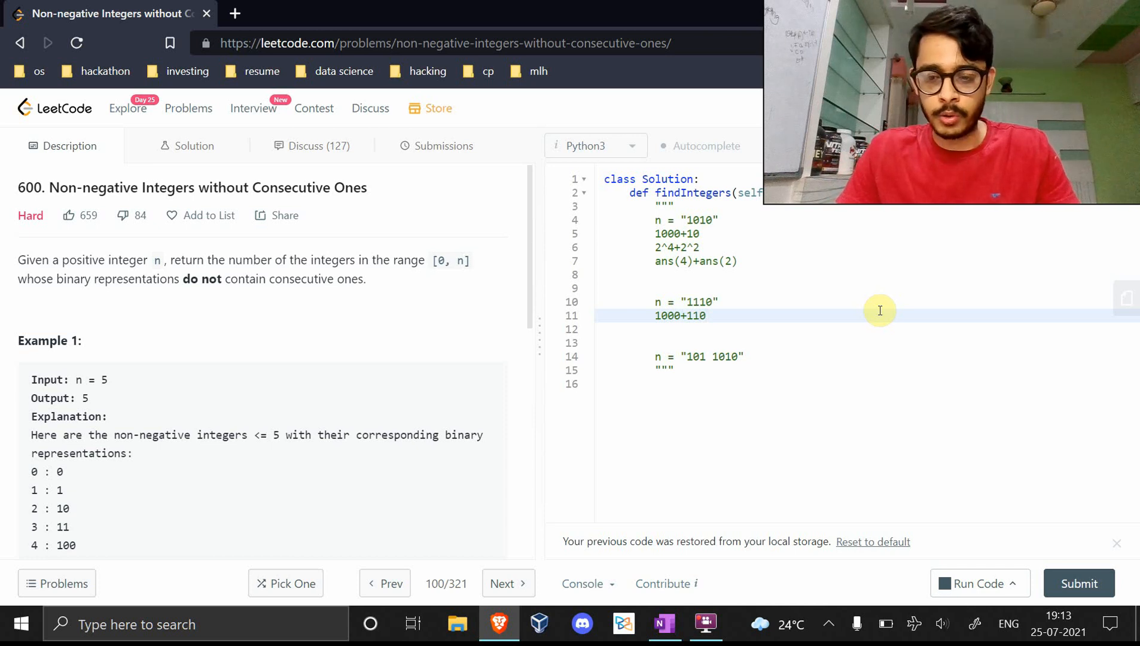
{"action": "type", "text": "-> 1000+"}
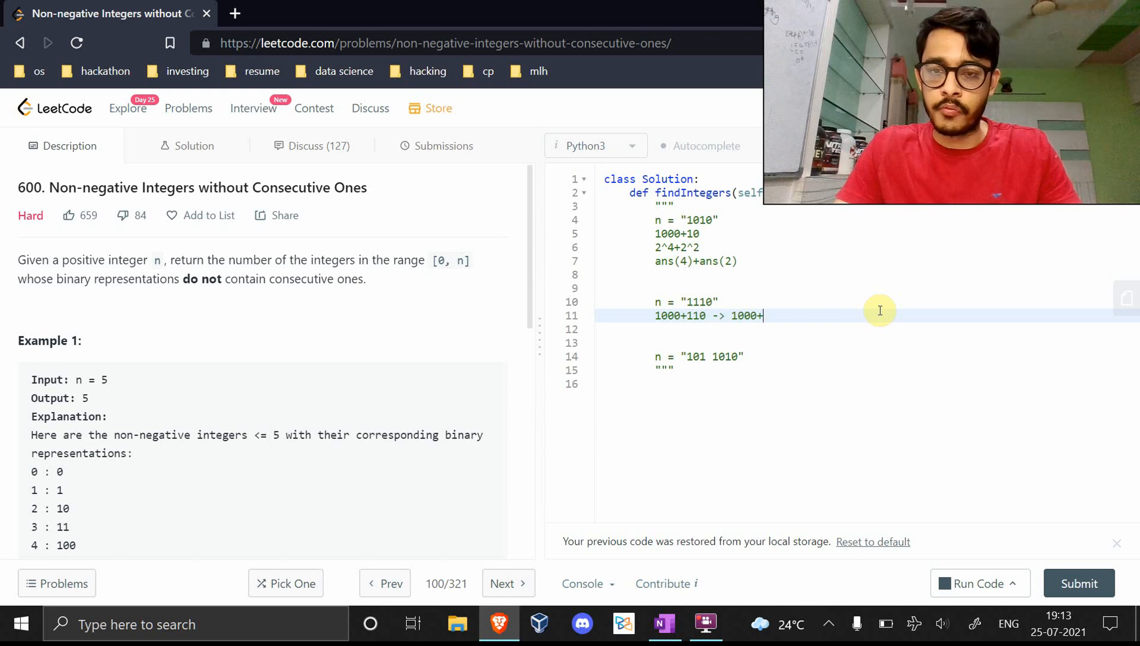
{"action": "type", "text": "100"}
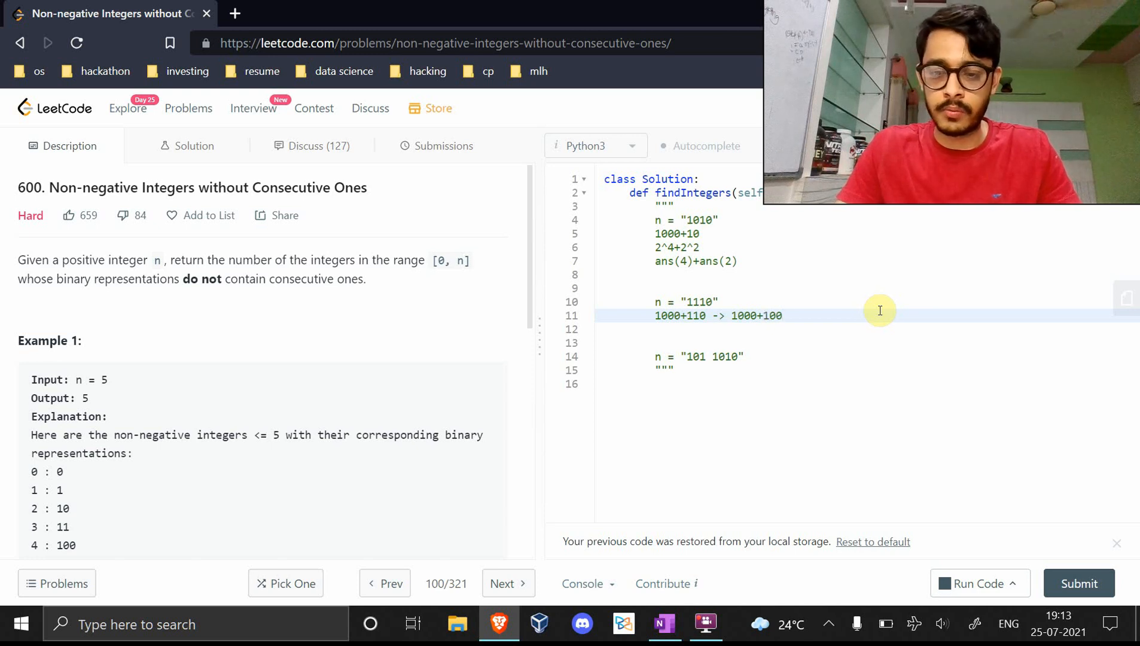
{"action": "type", "text": "+10"}
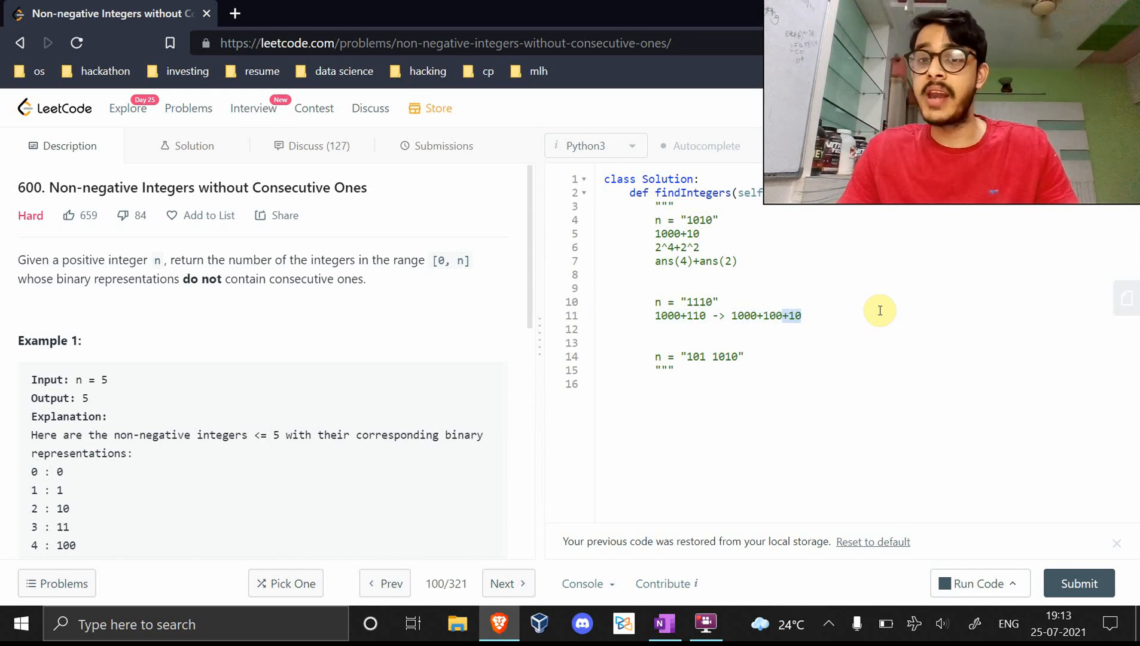
{"action": "mouse_move", "coordinate": [777, 311]}
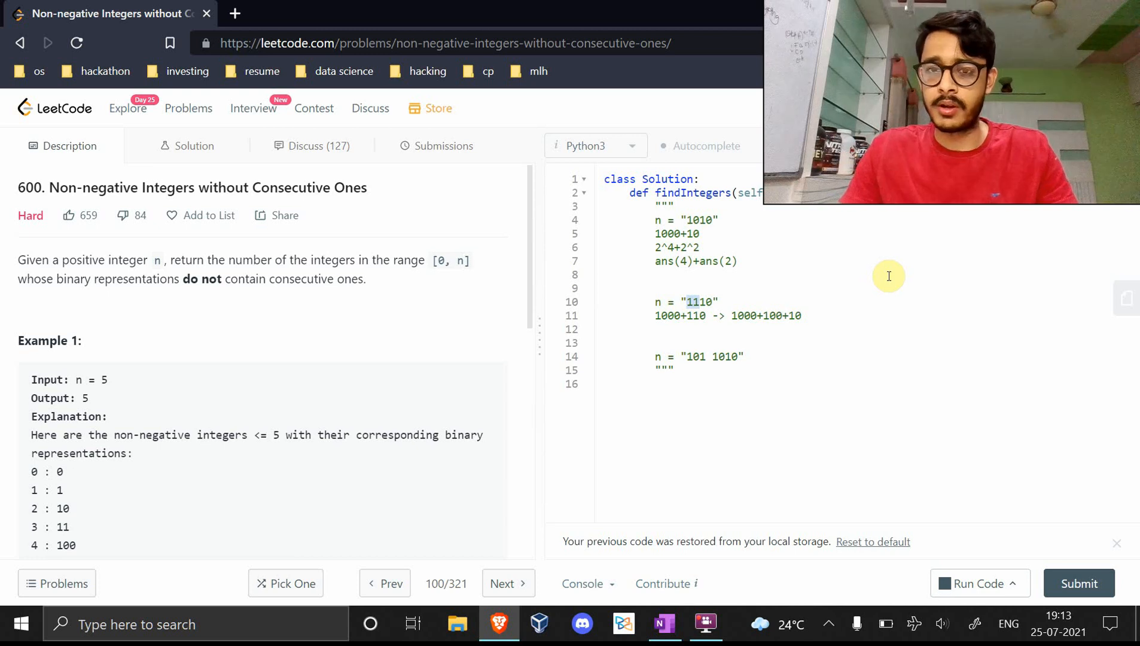
Remove the stray '+10' and add 'ans(4)+ans(3)' on the next line
{"action": "left_click", "coordinate": [690, 302]}
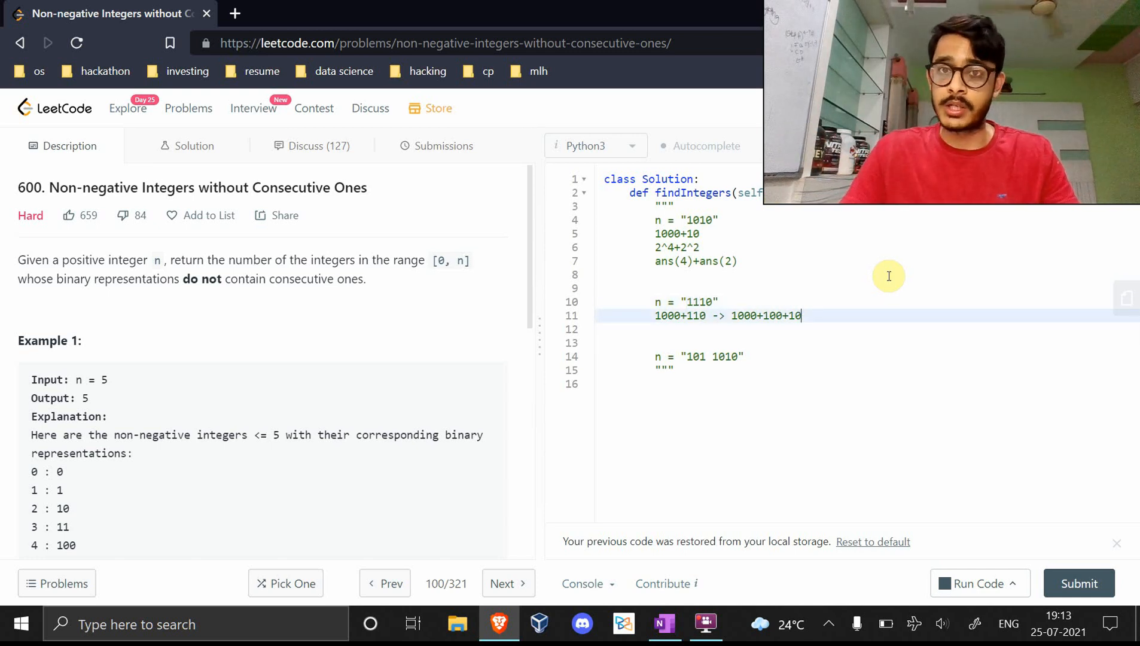
{"action": "key", "text": "Backspace"}
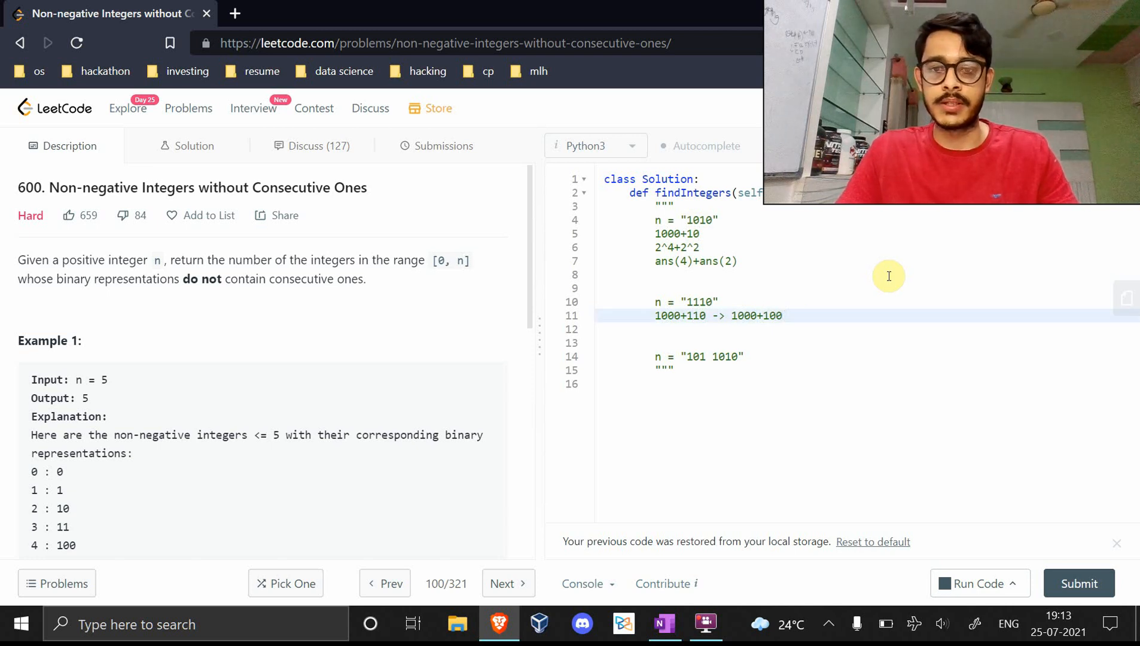
{"action": "type", "text": "ans(4)"}
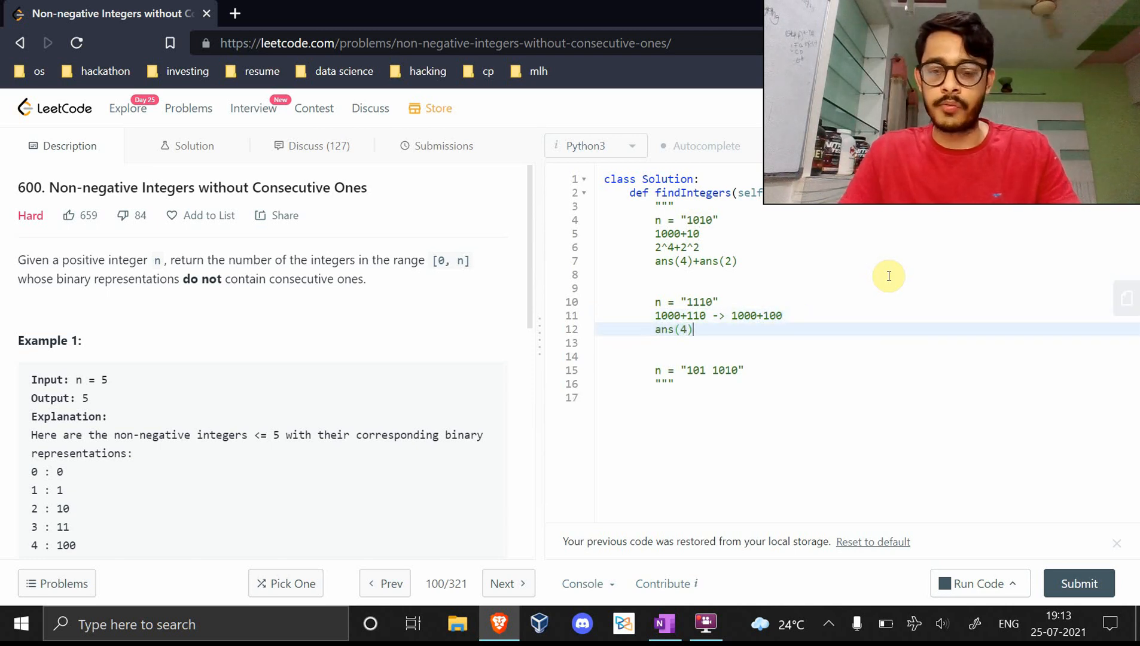
{"action": "type", "text": "+ans(3)"}
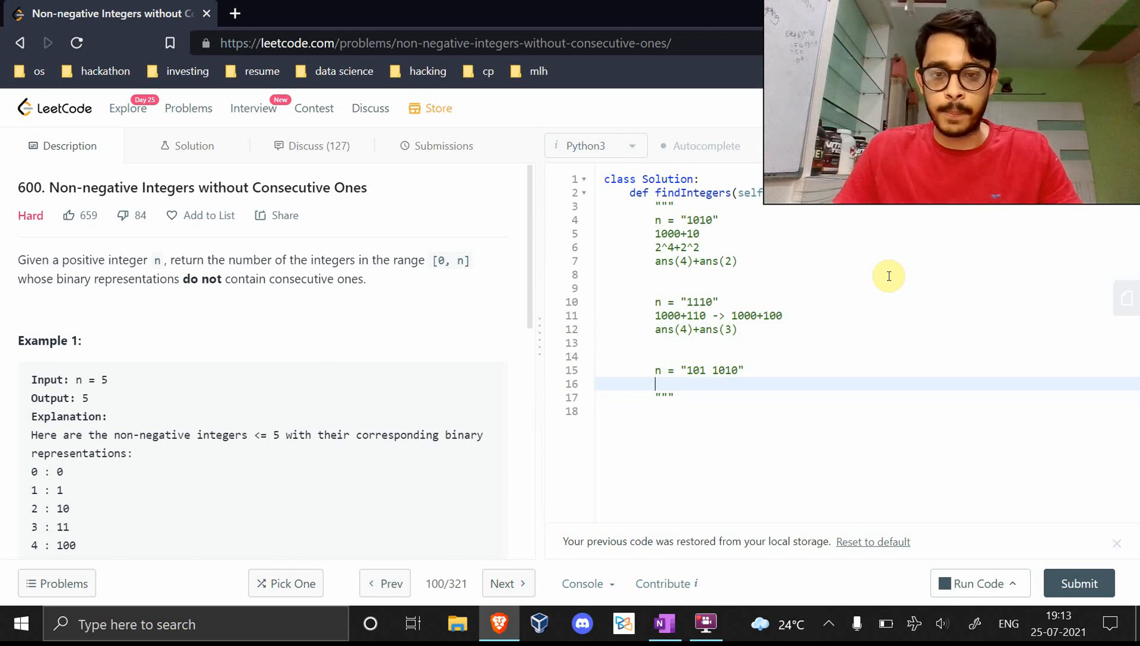
Type '100 0000 + 1 0000 + 1000 + 0' under the 101 1010 example
{"action": "type", "text": "100"}
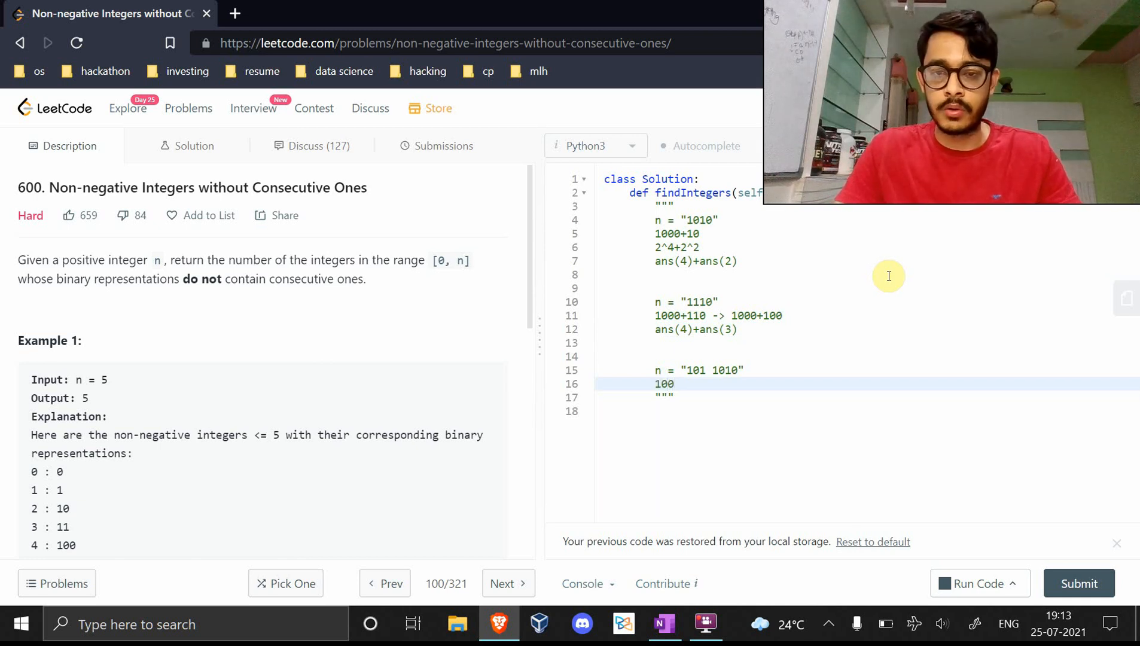
{"action": "type", "text": "0000"}
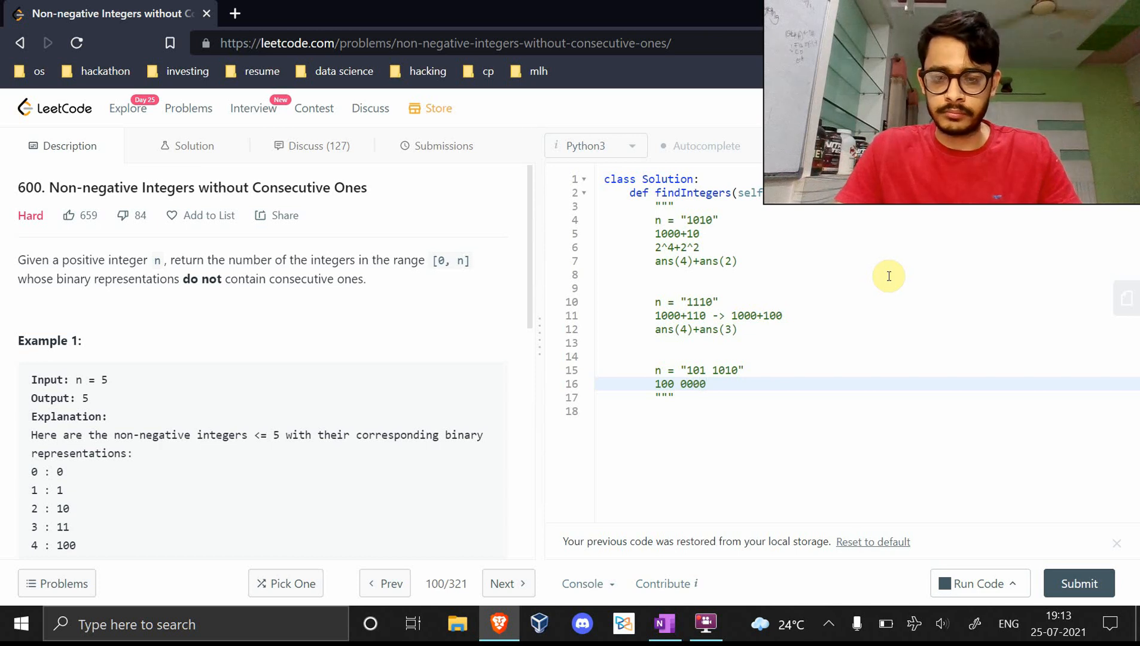
{"action": "type", "text": "+ 1"}
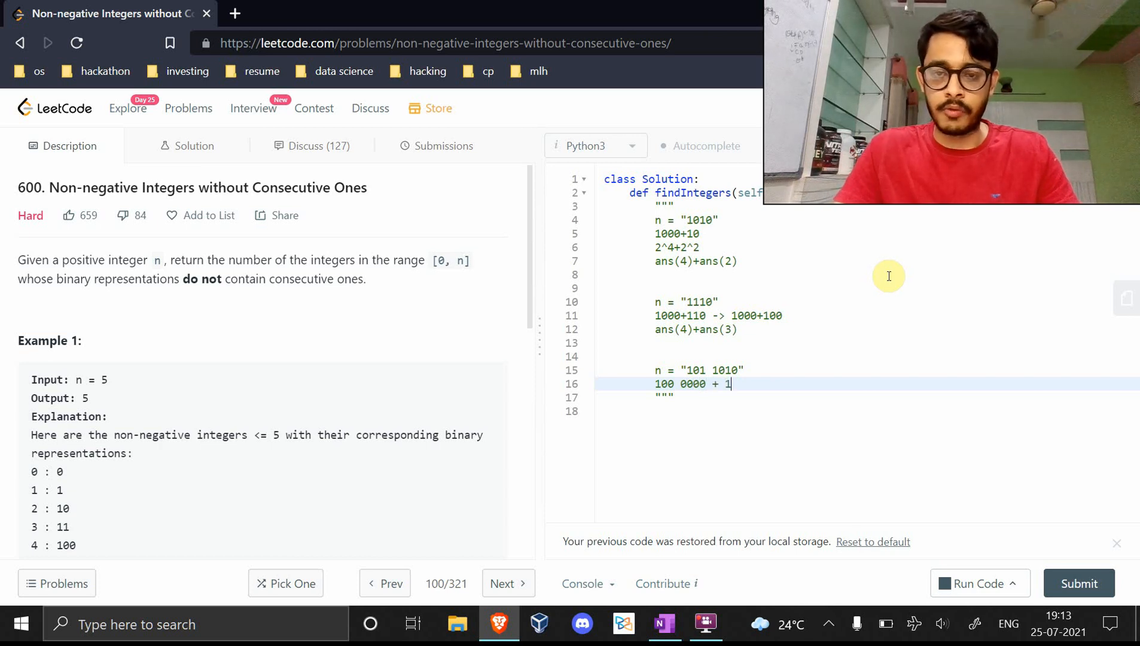
{"action": "type", "text": "0000"}
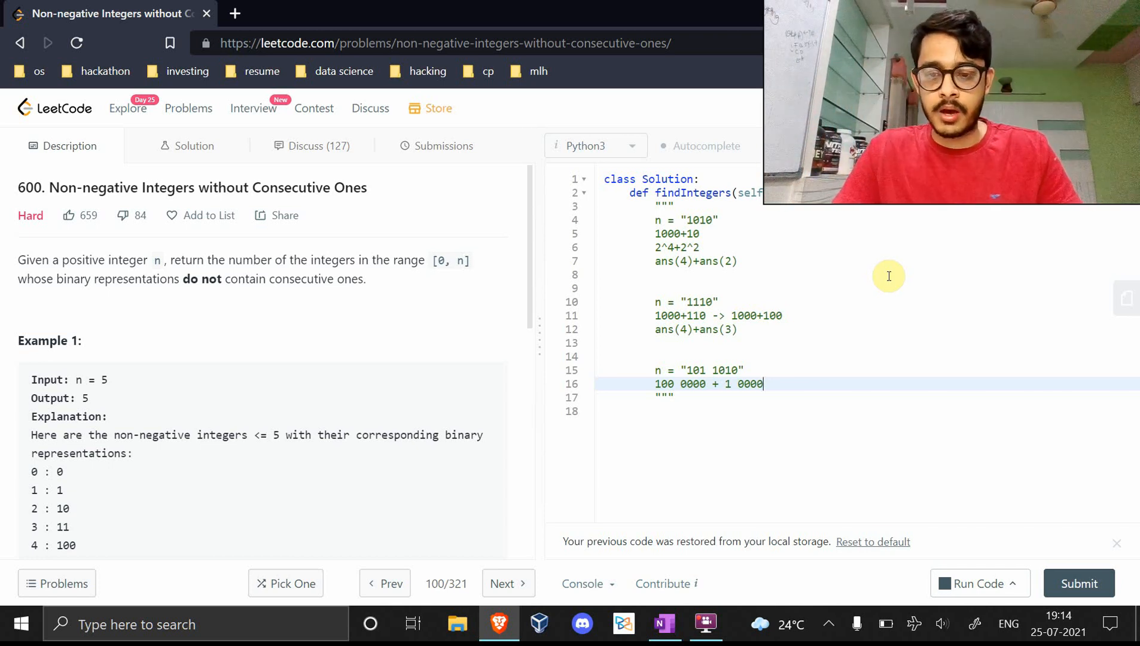
{"action": "type", "text": "+"}
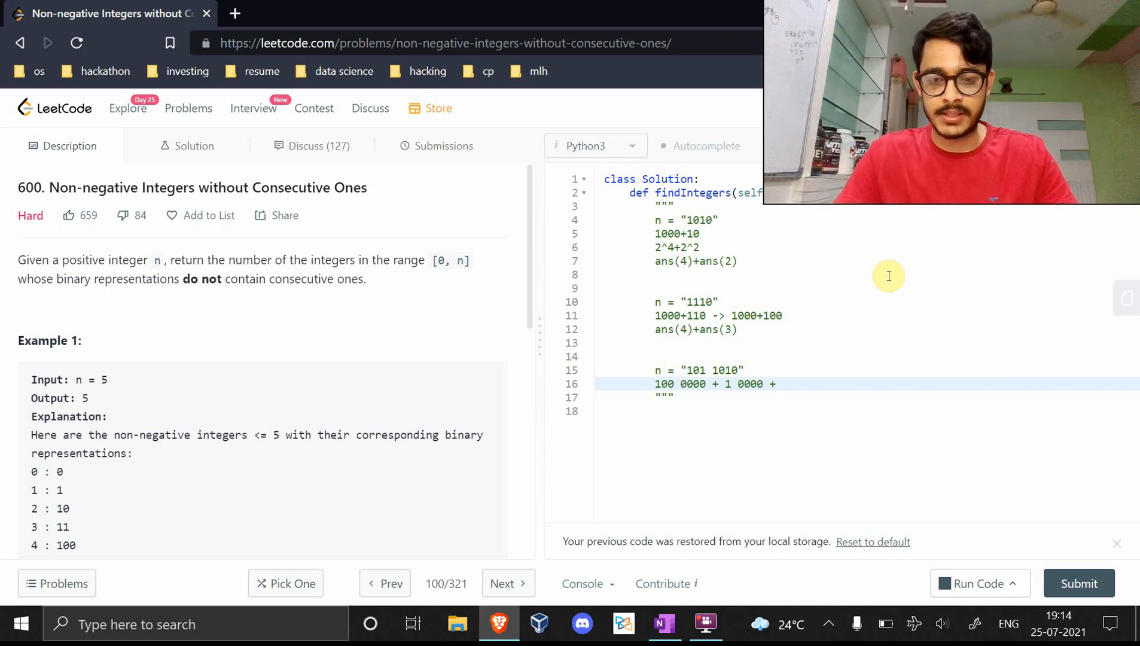
{"action": "type", "text": "1000 +"}
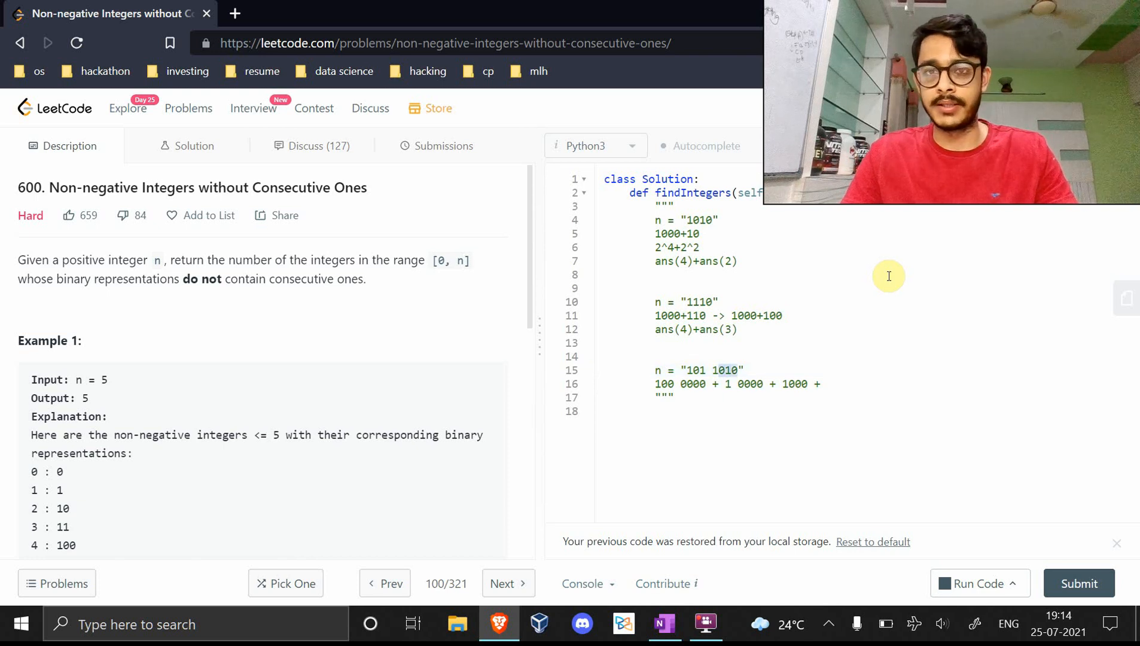
{"action": "left_click", "coordinate": [826, 383]}
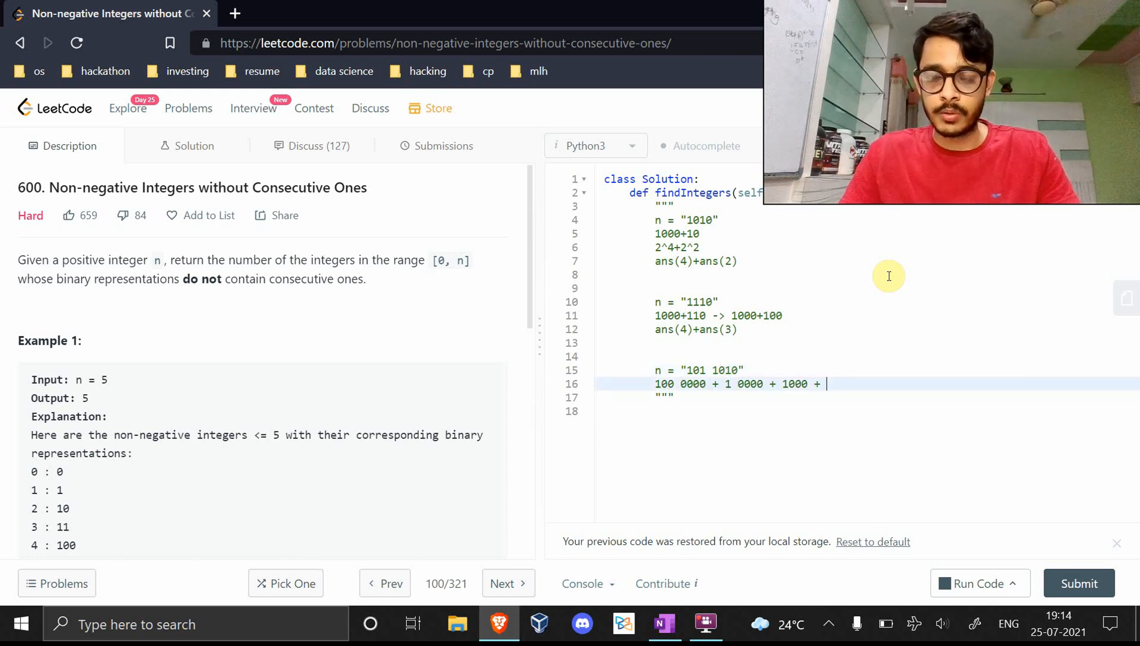
{"action": "type", "text": "0"}
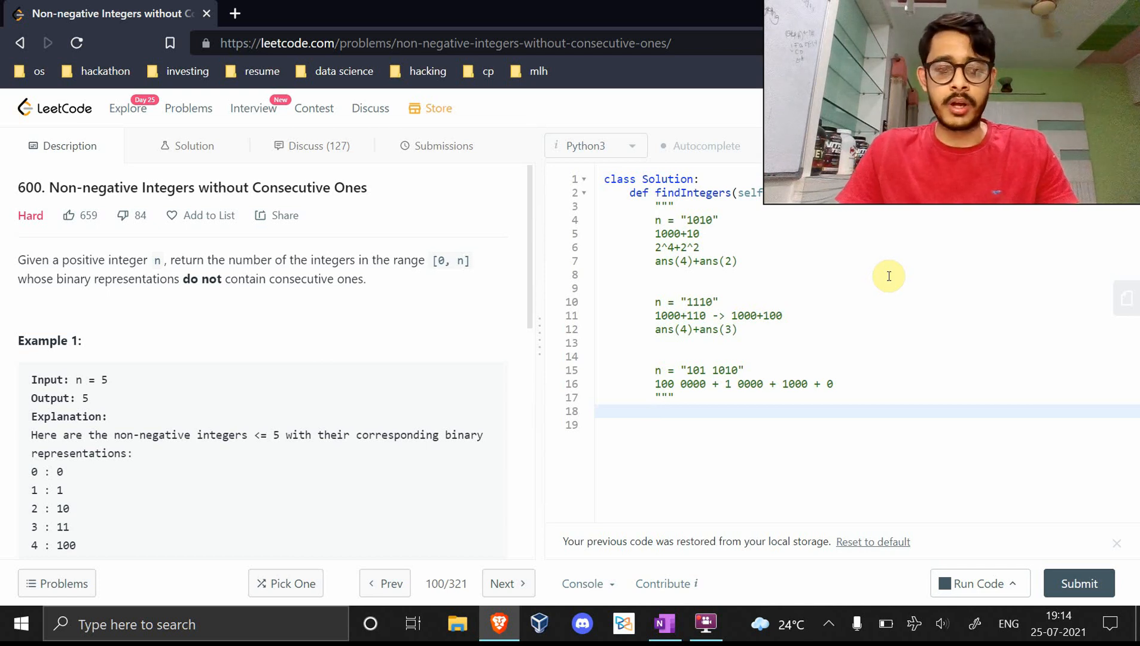
Start the code with f = [1, 2] and a 'for i in range(30):' loop with a pass body
{"action": "left_click", "coordinate": [655, 411]}
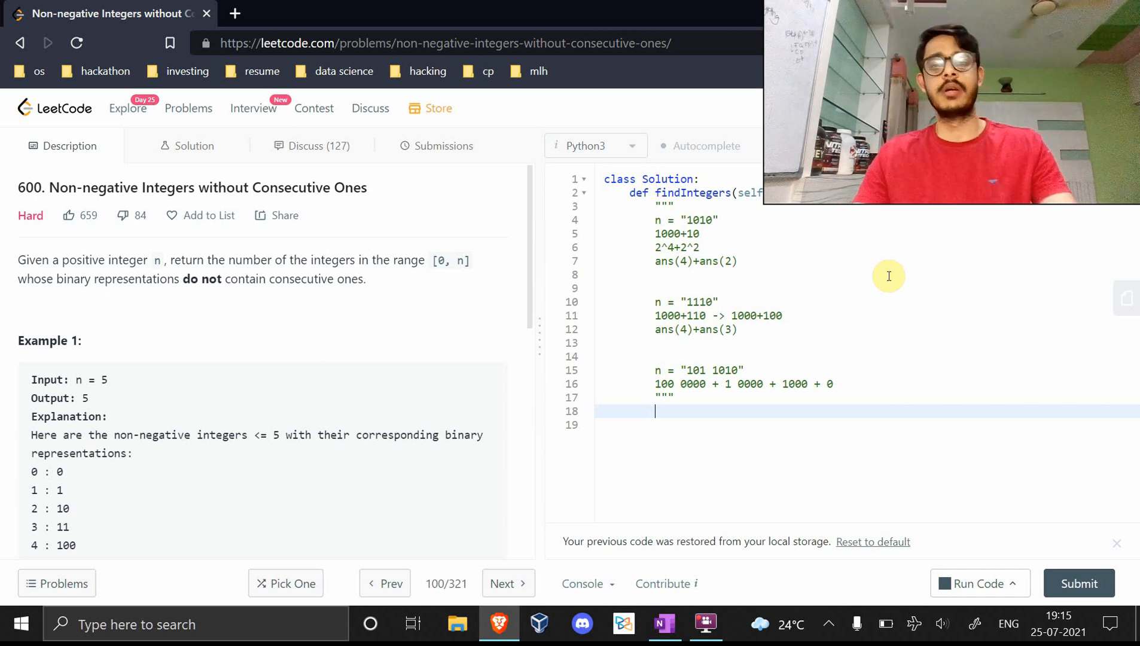
{"action": "type", "text": "f ="}
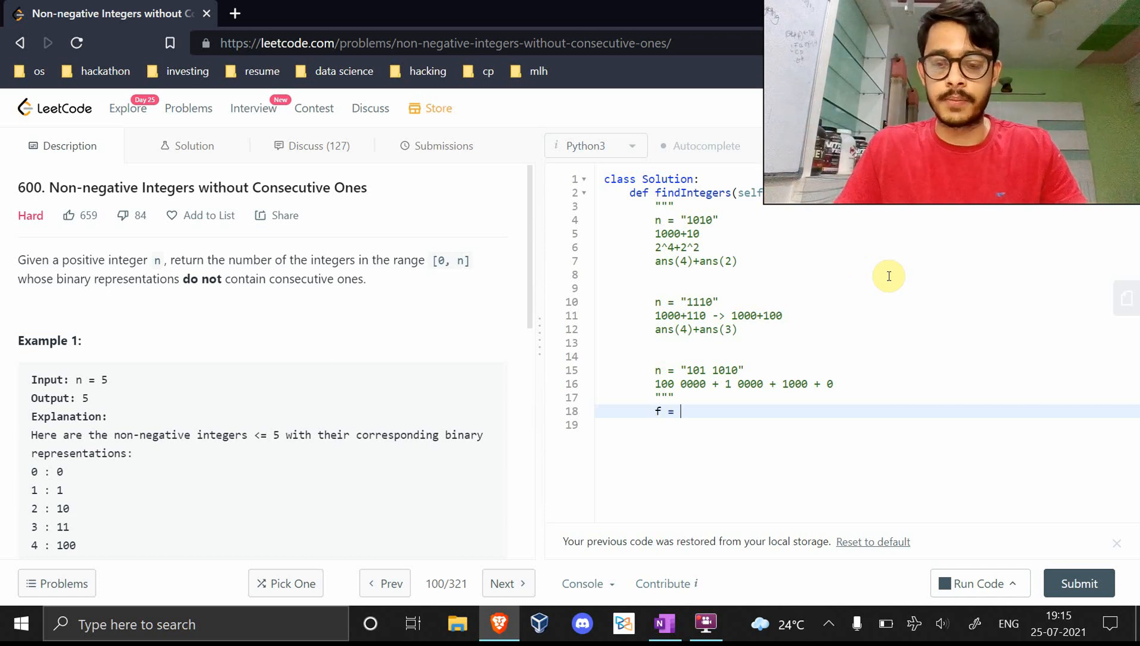
{"action": "type", "text": "[1, 2]"}
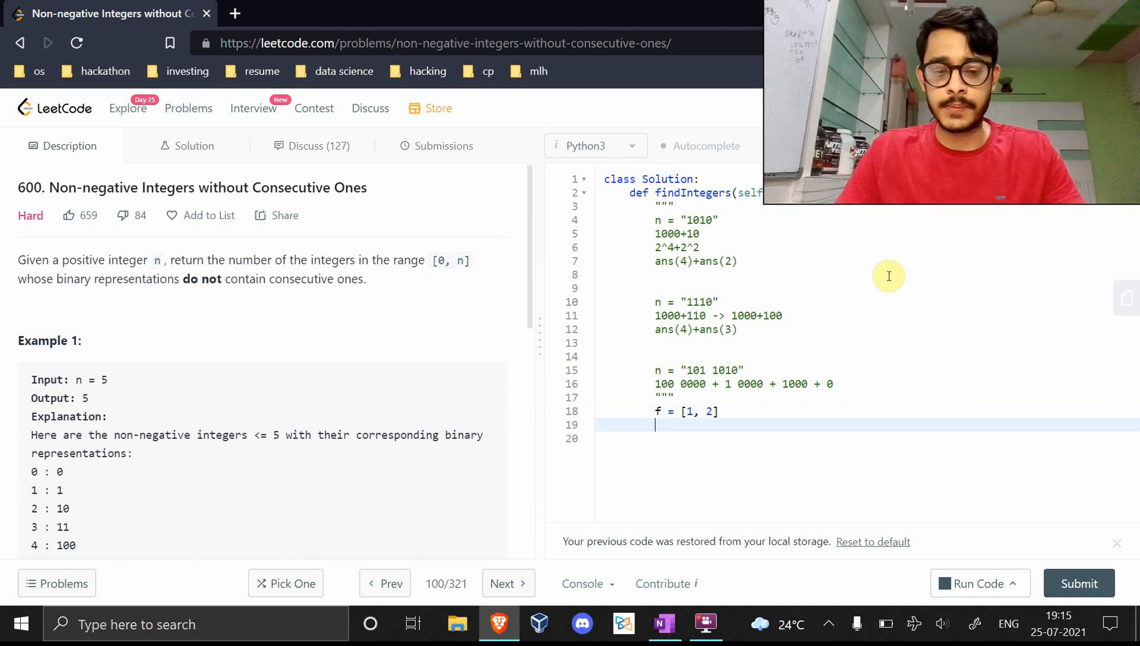
{"action": "type", "text": "for i ran"}
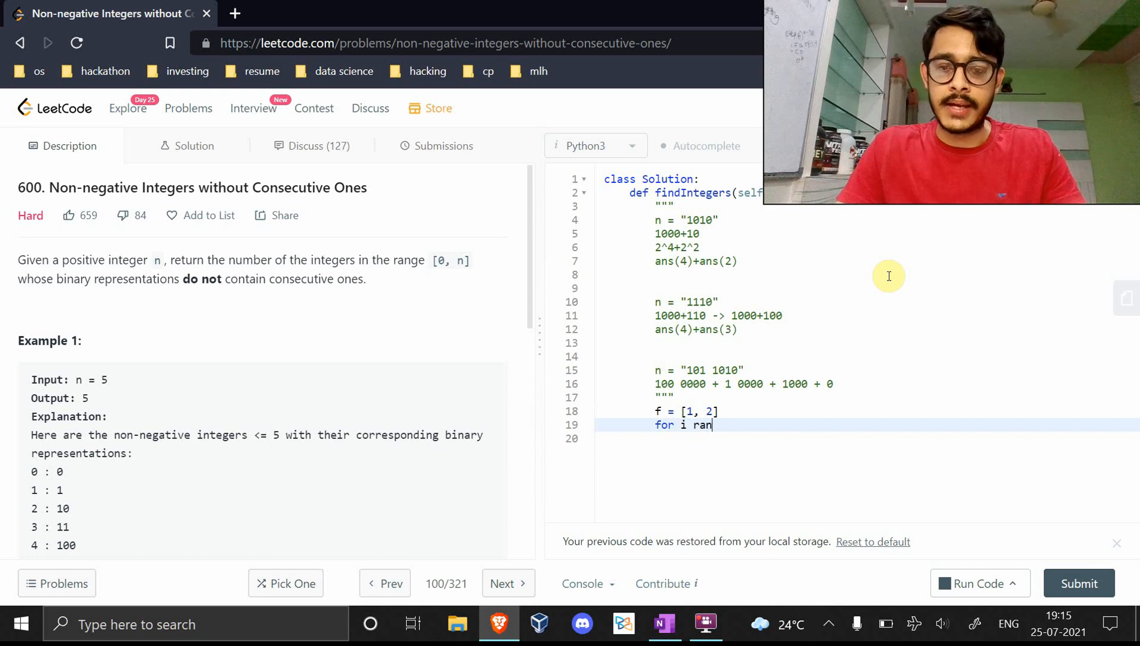
{"action": "type", "text": "in r"}
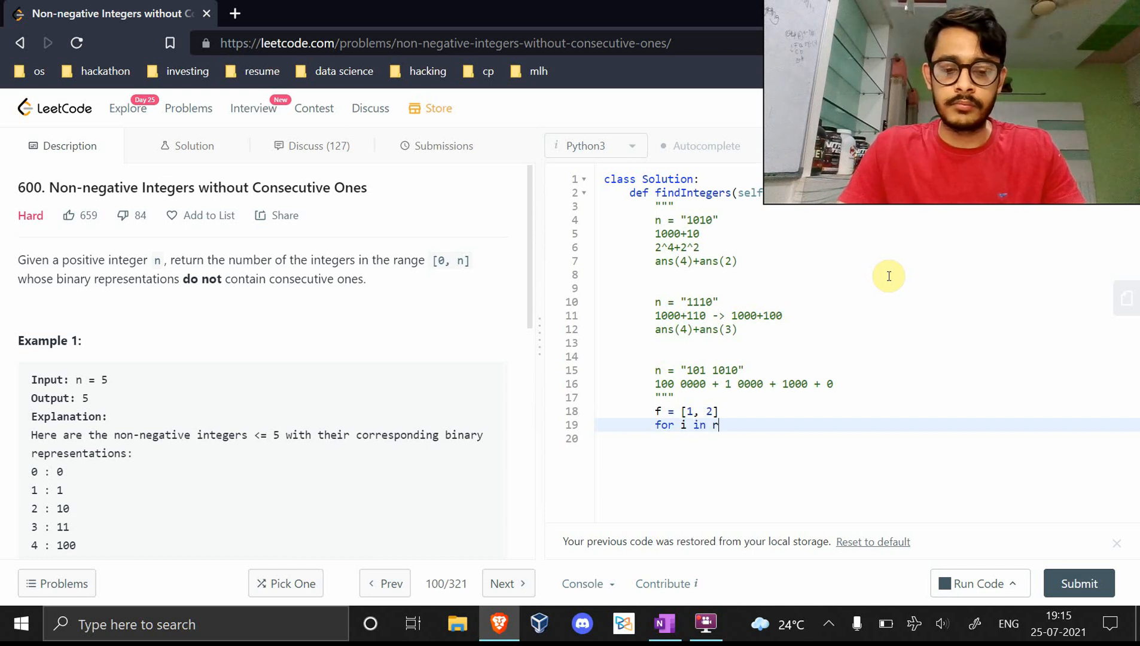
{"action": "type", "text": "ange(30):"}
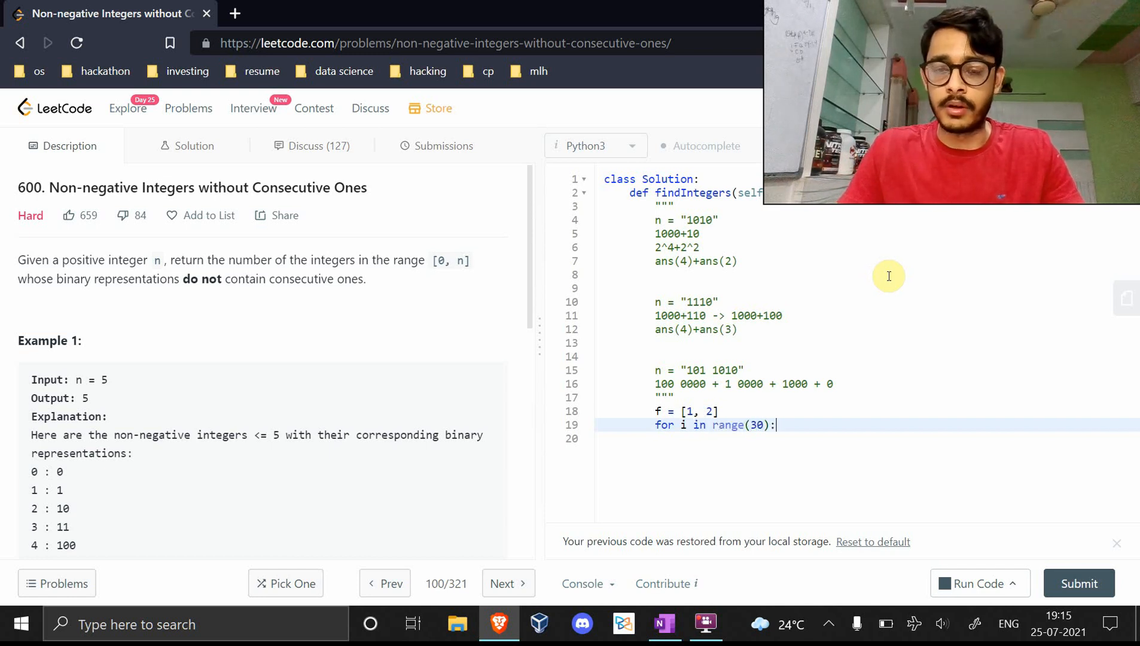
{"action": "type", "text": "pass"}
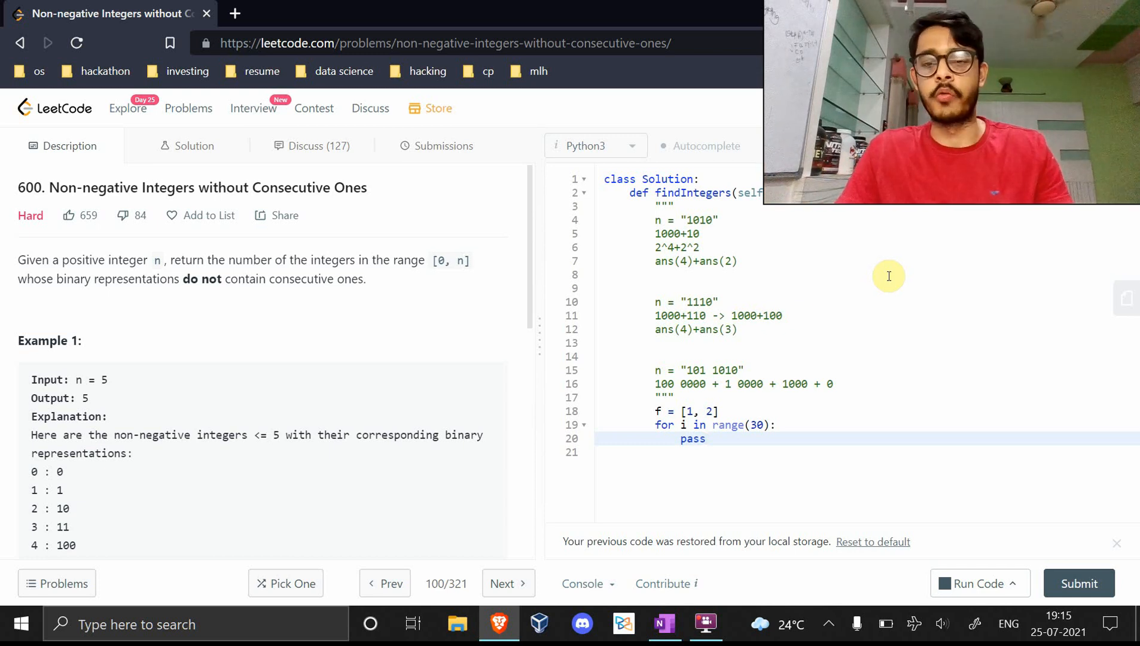
Make the loop body f.append(f[-1]+f[-2])
{"action": "type", "text": "f.a"}
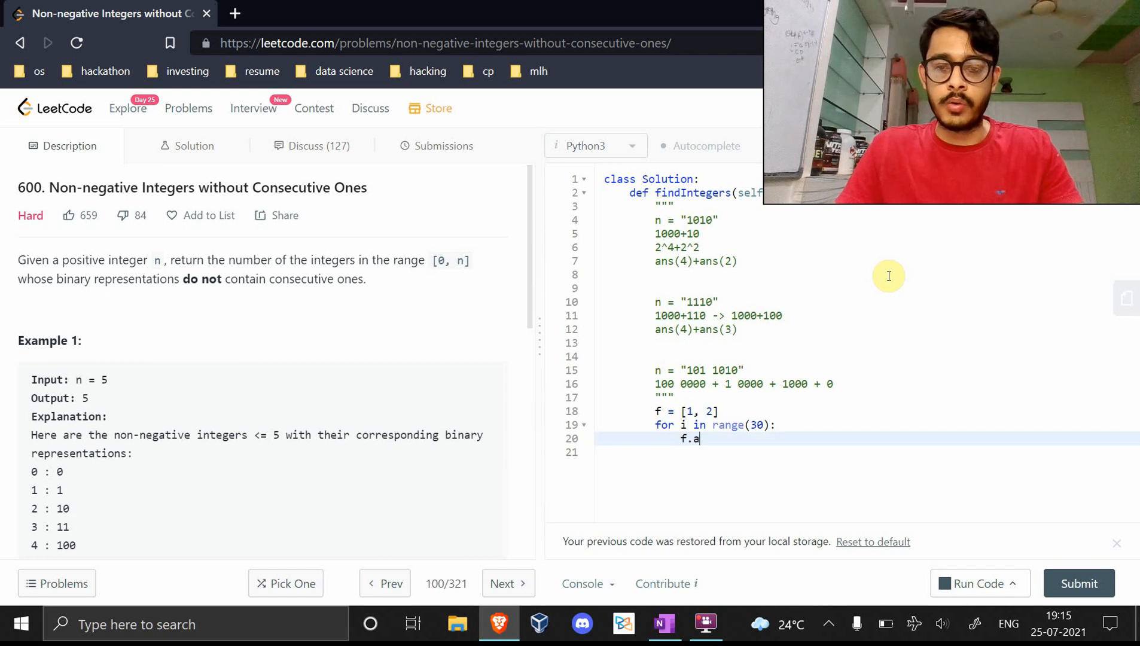
{"action": "type", "text": "ppend"}
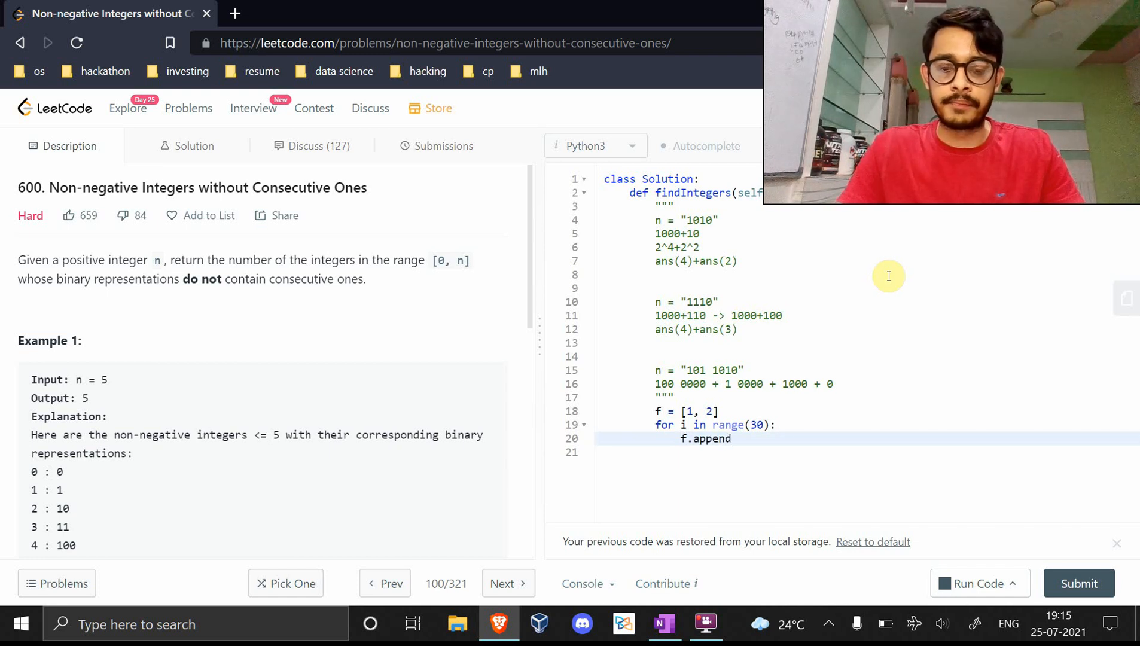
{"action": "type", "text": "(f[])"}
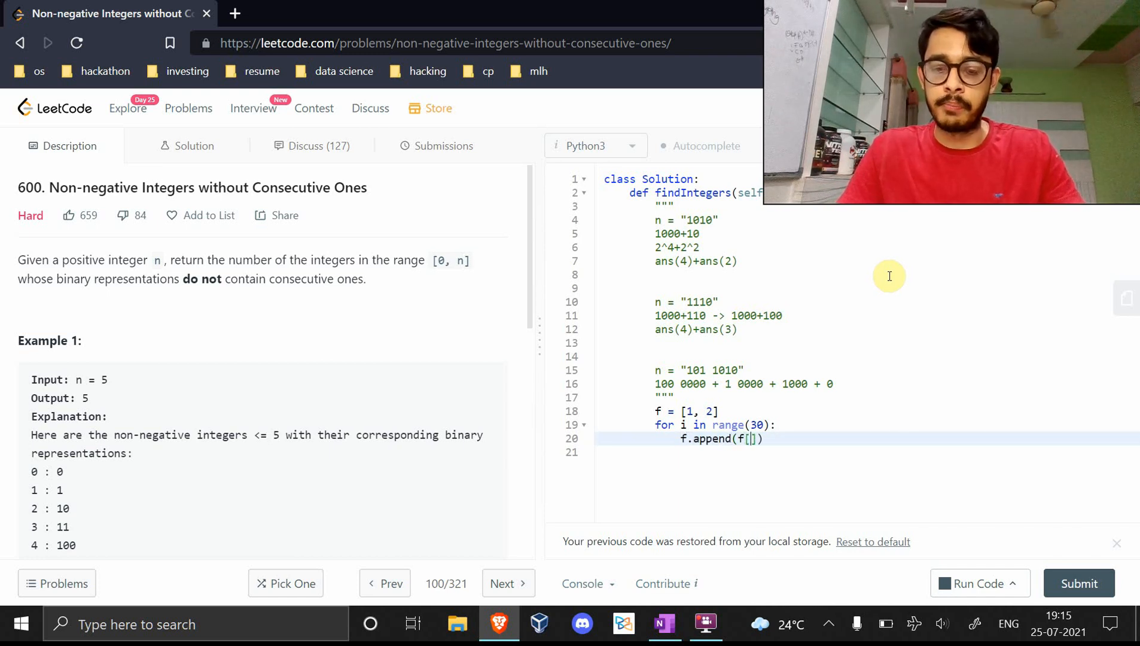
{"action": "type", "text": "-1]+"}
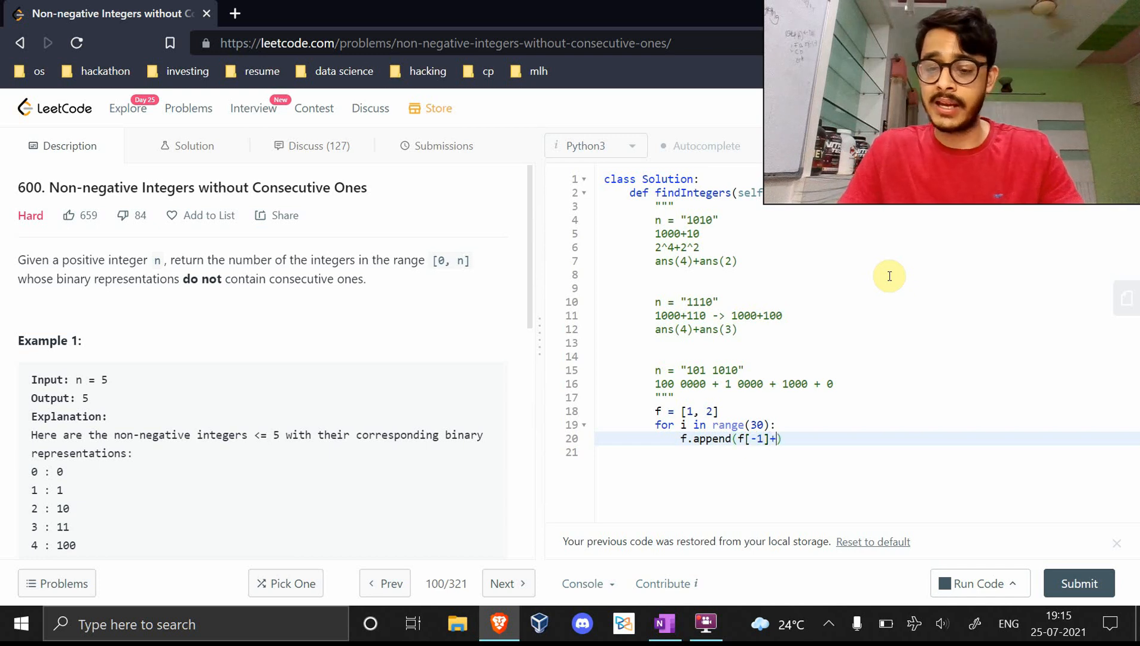
{"action": "type", "text": "f[-2])"}
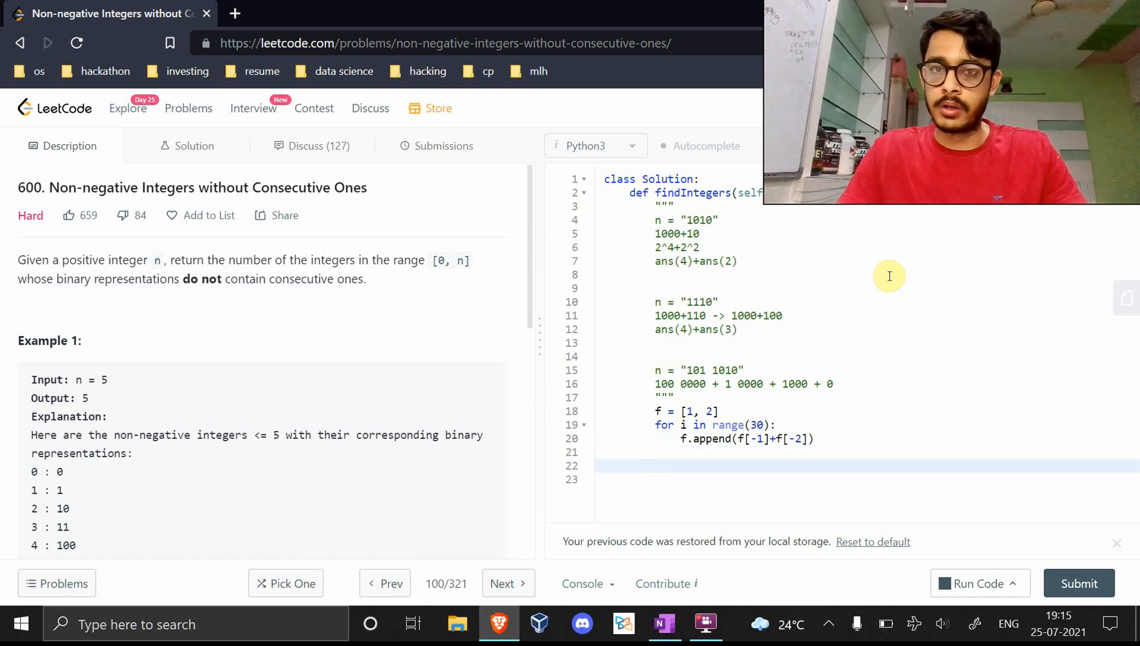
Initialize 'ans, last_seen = 0, 0'
{"action": "type", "text": "ans"}
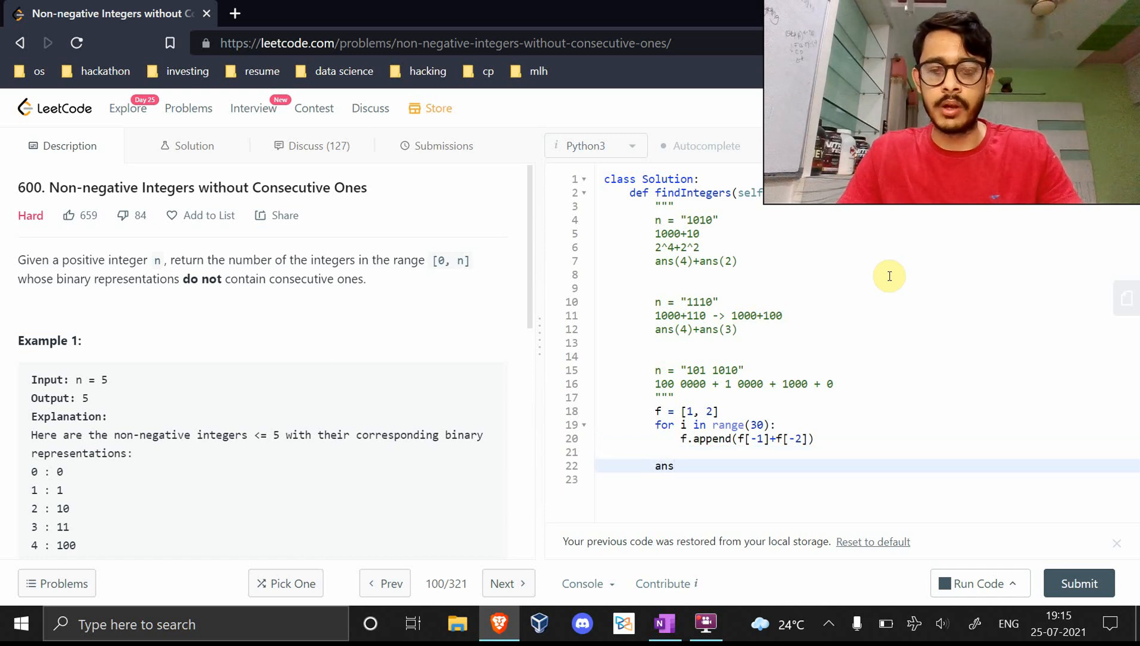
{"action": "type", "text": "= 0"}
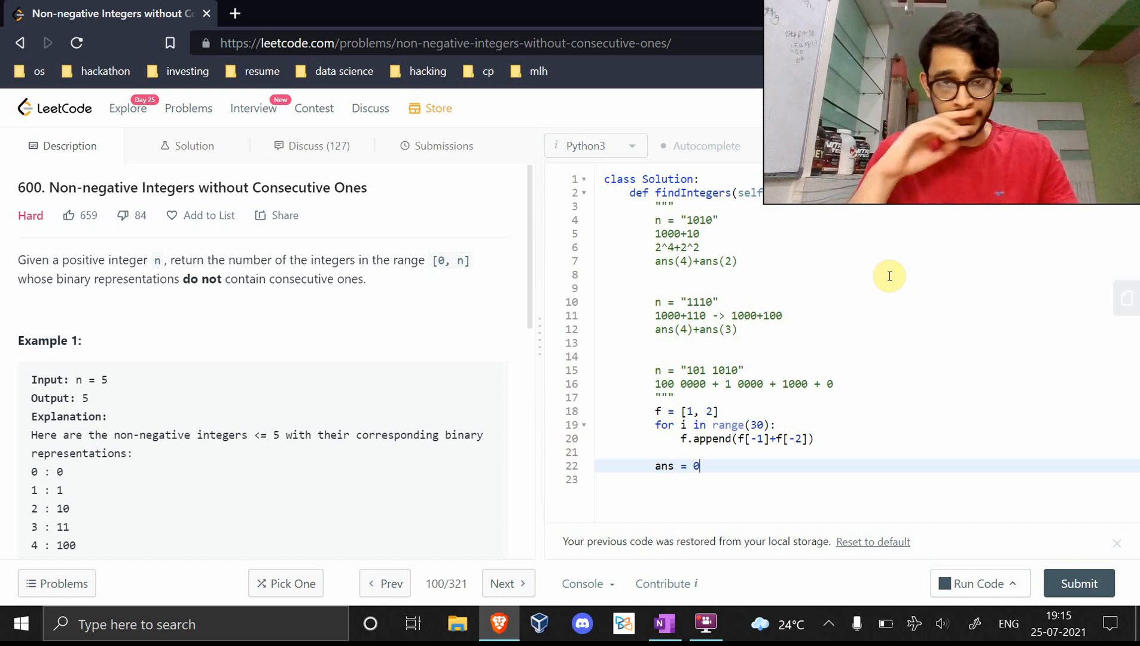
{"action": "mouse_move", "coordinate": [743, 250]}
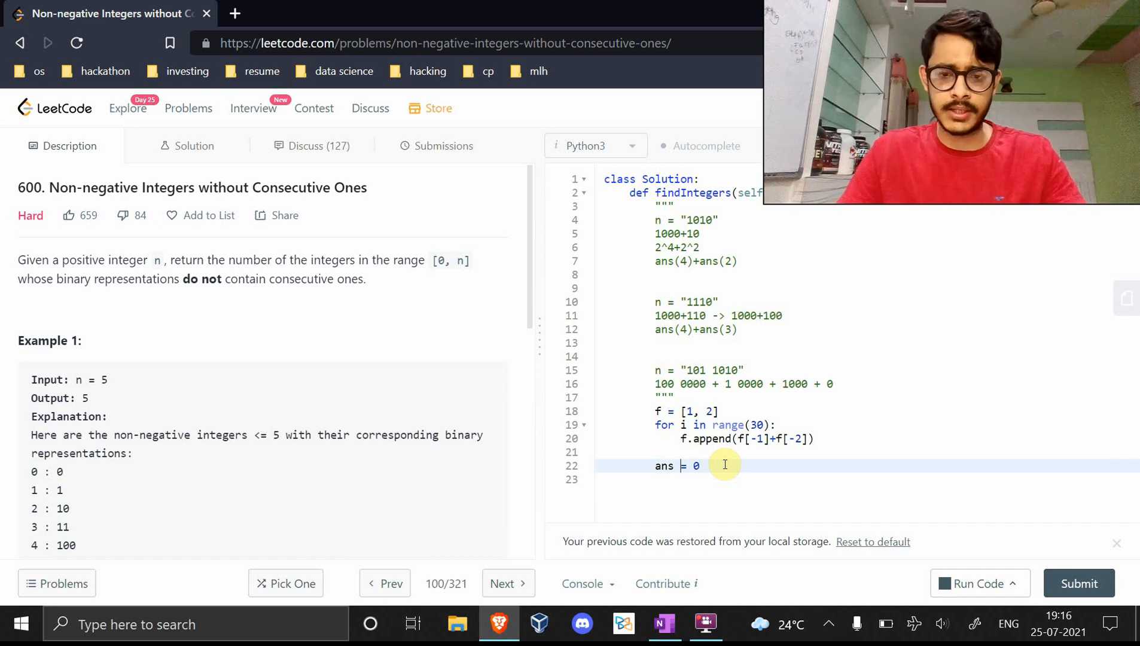
{"action": "type", "text": ", last_s"}
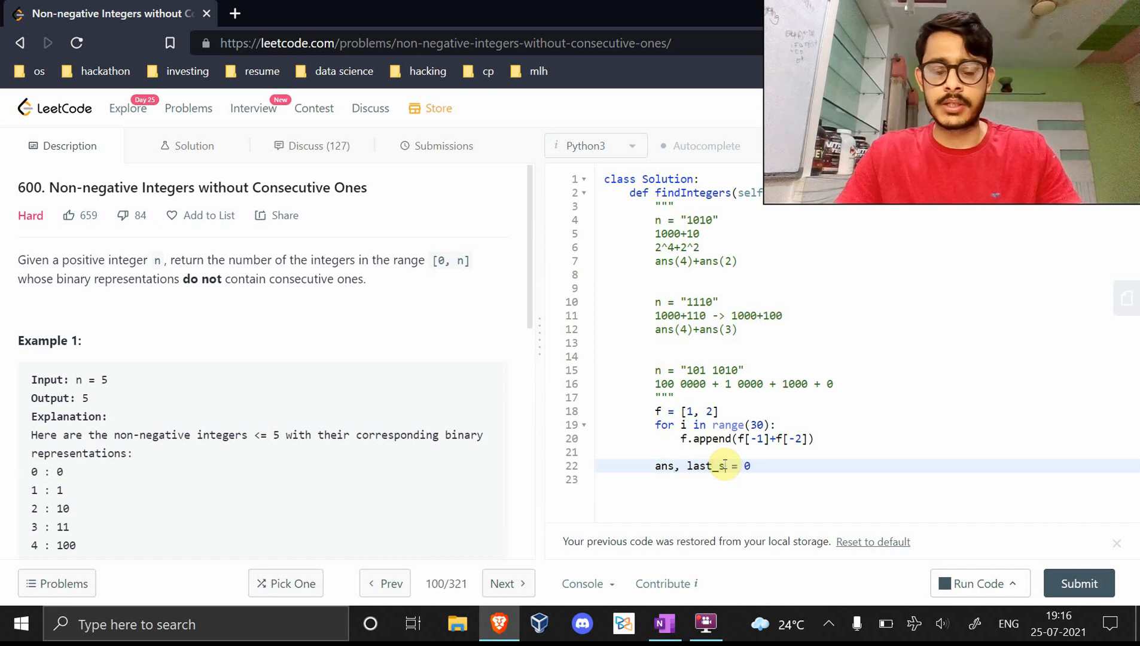
{"action": "type", "text": "een = 0, 0"}
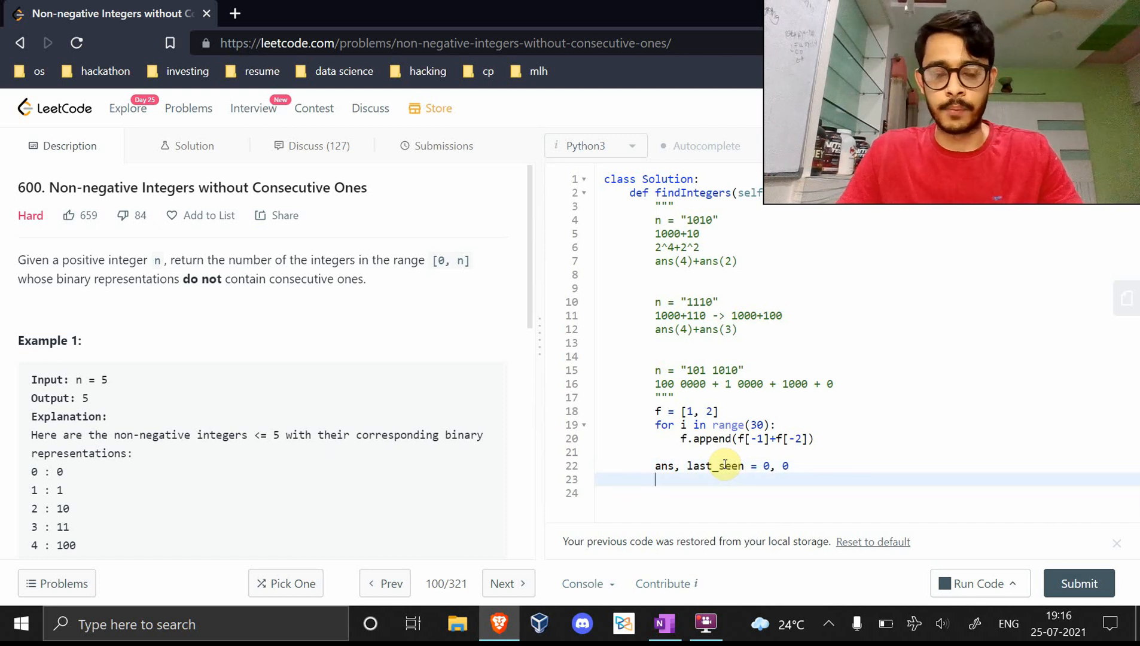
Add a 'for i in reversed(range(30)):' loop with a pass body
{"action": "type", "text": "for i re"}
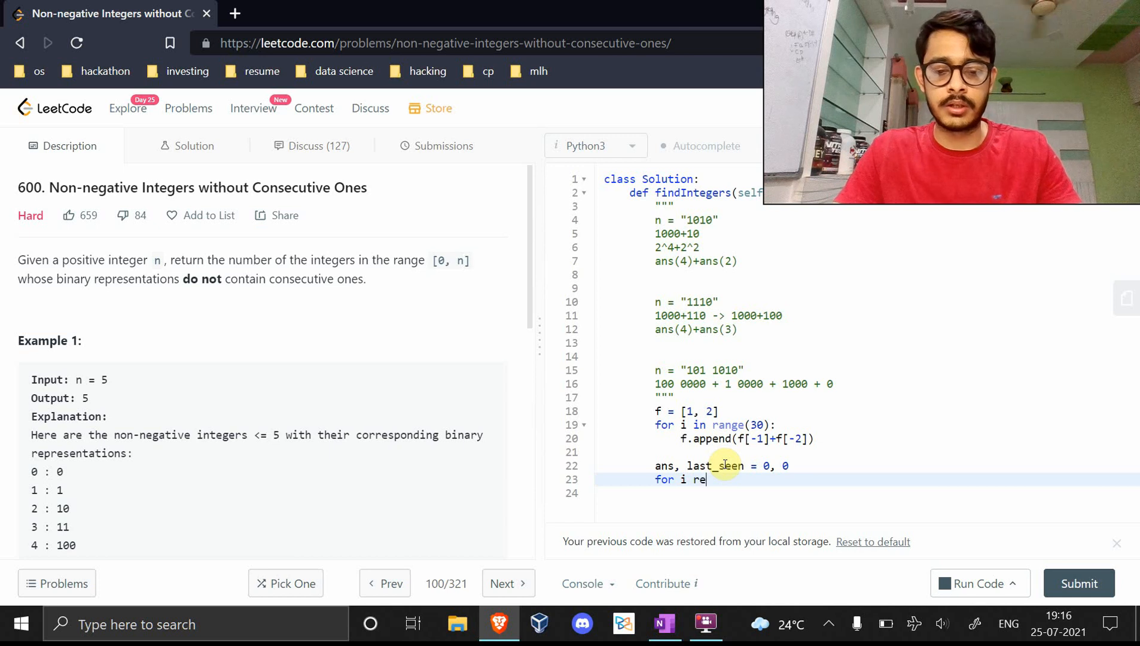
{"action": "type", "text": "versed"}
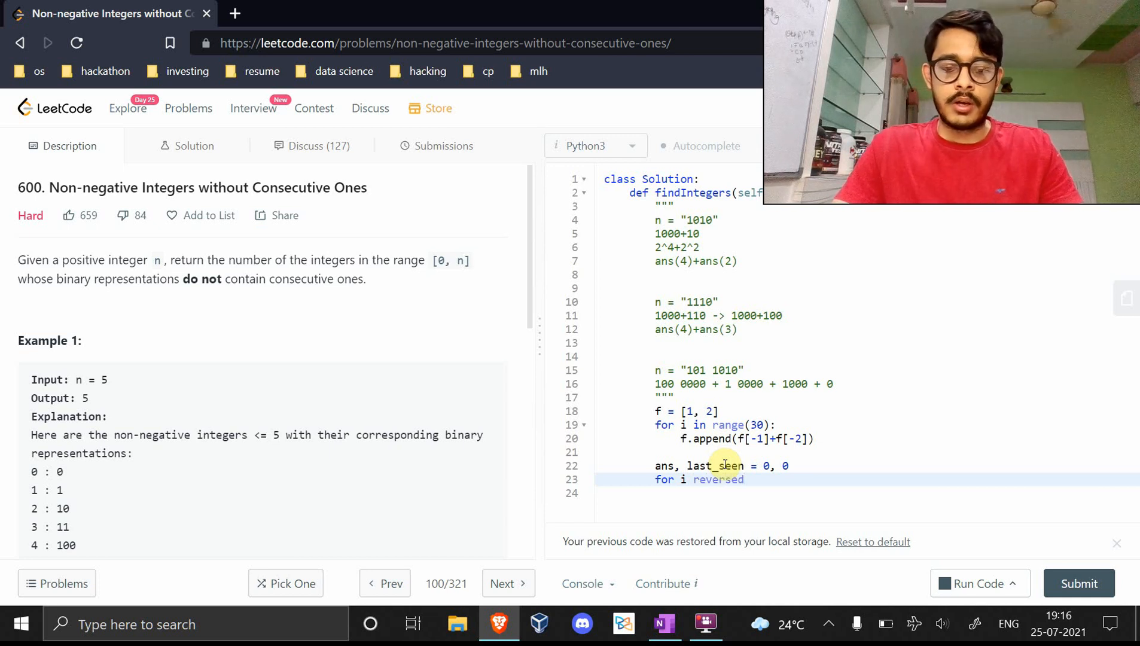
{"action": "type", "text": "(range()"}
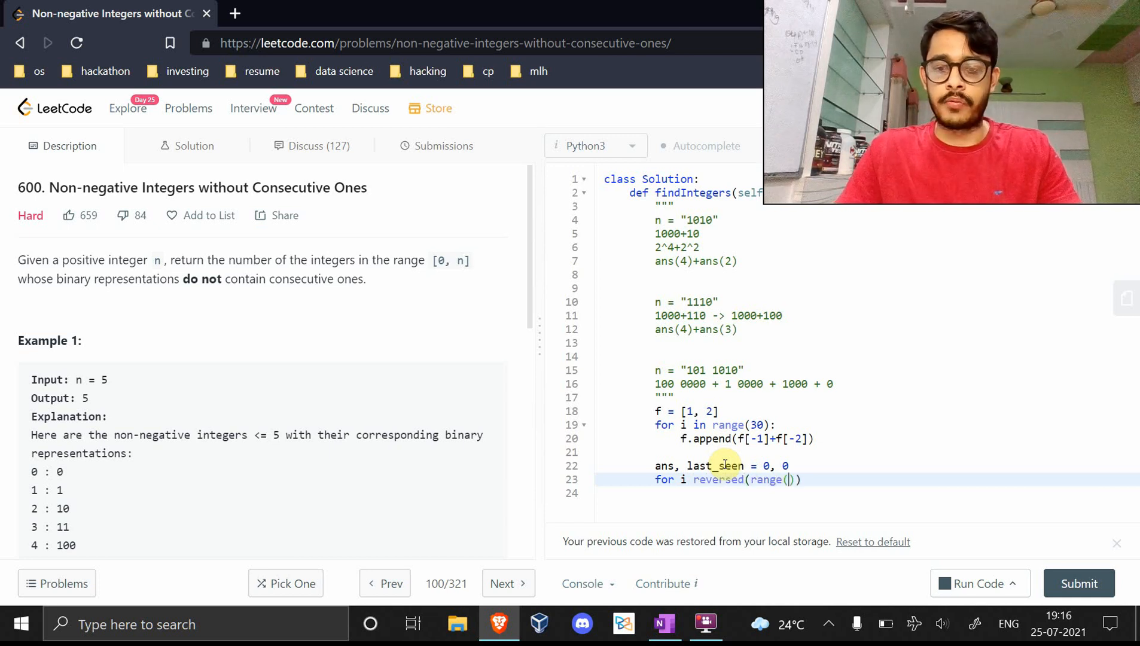
{"action": "type", "text": "30)):"}
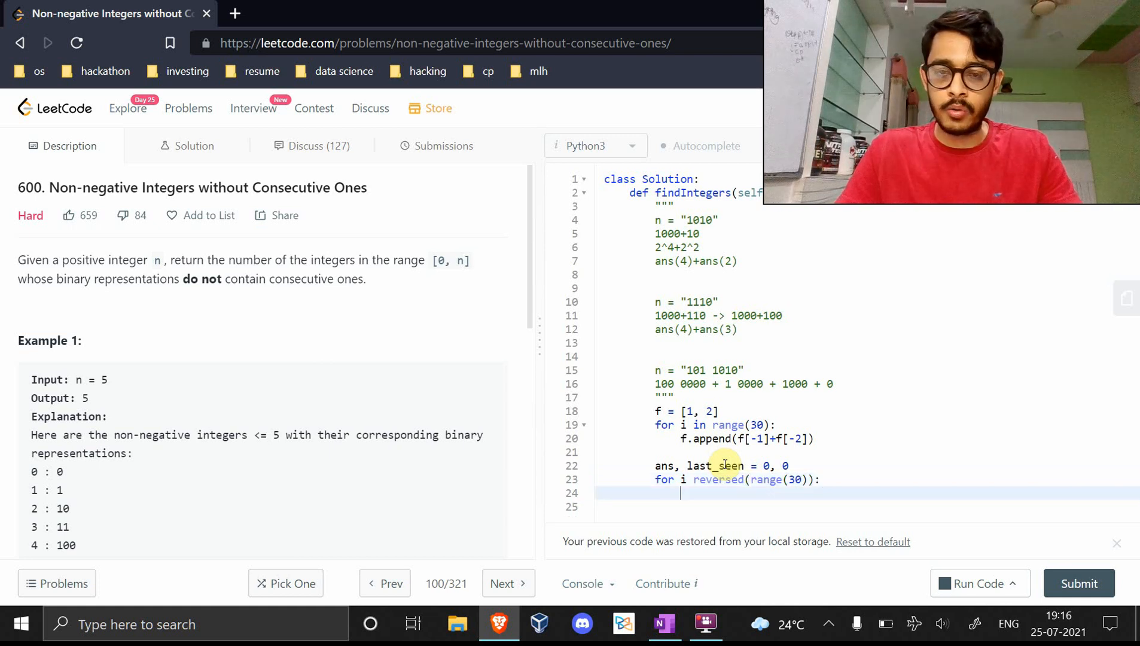
{"action": "type", "text": "pass"}
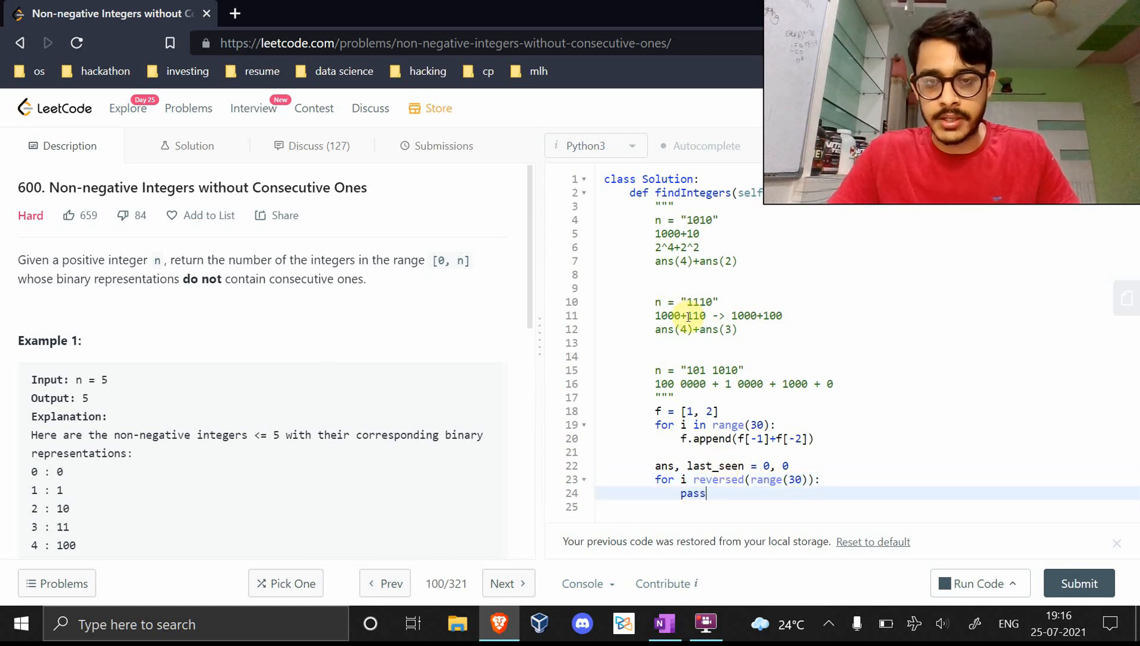
Replace the loop's pass with 'if 1 << i & n:' adding f[i] to ans
{"action": "double_click", "coordinate": [698, 302]}
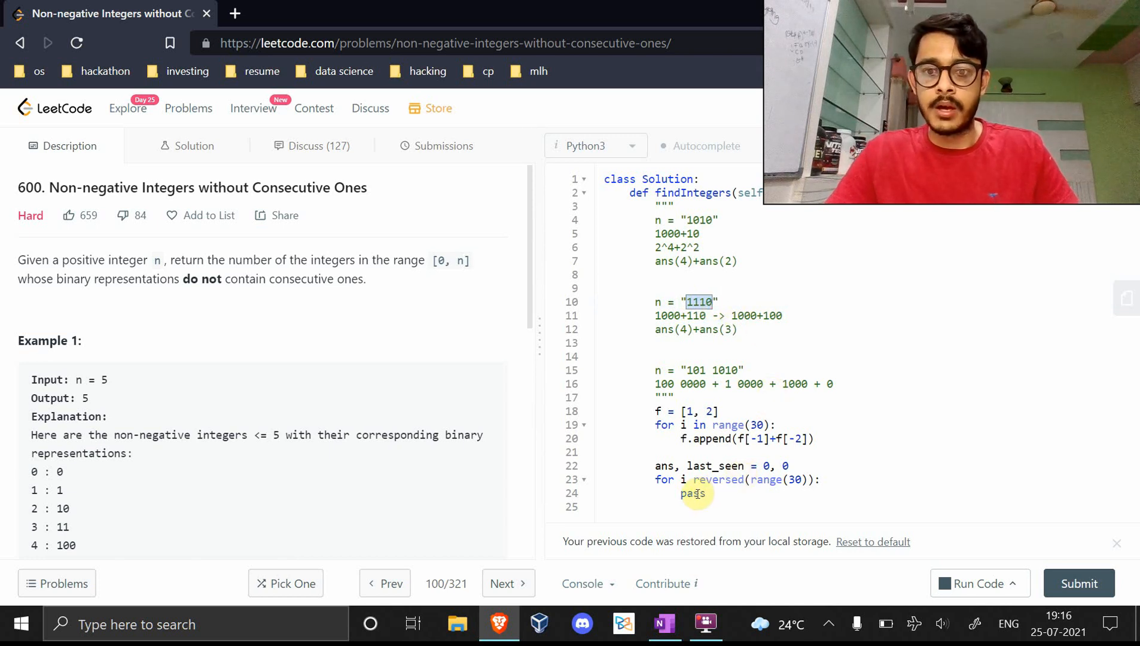
{"action": "double_click", "coordinate": [693, 494]}
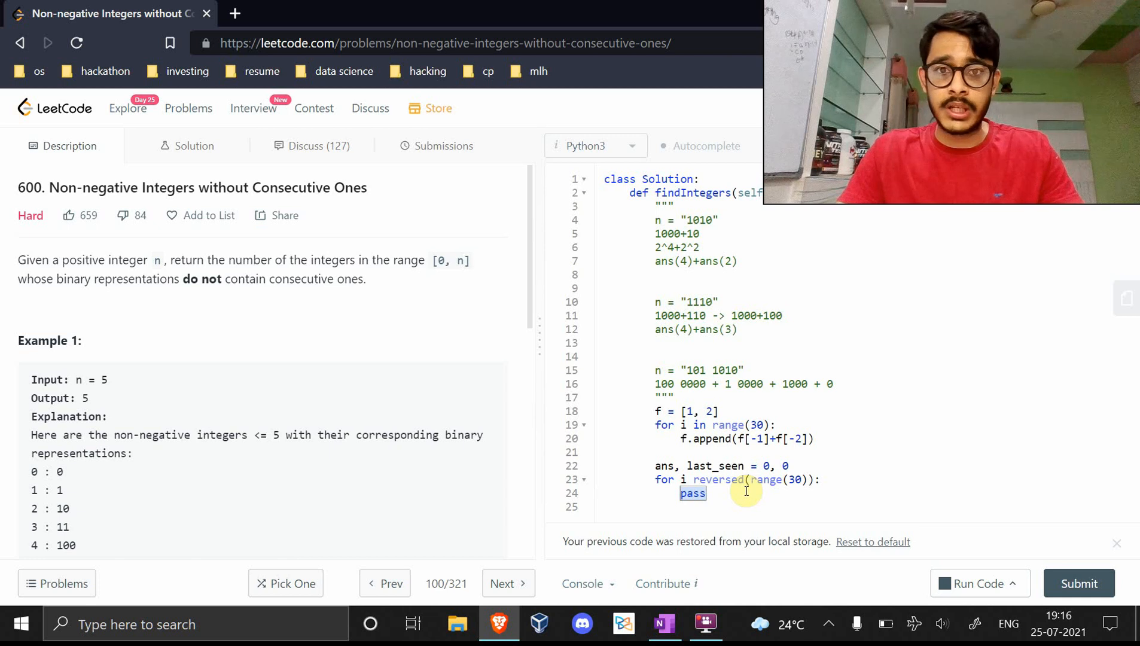
{"action": "type", "text": "if"}
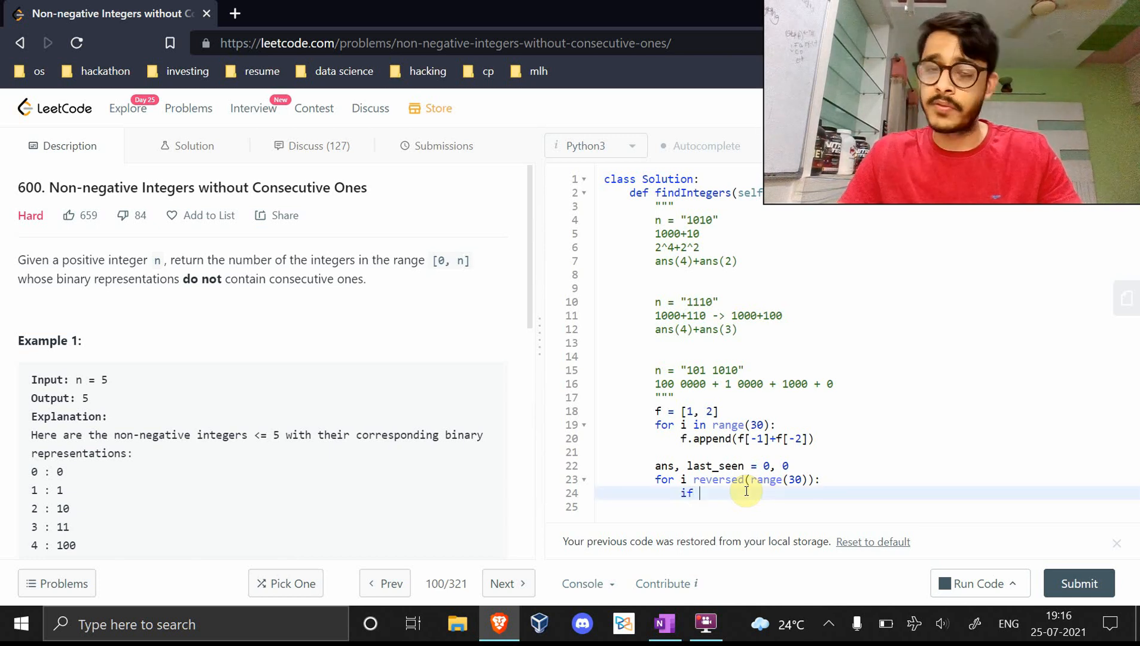
{"action": "type", "text": "1 << n"}
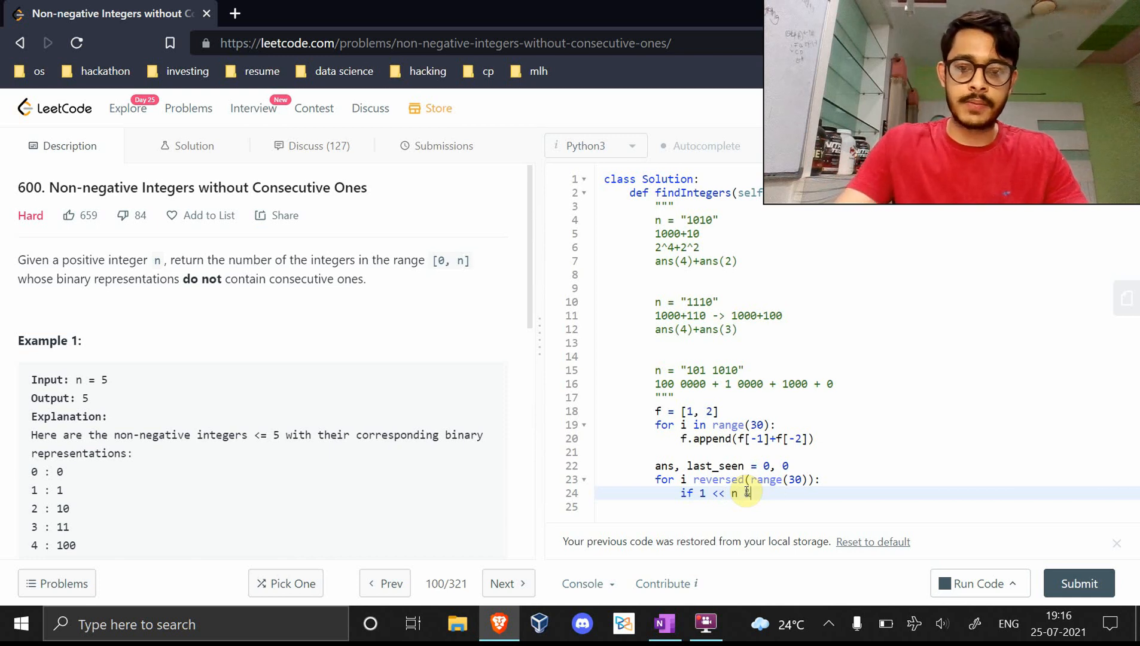
{"action": "type", "text": "&"}
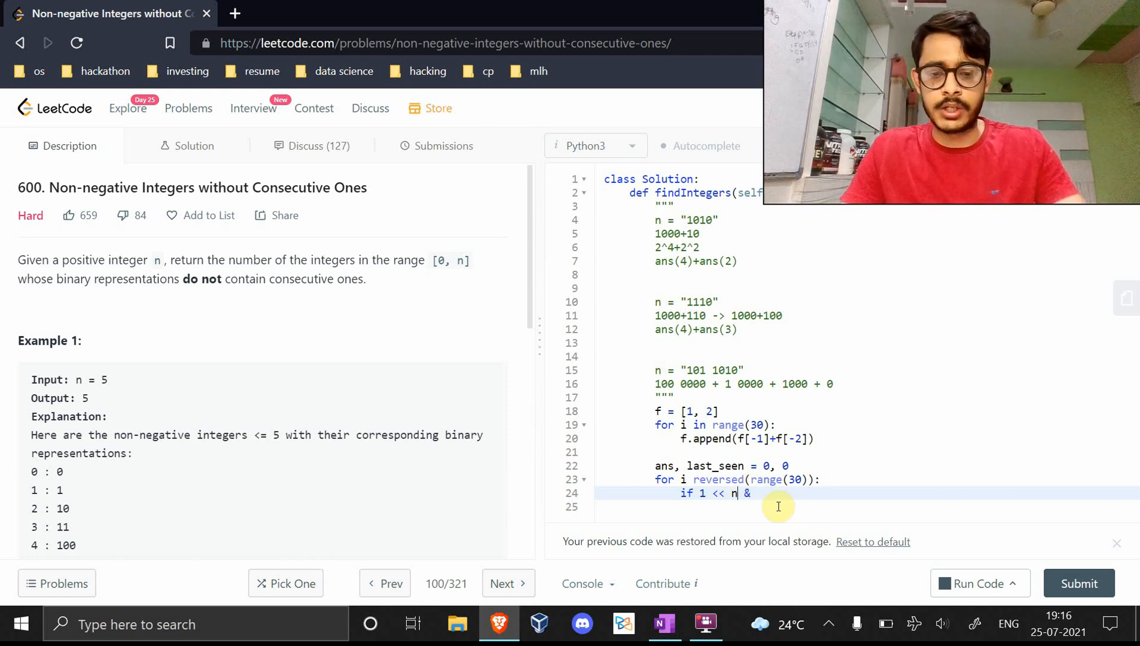
{"action": "type", "text": "i"}
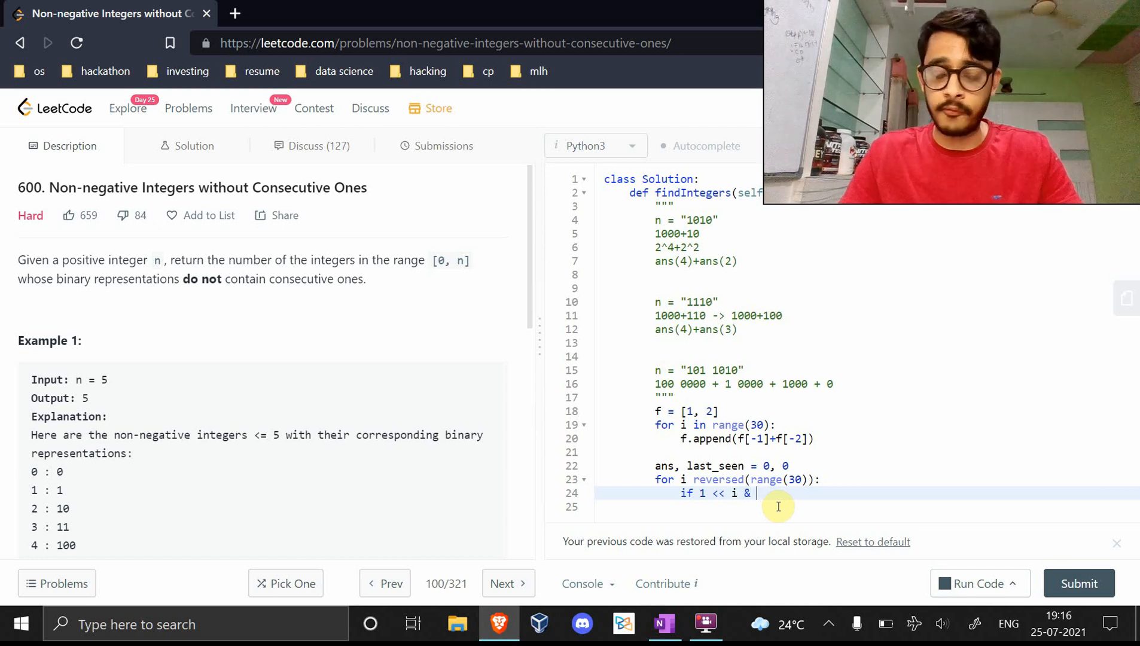
{"action": "type", "text": "n:"}
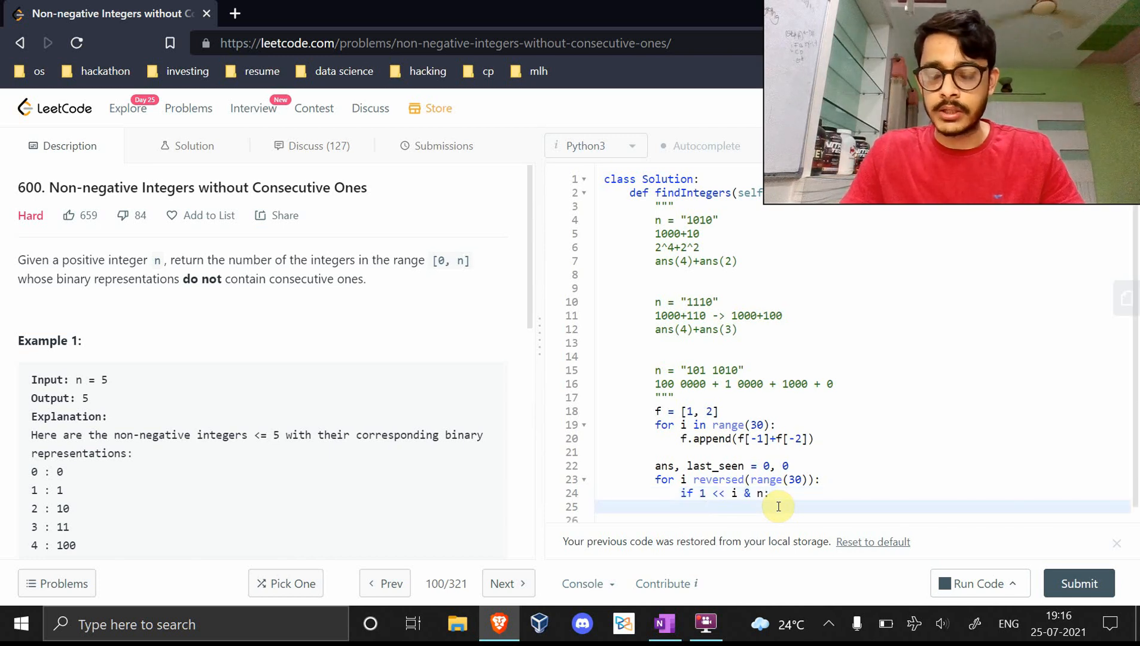
{"action": "left_click", "coordinate": [706, 507]}
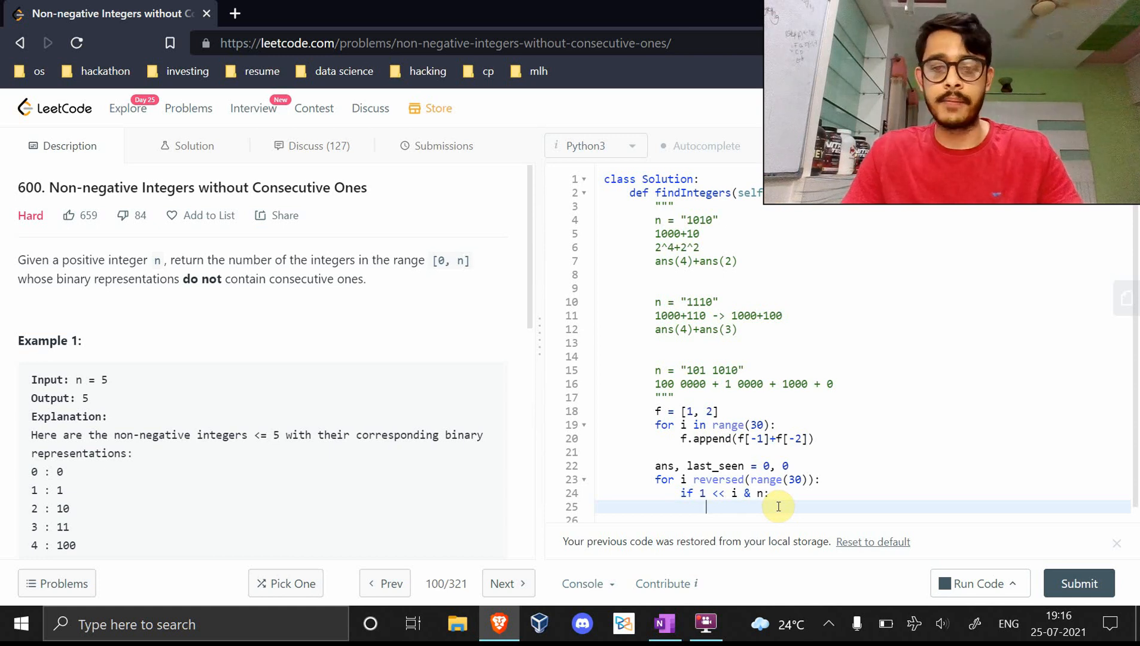
{"action": "type", "text": "ans ++"}
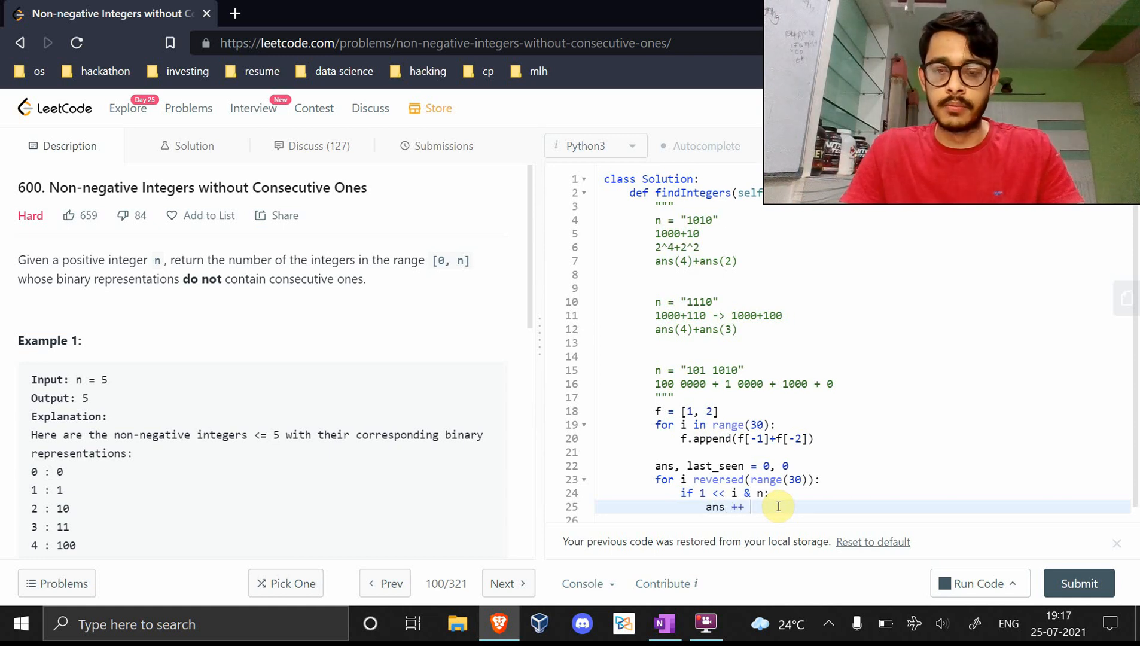
{"action": "type", "text": "+= f[i]"}
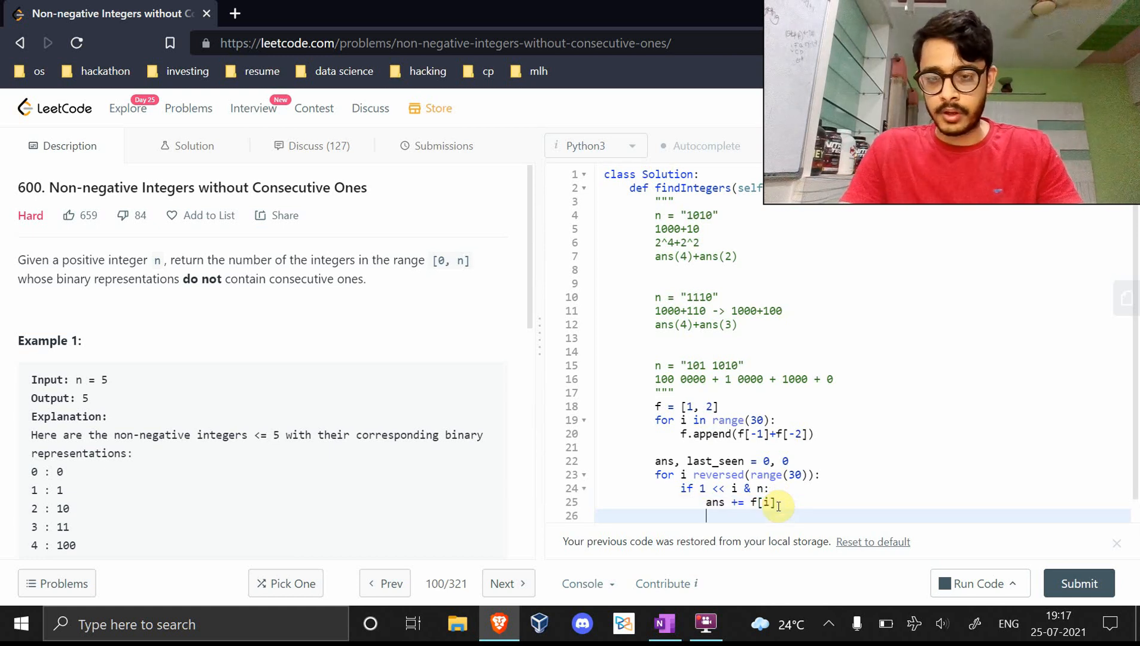
When last_seen is set, subtract one and break; otherwise update last_seen; return ans+1
{"action": "type", "text": "if"}
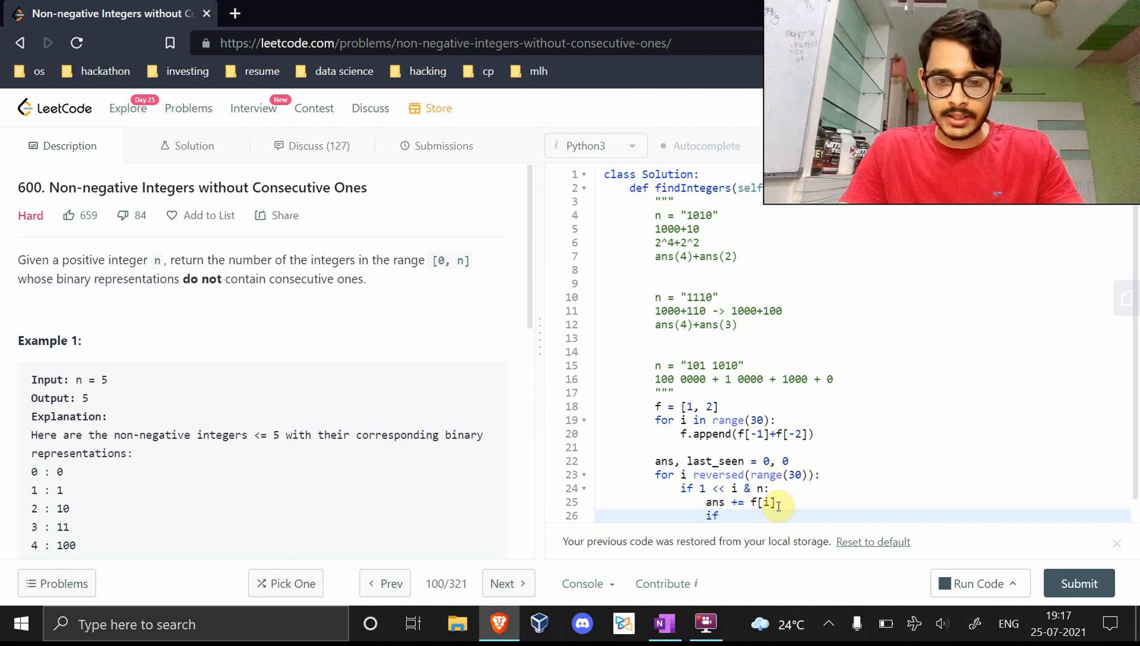
{"action": "type", "text": "last_seen == 1:"}
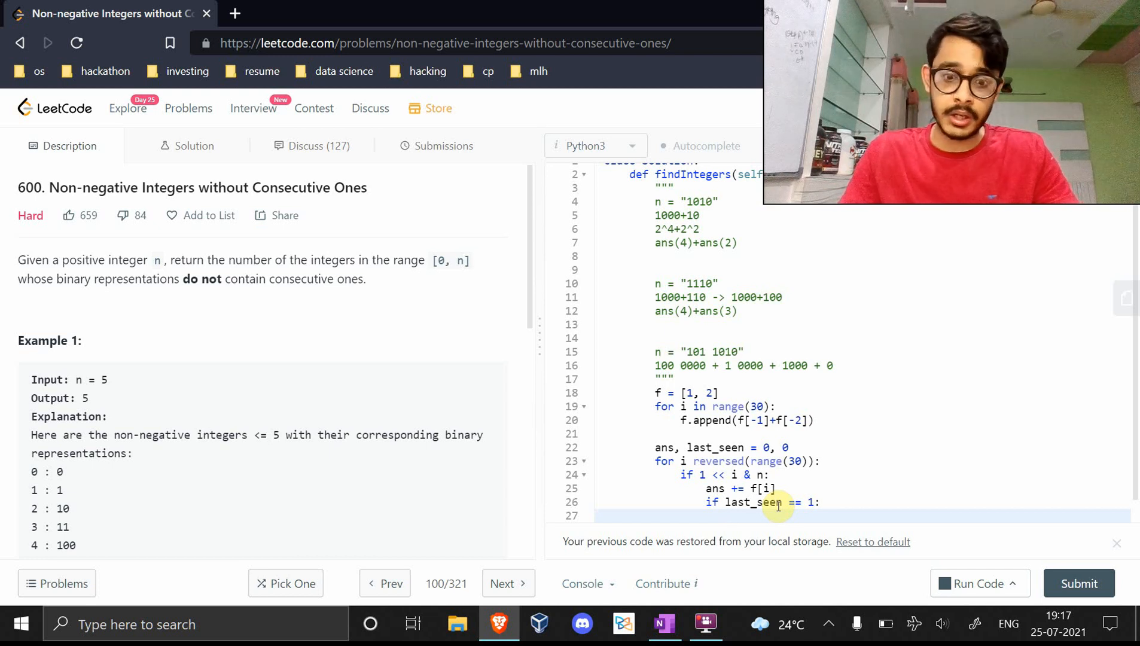
{"action": "type", "text": "break"}
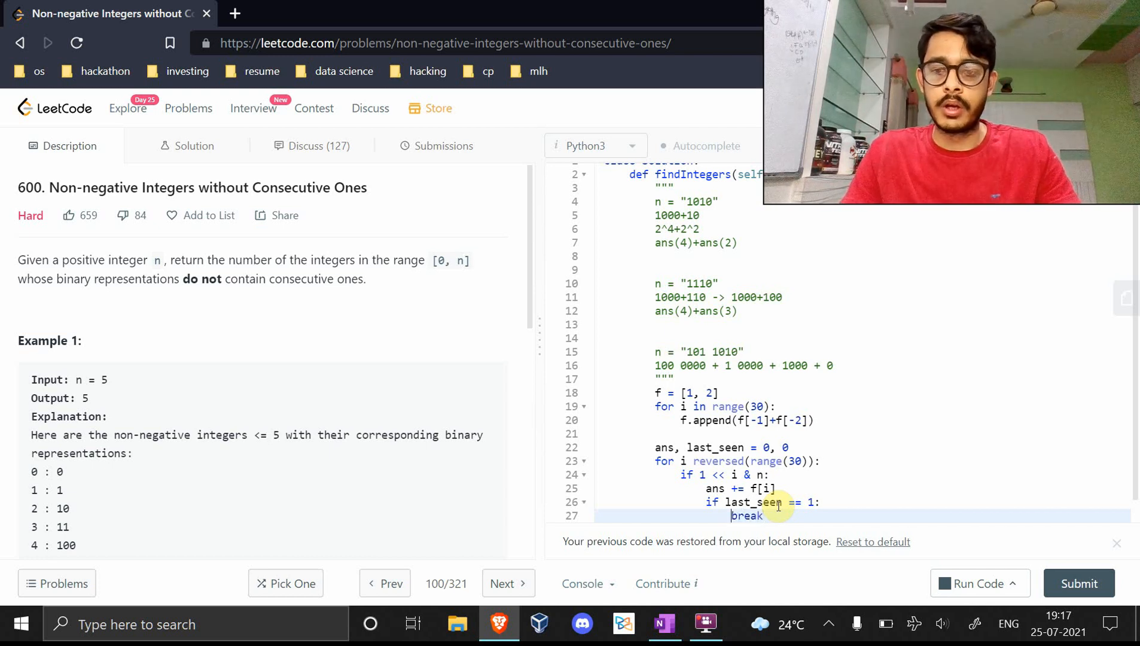
{"action": "type", "text": "ans -= f"}
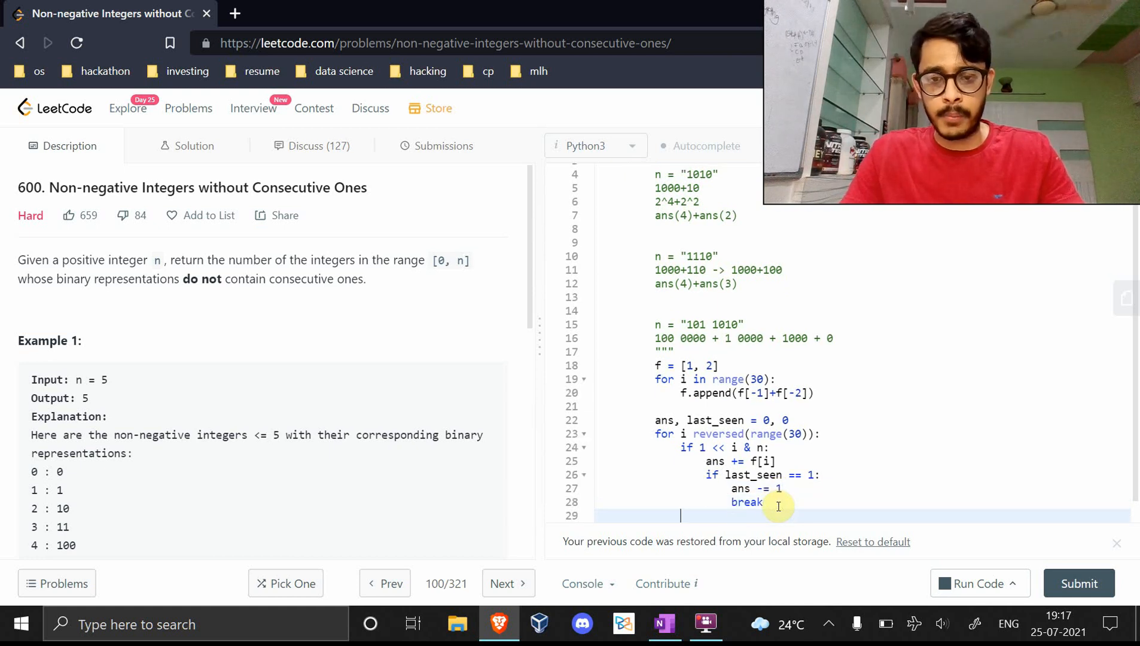
{"action": "type", "text": "else:"}
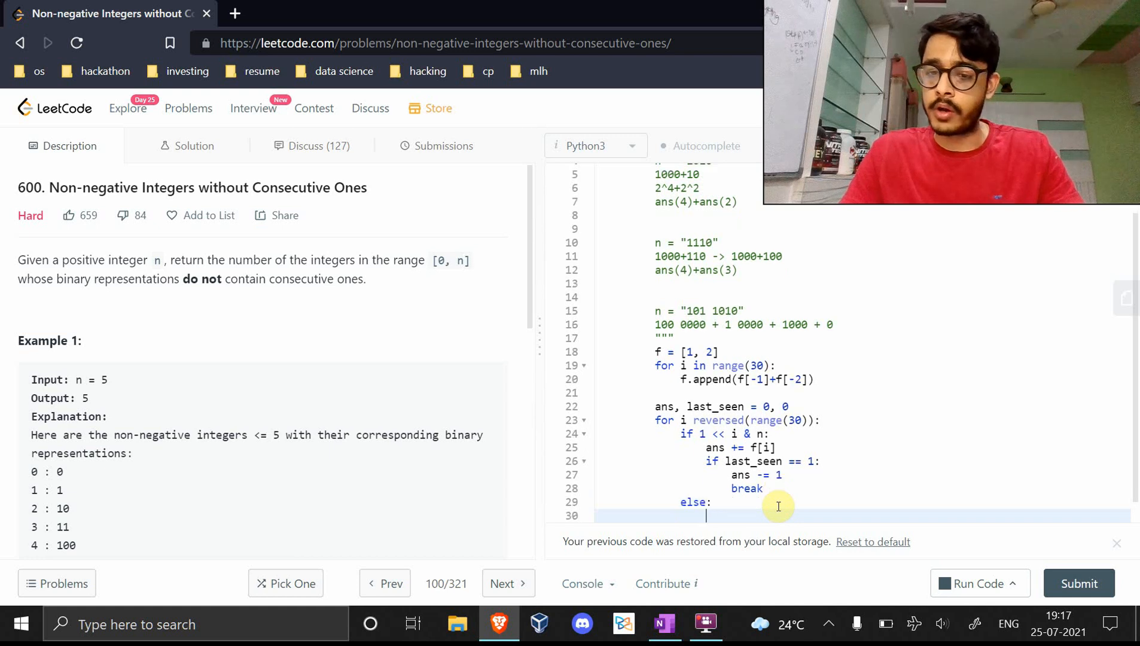
{"action": "type", "text": "last"}
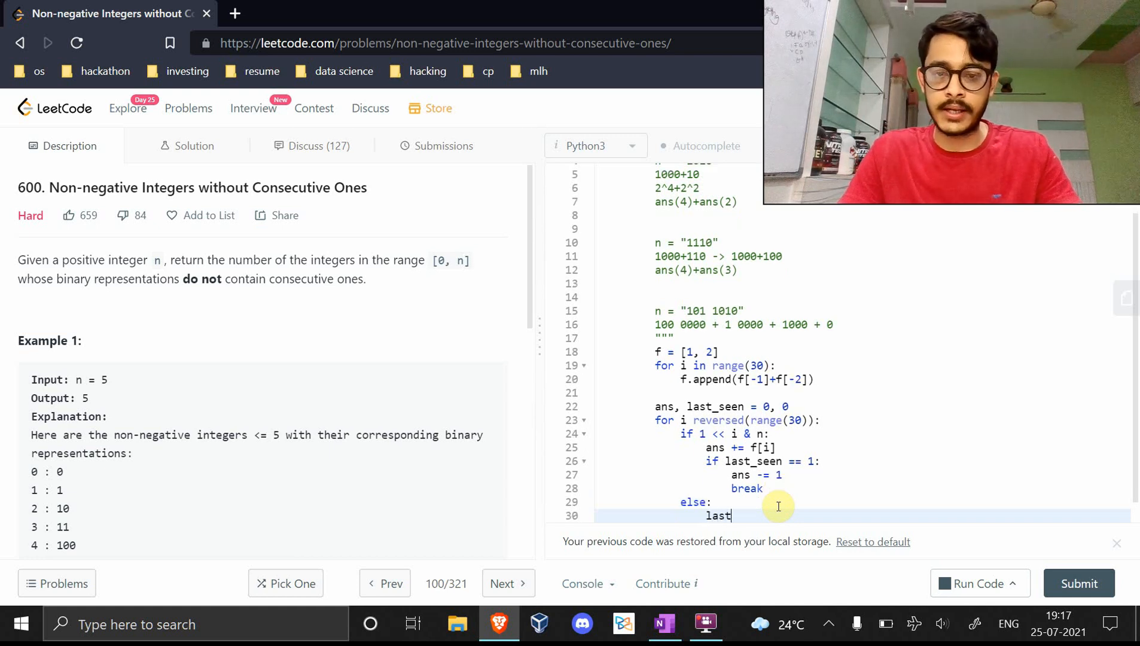
{"action": "type", "text": "_en"}
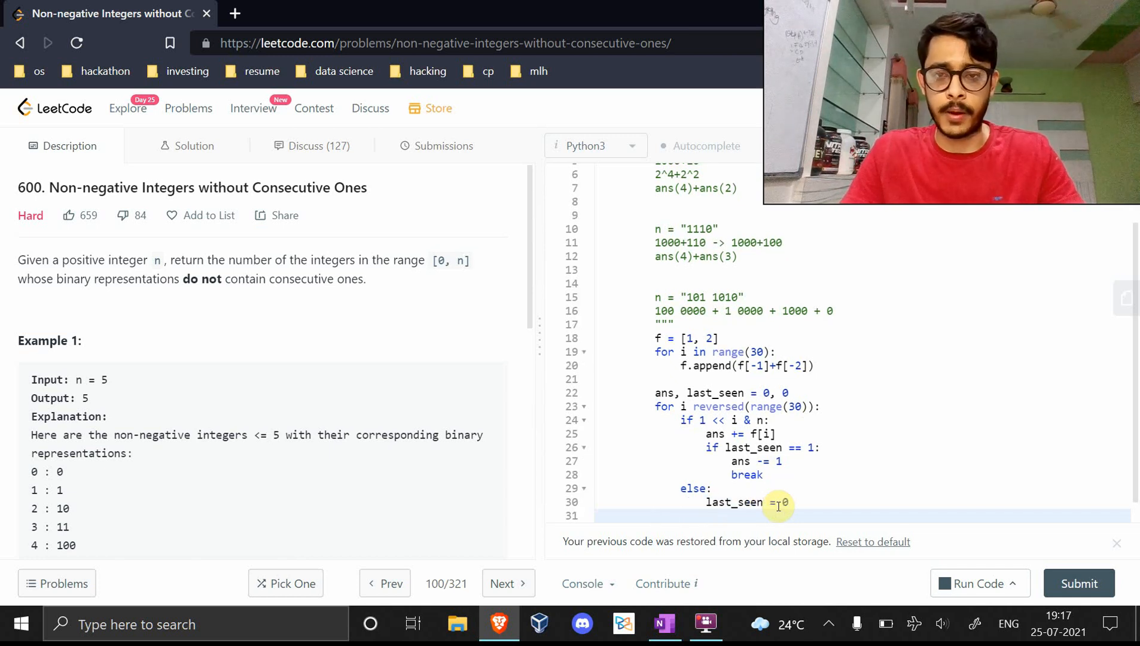
{"action": "type", "text": "return ans"}
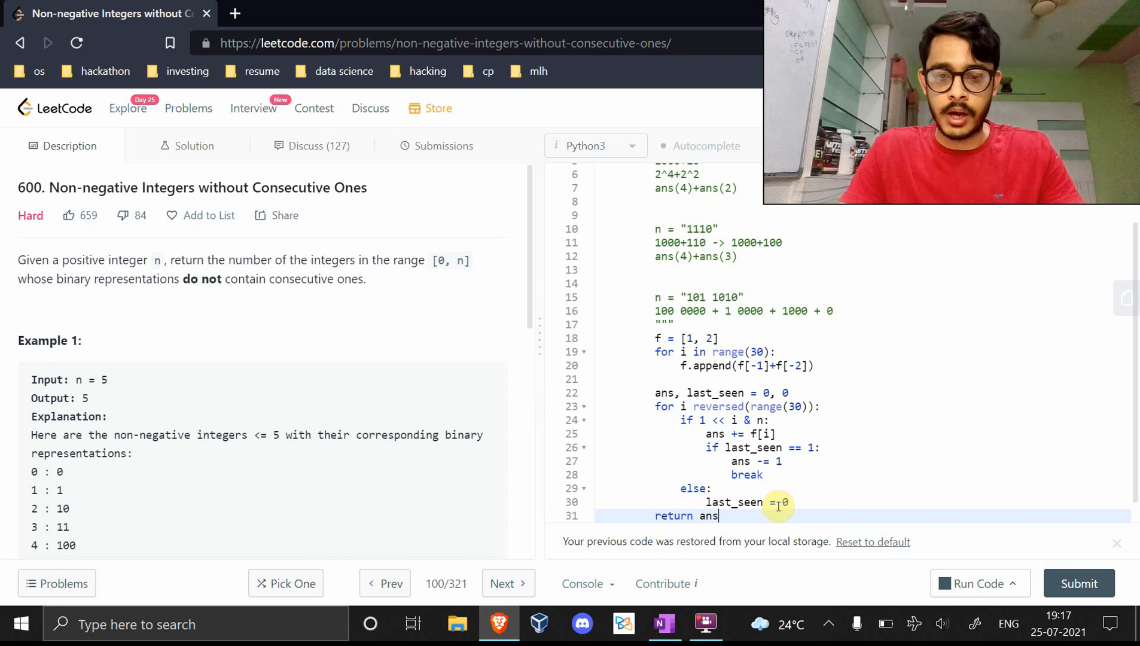
{"action": "type", "text": "+1"}
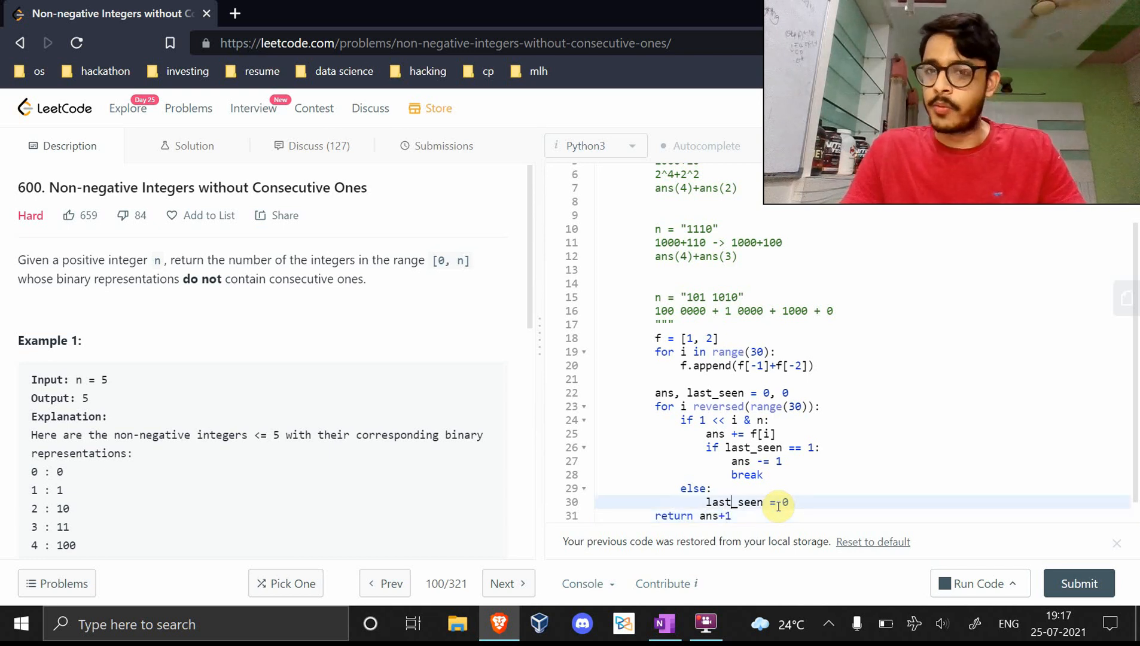
Add 'xxxx+x' and append '+1' to the 1010 example's '2^4+2^2' and 'ans(4)+ans(2)' notes
{"action": "scroll", "scroll_direction": "up", "scroll_amount": 3}
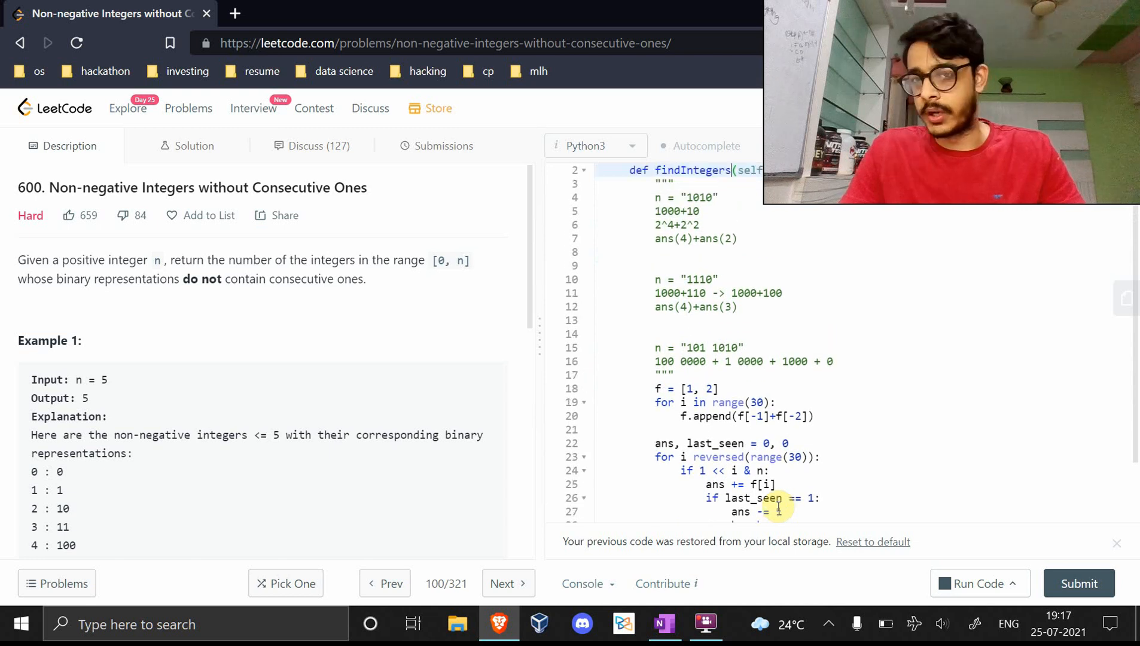
{"action": "scroll", "scroll_direction": "up", "scroll_amount": 3}
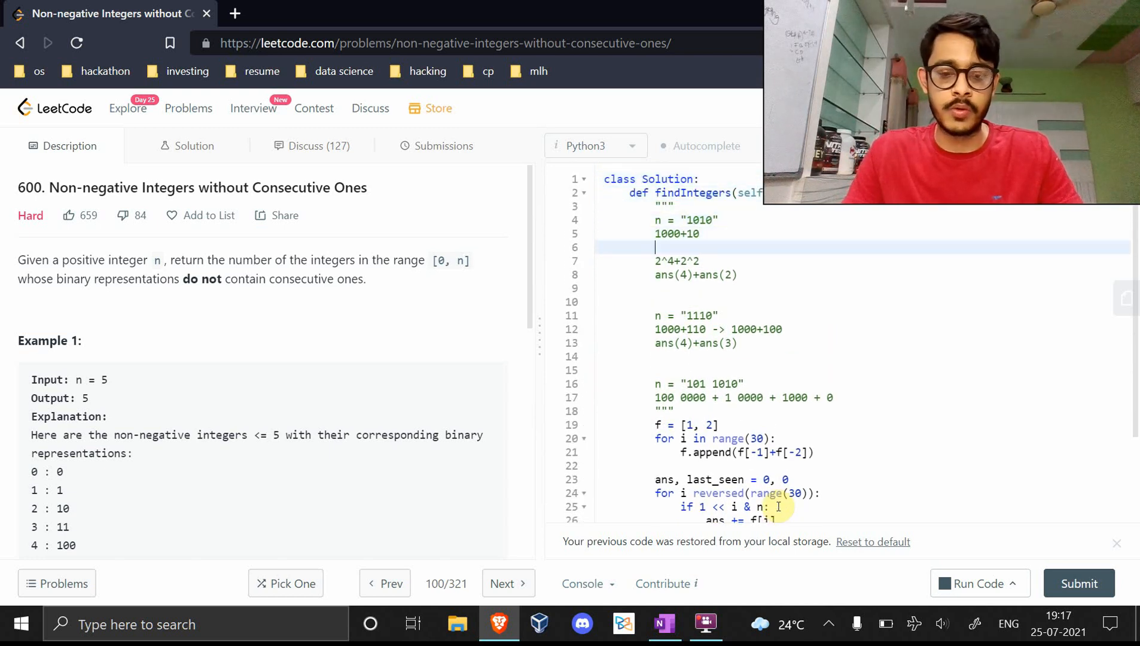
{"action": "type", "text": "xxxx+xx"}
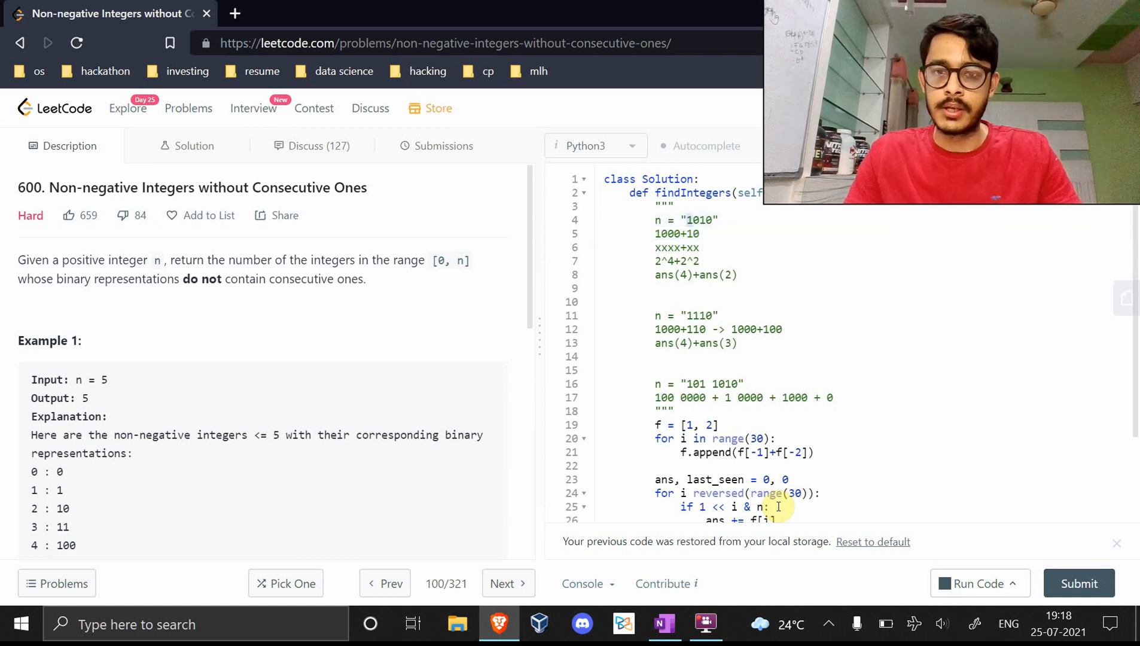
{"action": "double_click", "coordinate": [725, 384]}
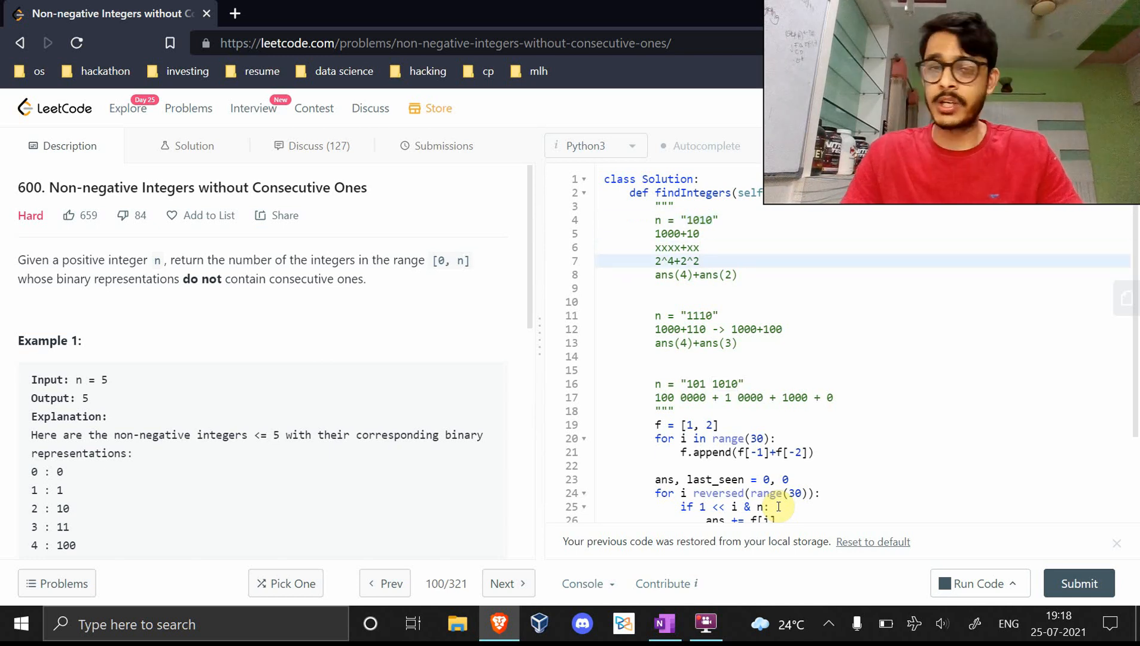
{"action": "type", "text": "+1"}
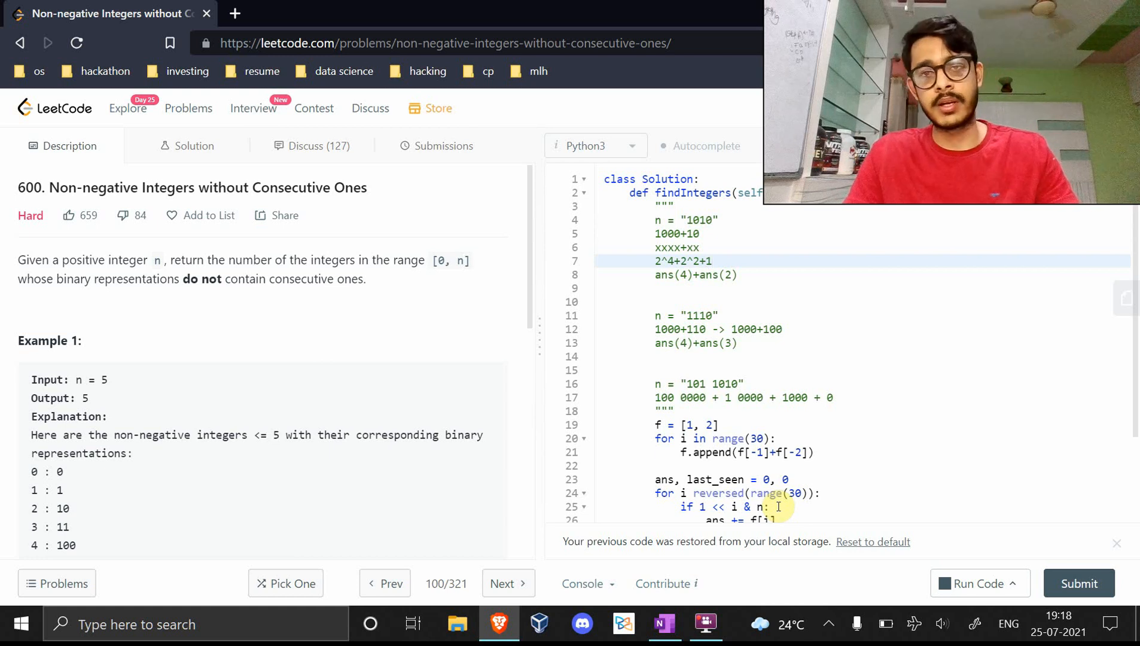
{"action": "type", "text": "+1"}
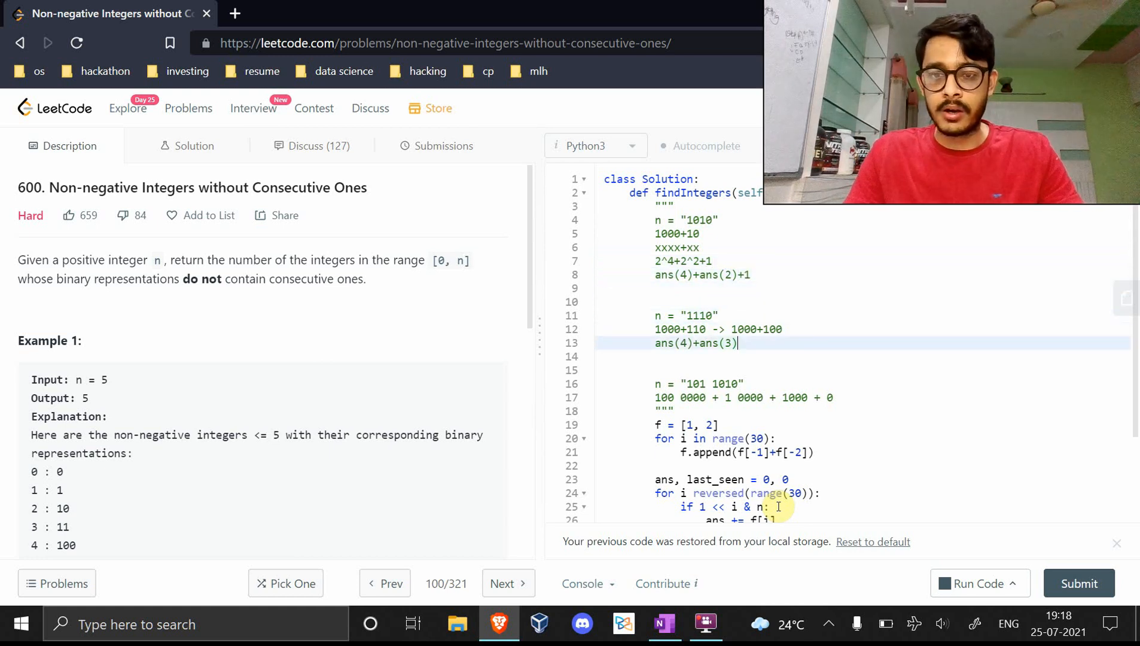
Review the 1110 example's count formula and the last_seen check in the loop
{"action": "left_click", "coordinate": [720, 315]}
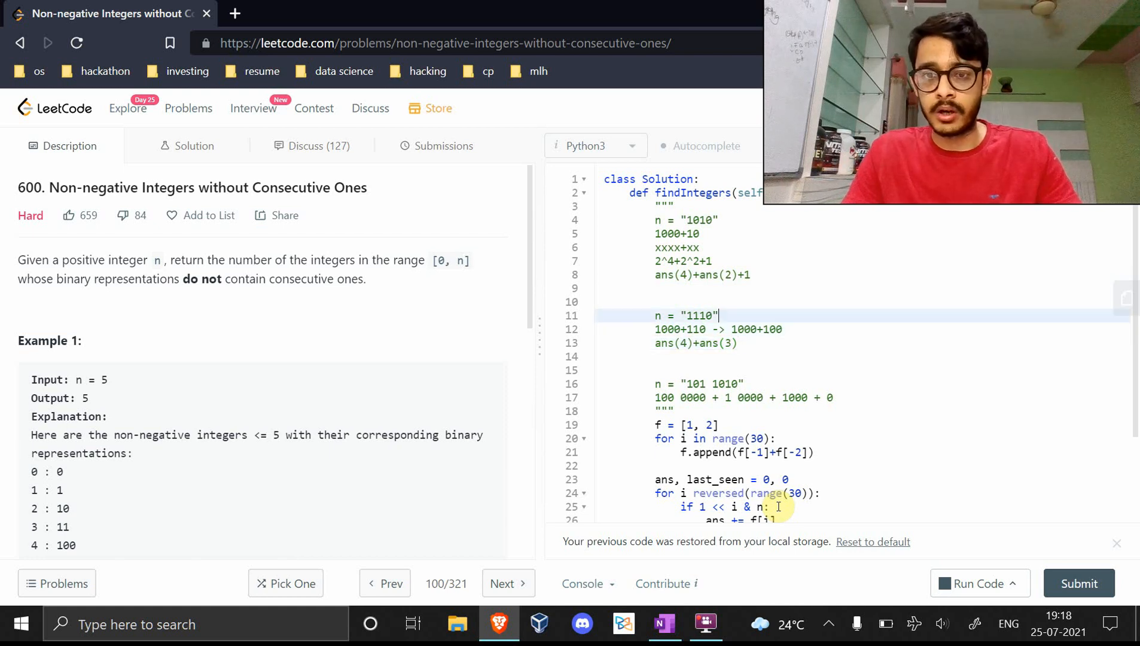
{"action": "left_click", "coordinate": [681, 343]}
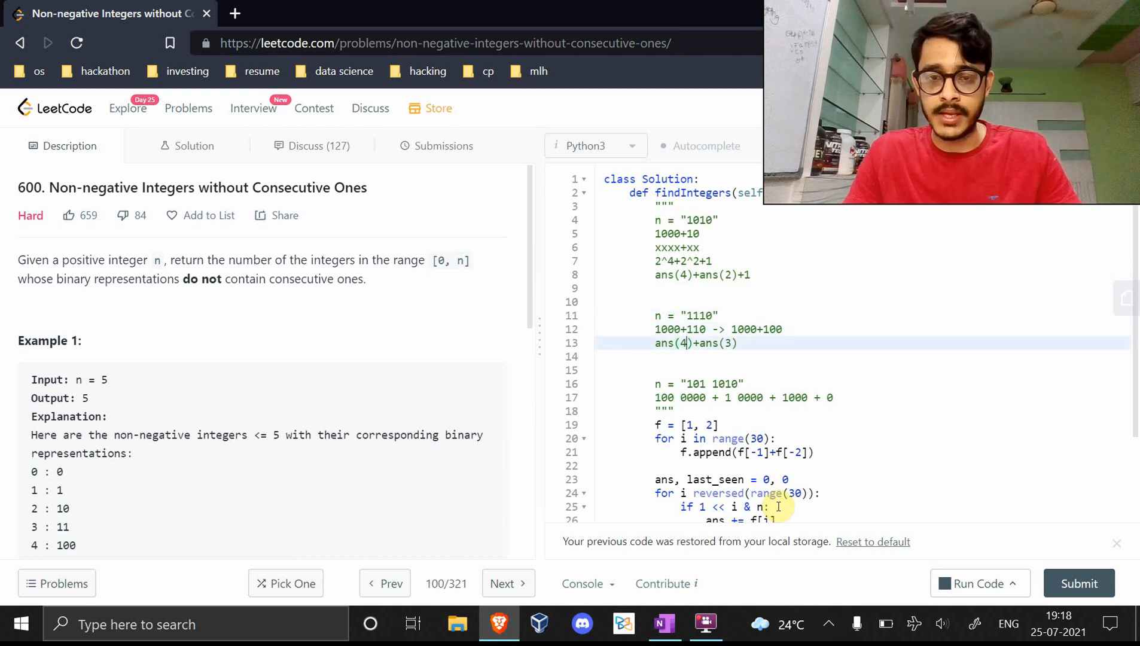
{"action": "left_click", "coordinate": [684, 384]}
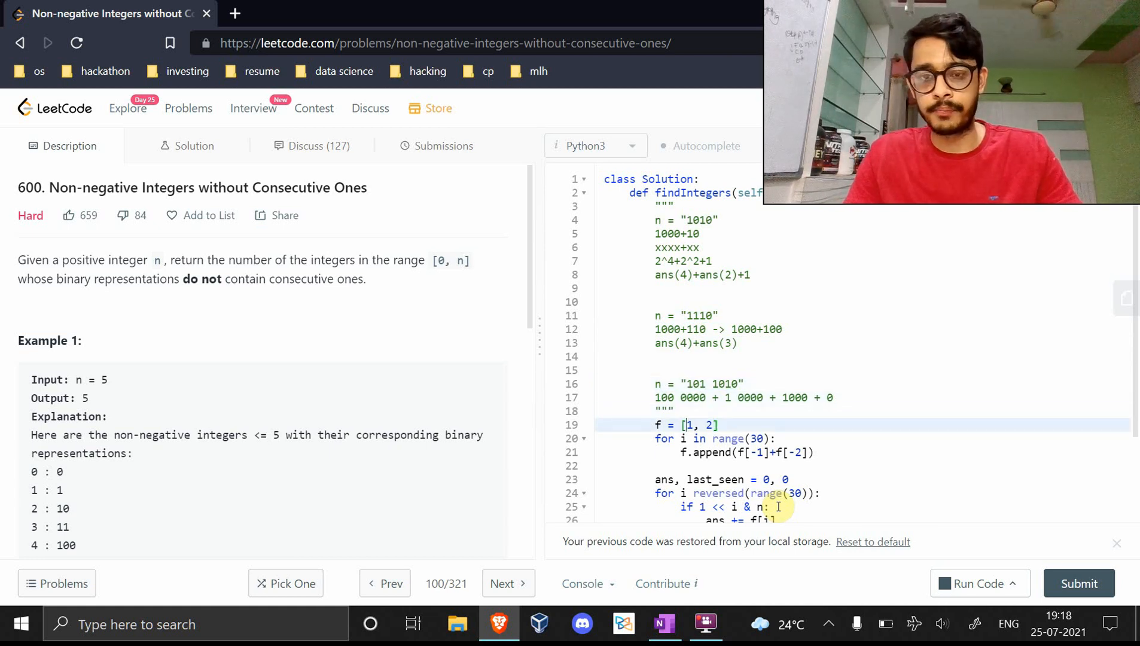
{"action": "scroll", "scroll_direction": "down", "scroll_amount": 3}
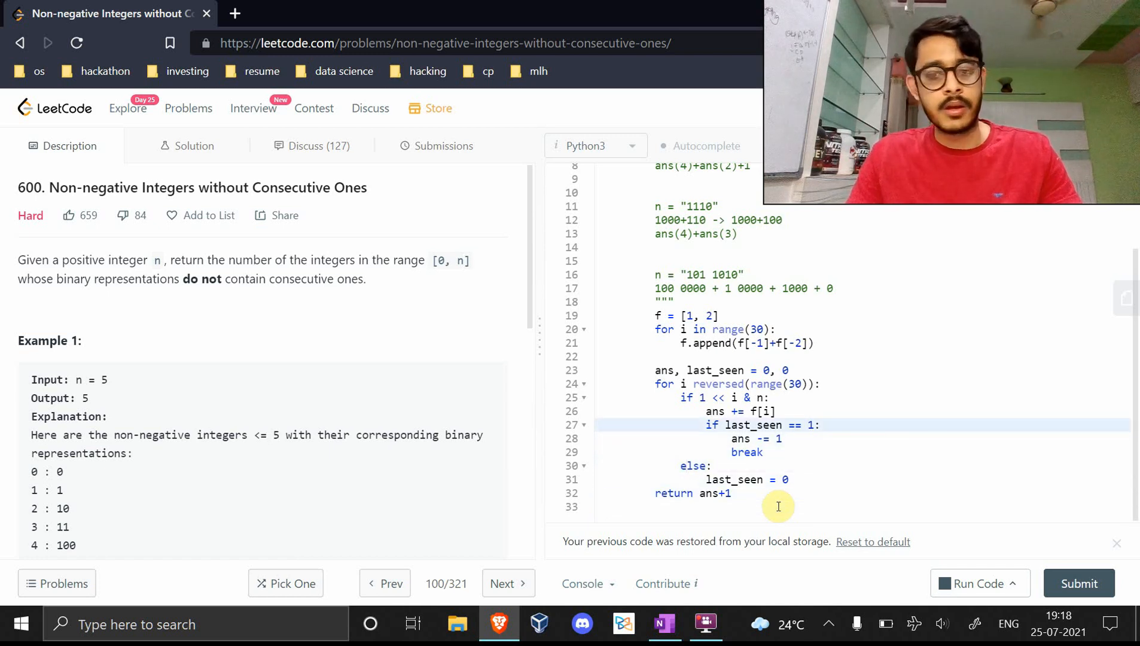
{"action": "left_click", "coordinate": [695, 493]}
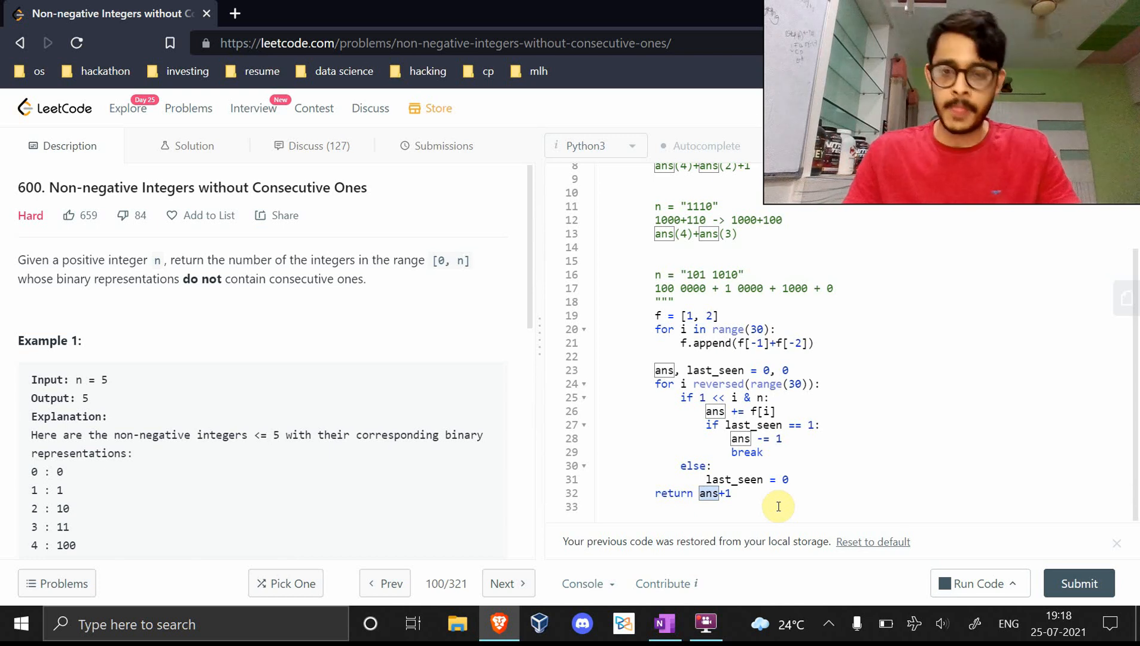
{"action": "scroll", "scroll_direction": "up", "scroll_amount": 3}
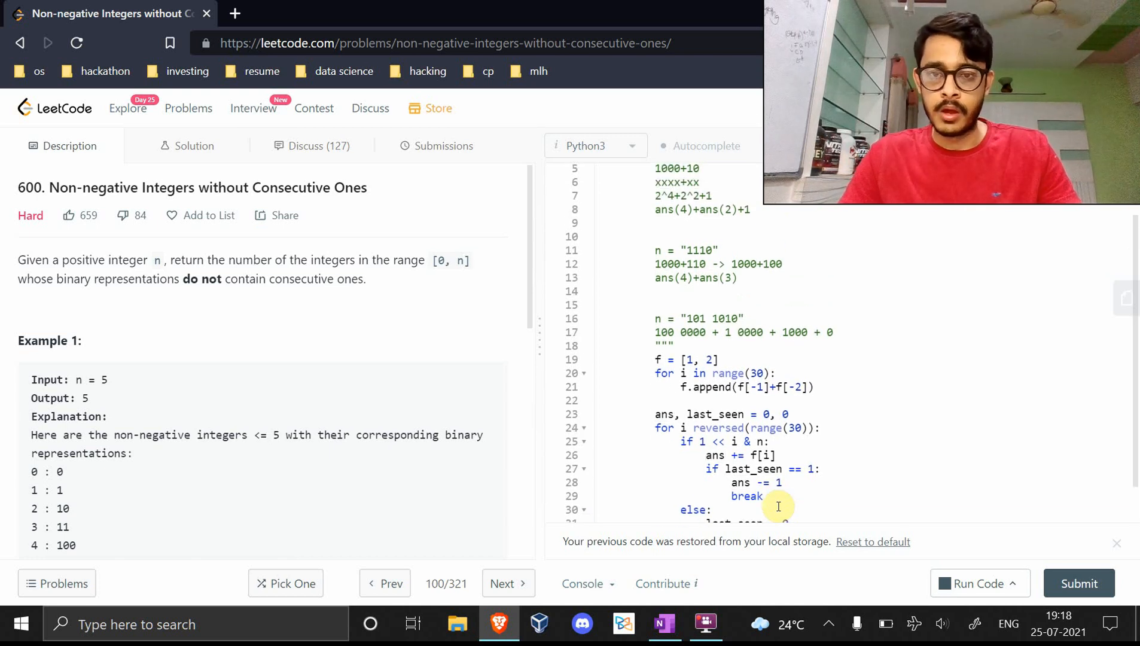
{"action": "scroll", "scroll_direction": "down", "scroll_amount": 3}
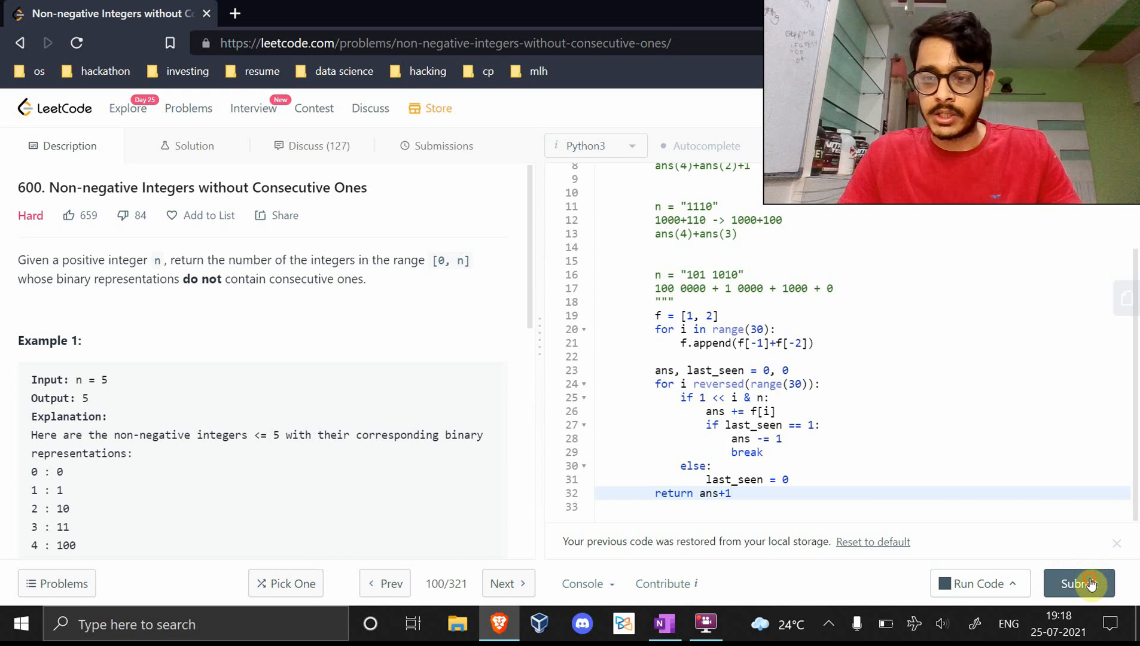
Resubmit with the Fibonacci loop as range(2, 30), getting Wrong Answer for input 3
{"action": "left_click", "coordinate": [1079, 583]}
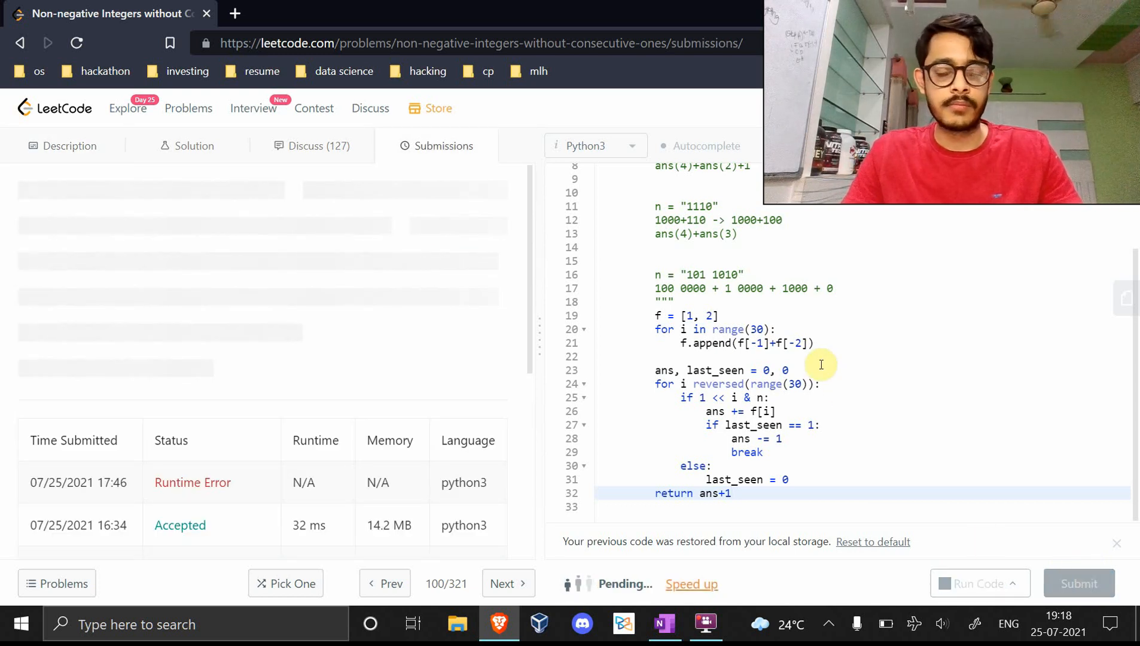
{"action": "left_click", "coordinate": [1079, 583]}
{"action": "type", "text": " in"}
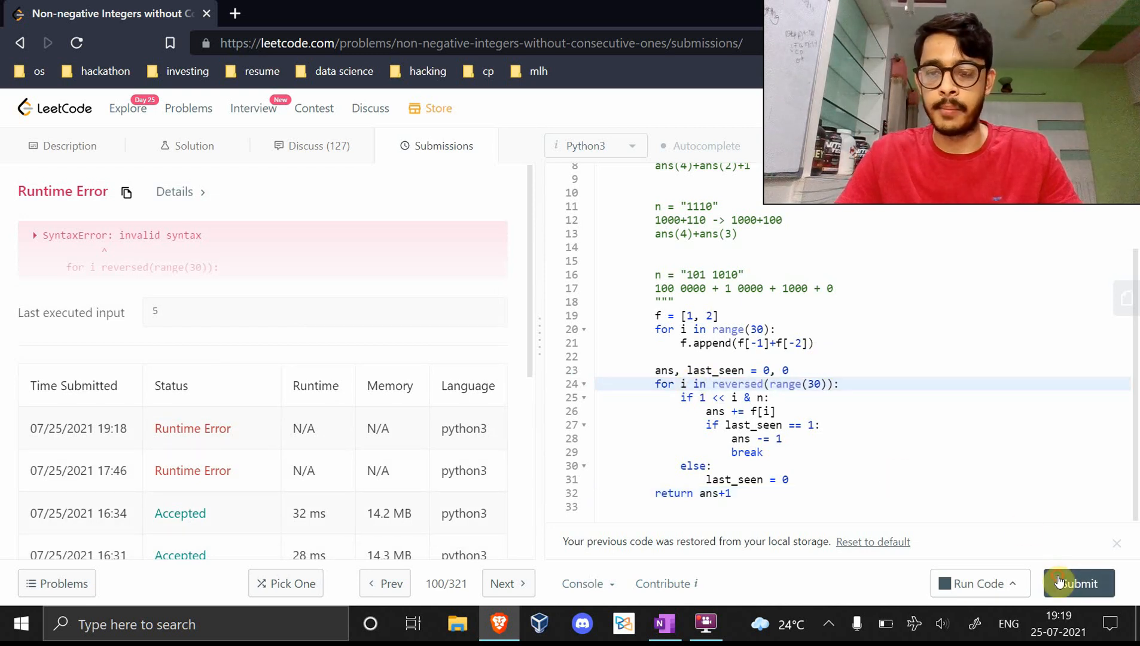
{"action": "left_click", "coordinate": [1078, 583]}
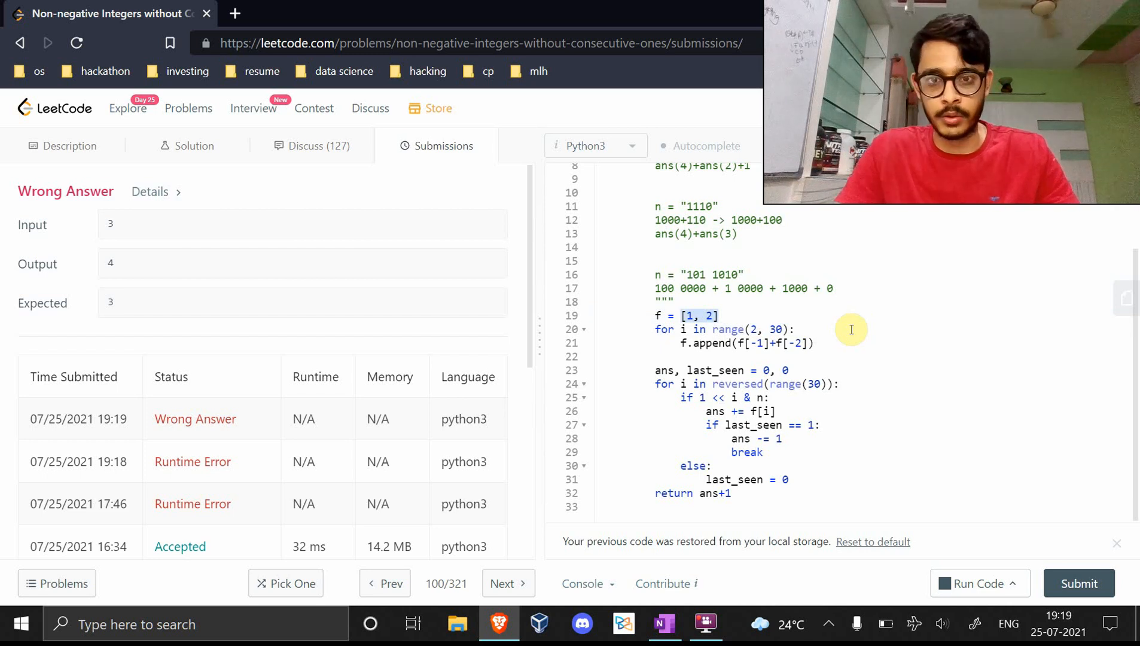
{"action": "left_click", "coordinate": [1079, 583]}
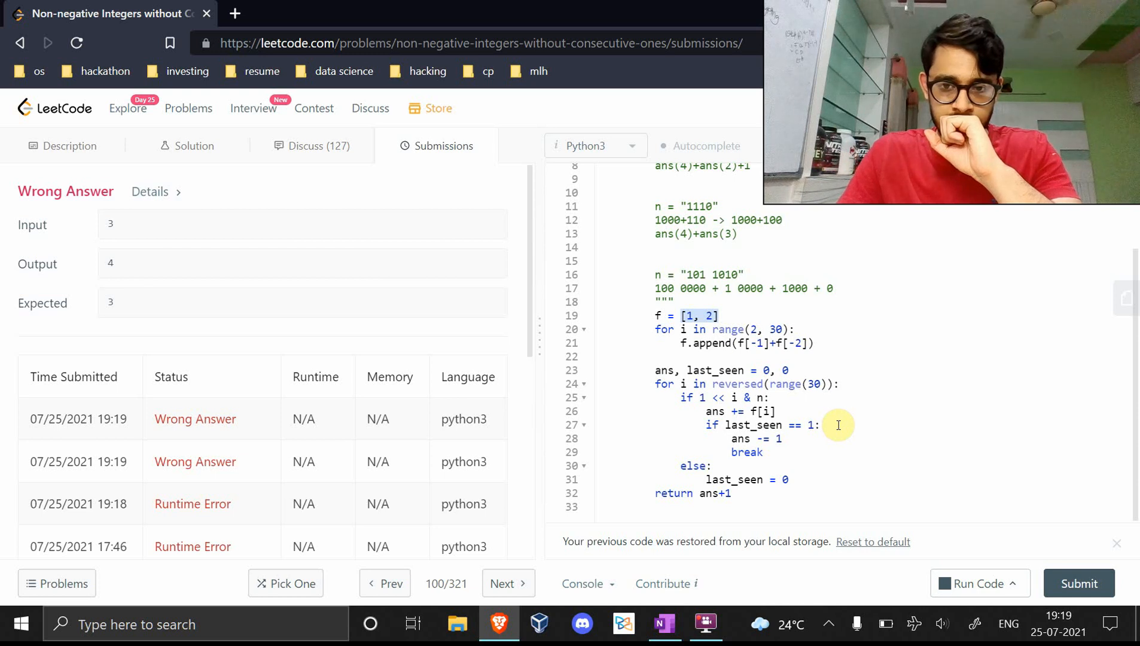
Add 'last_seen = 1' on a new line after the break statement
{"action": "key", "text": "alt+tab"}
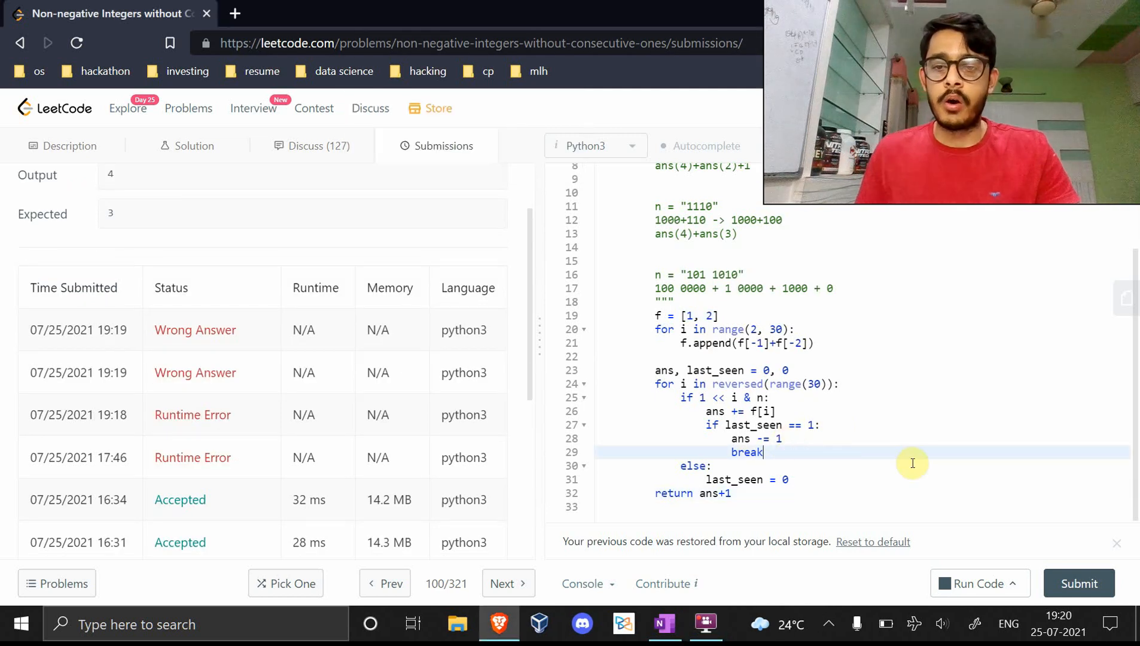
{"action": "type", "text": "last"}
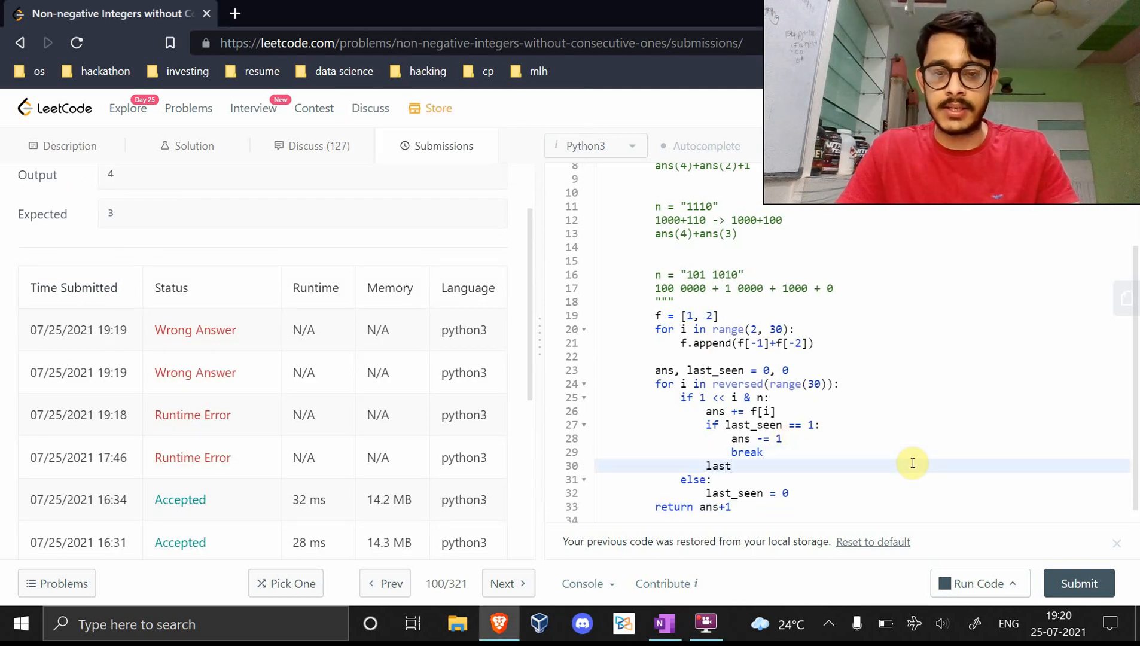
{"action": "type", "text": "_seen"}
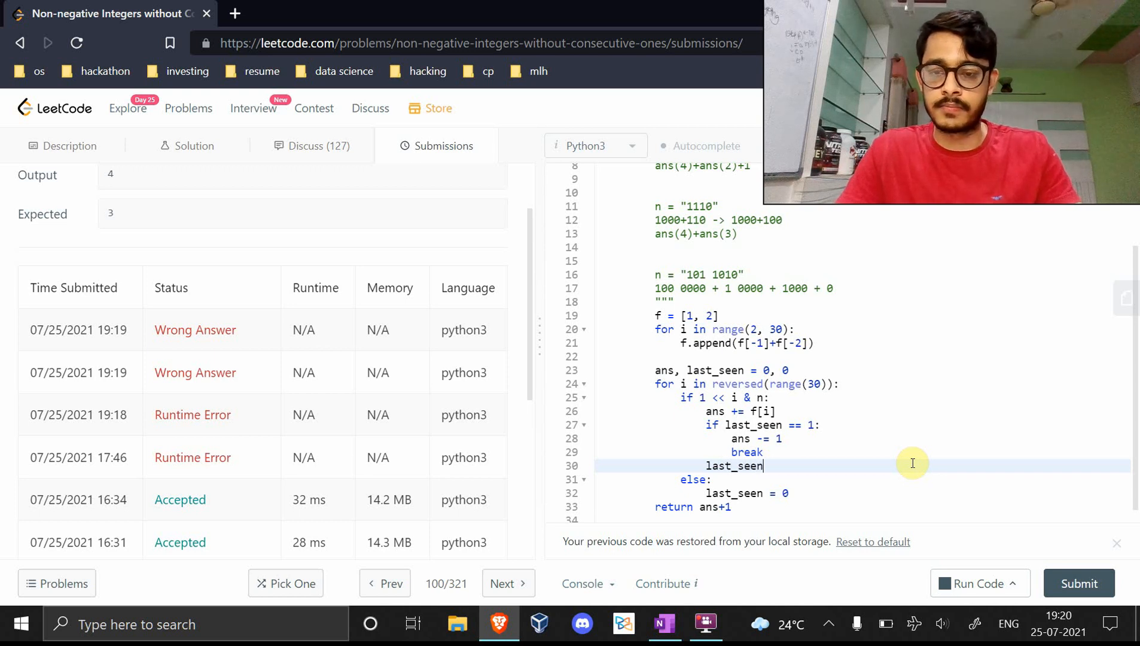
{"action": "type", "text": "= 1"}
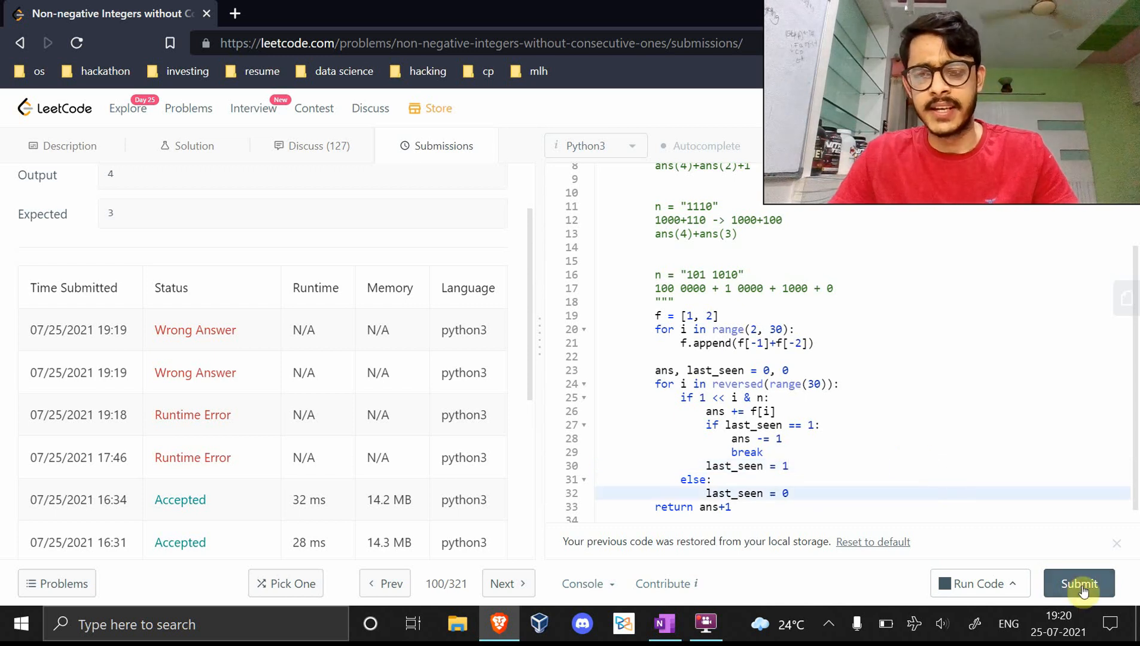
Submit the revised solution for Success (28 ms, faster than 93.59%) and reopen the Description
{"action": "left_click", "coordinate": [1079, 583]}
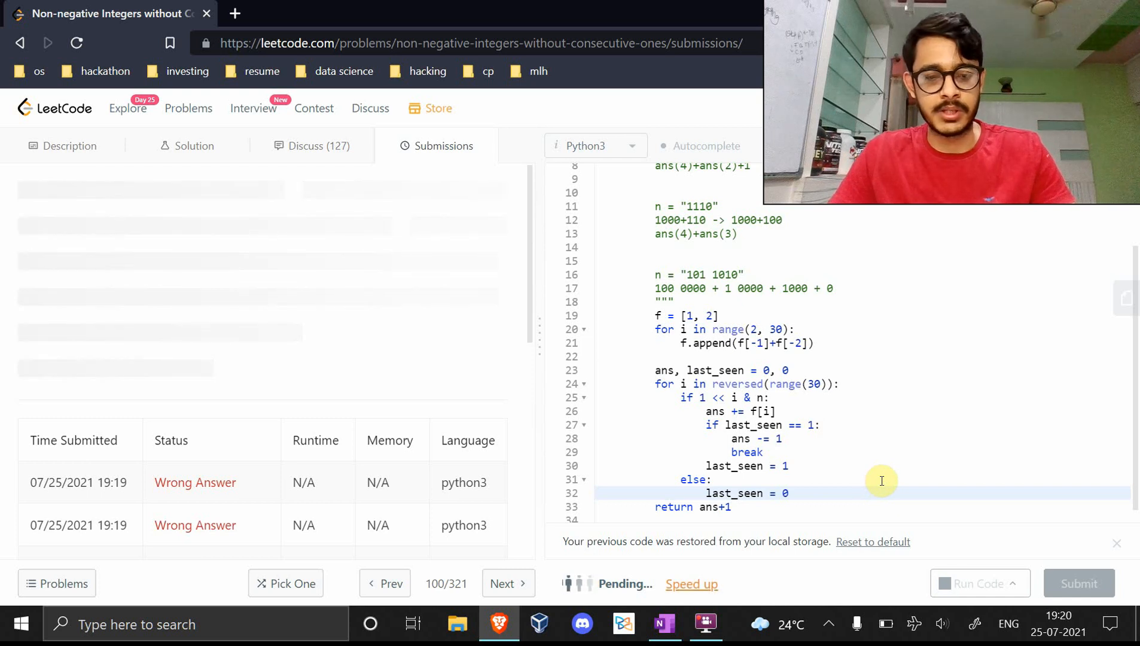
{"action": "left_click", "coordinate": [1079, 582]}
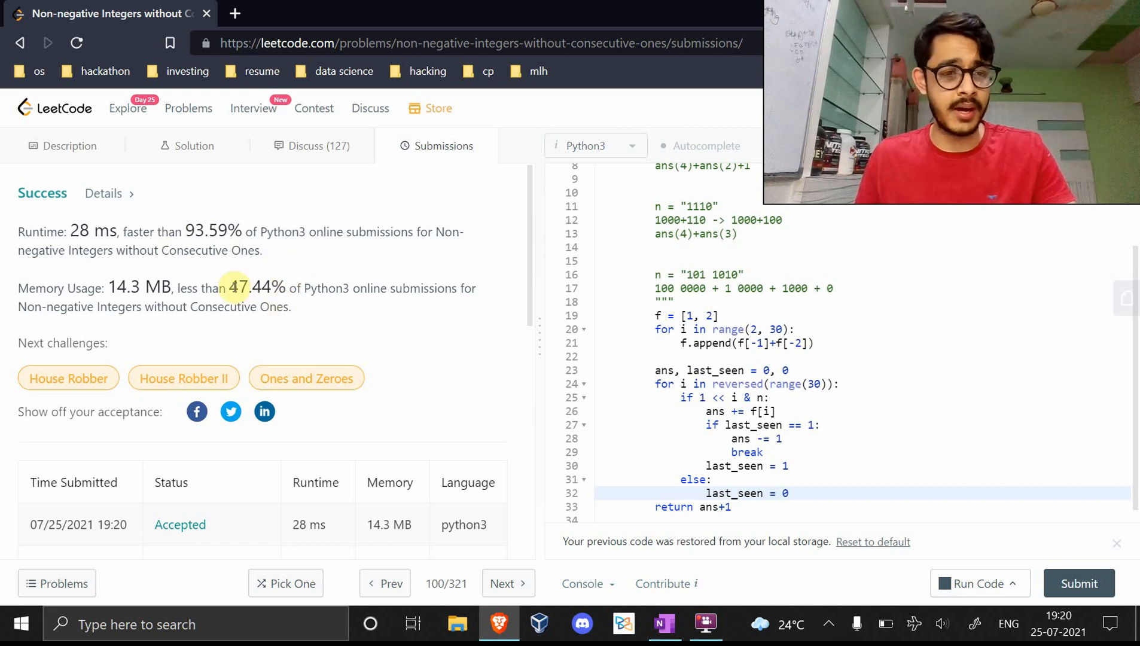
{"action": "mouse_move", "coordinate": [651, 412]}
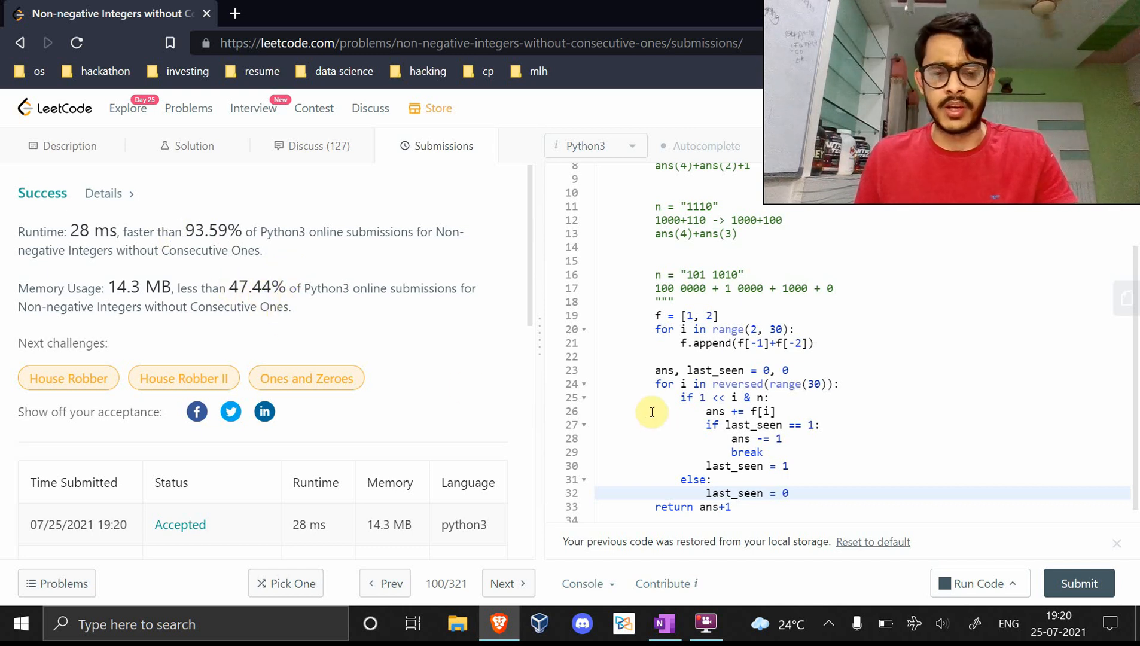
{"action": "left_click", "coordinate": [70, 145]}
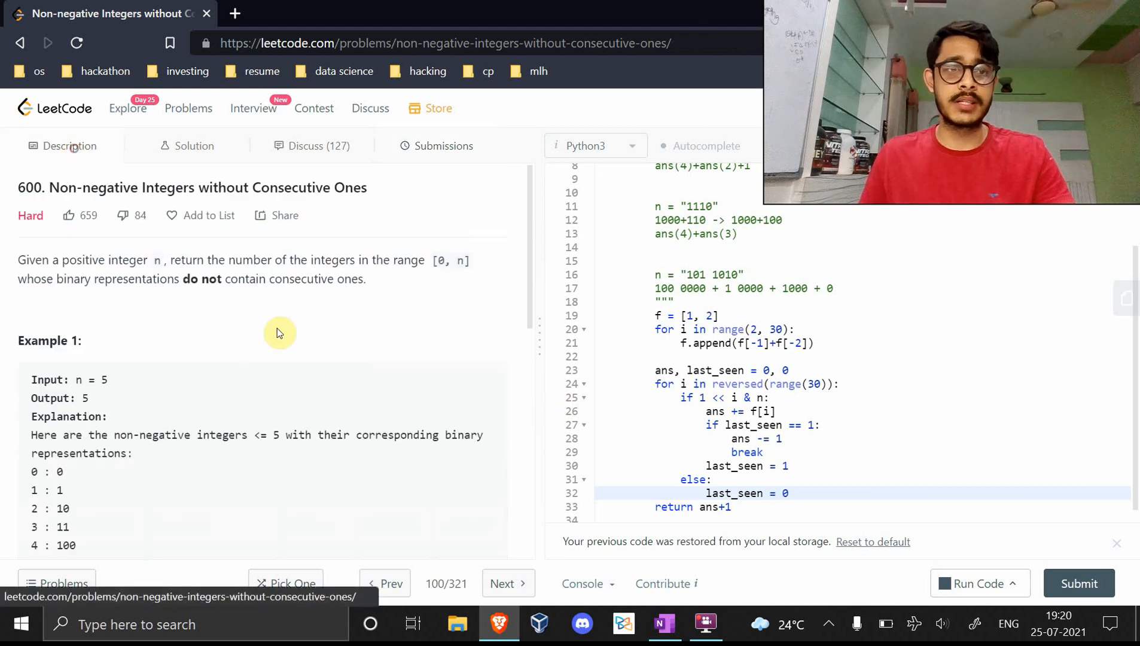